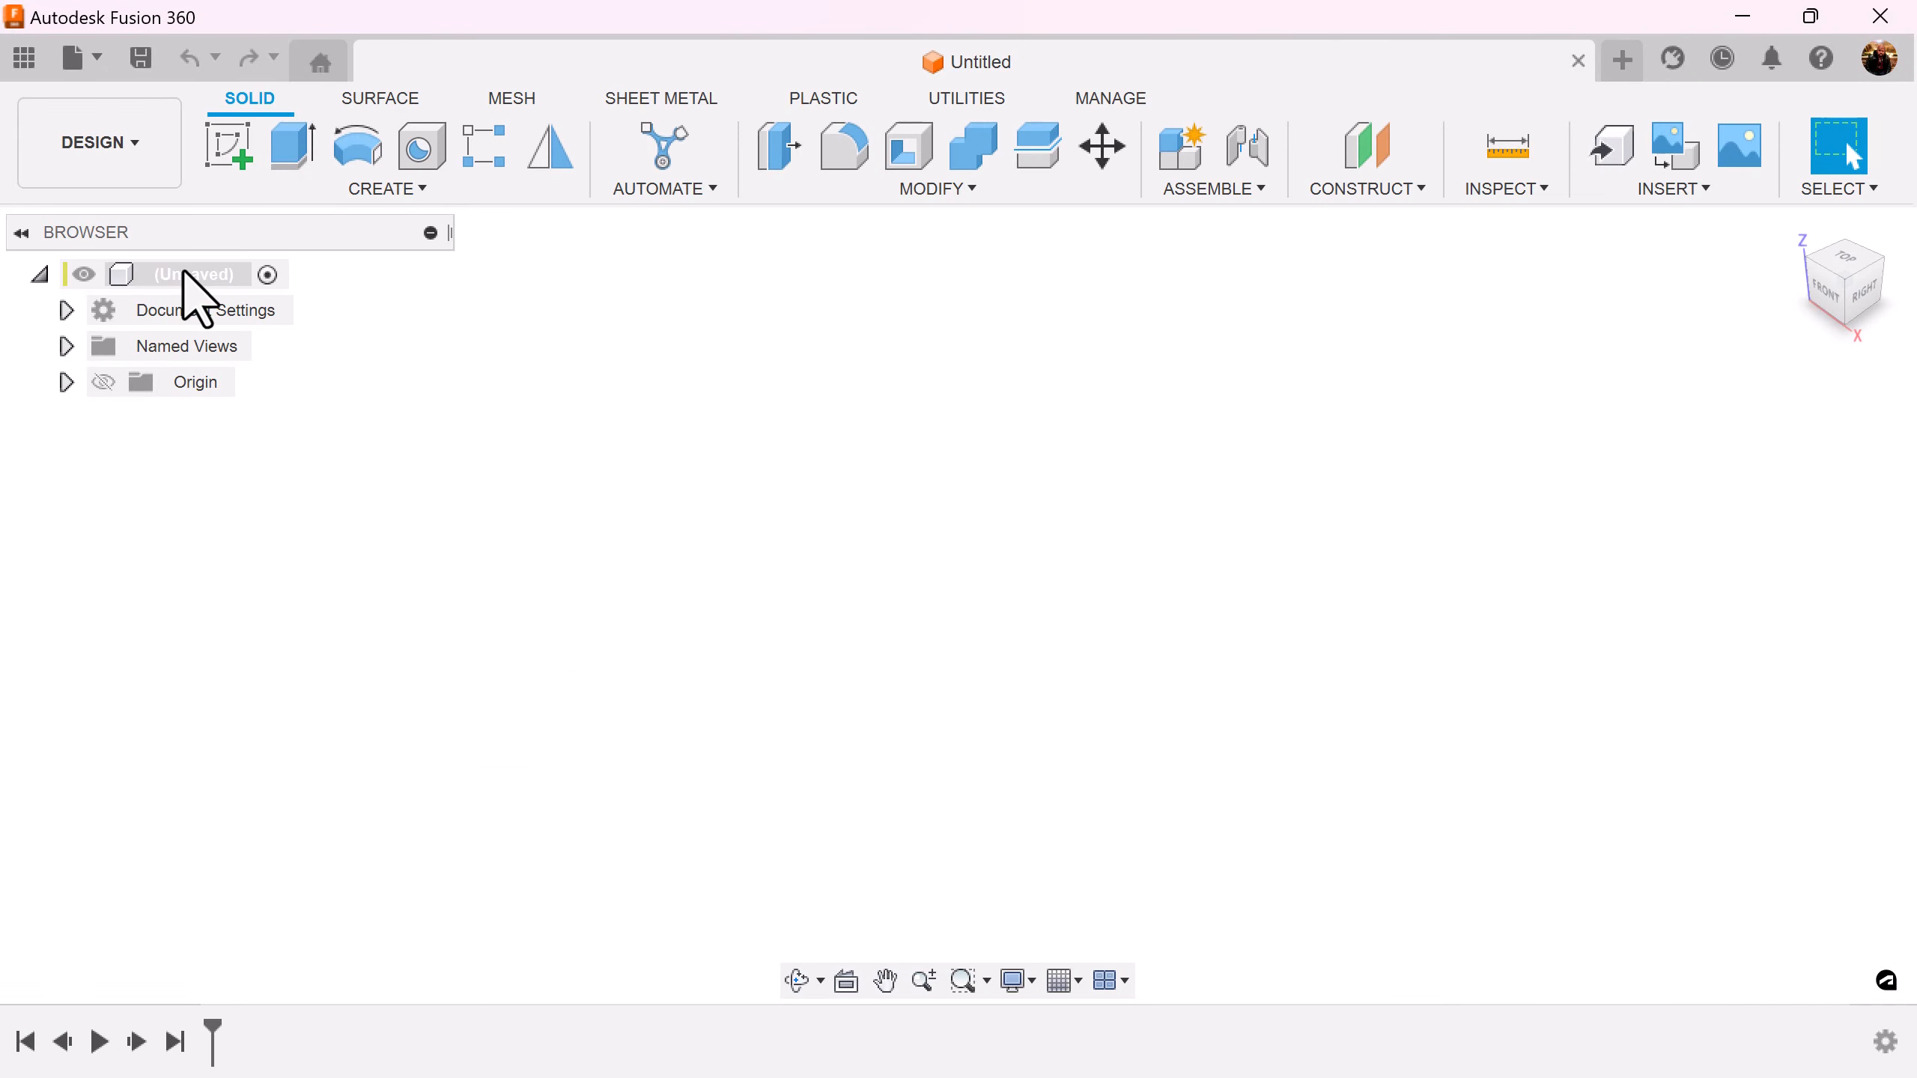
Add a new component, Component1, to the design and confirm it
{"action": "left_click", "coordinate": [1180, 147]}
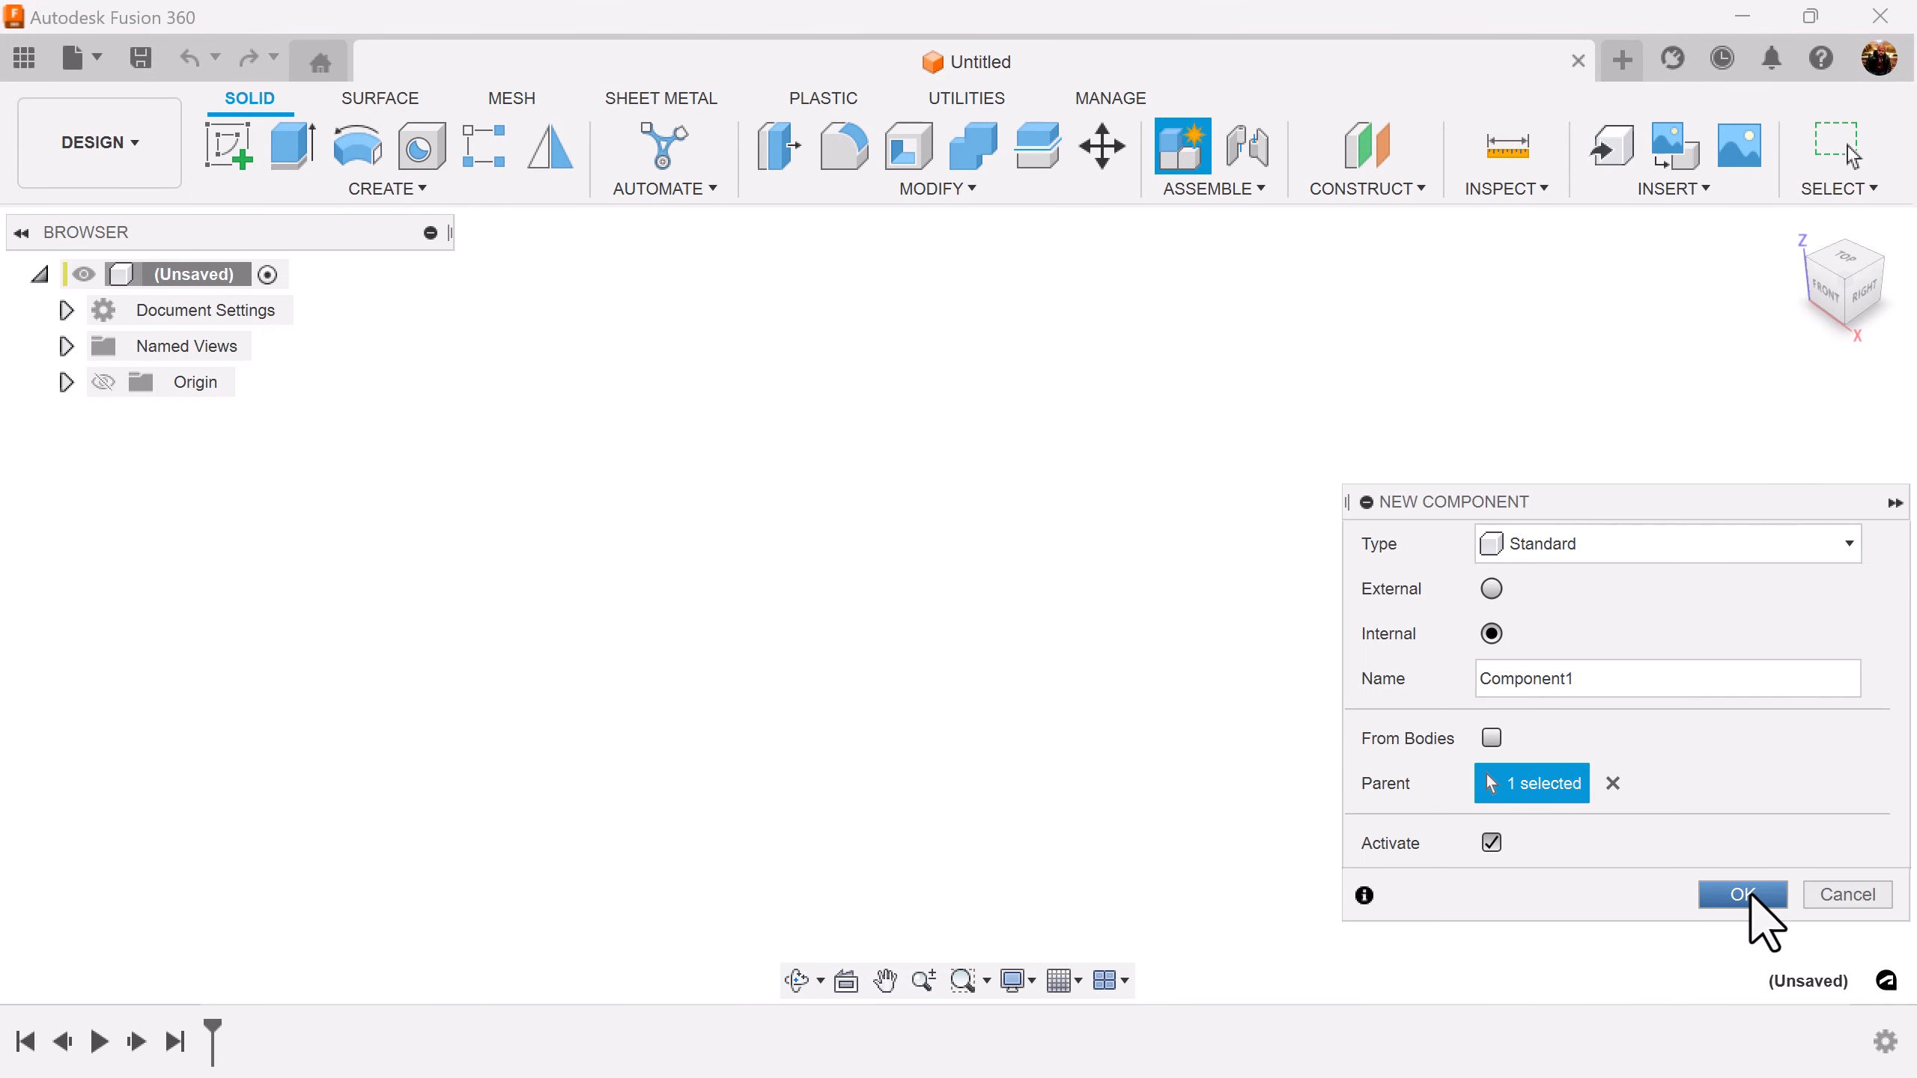
{"action": "left_click", "coordinate": [1741, 894]}
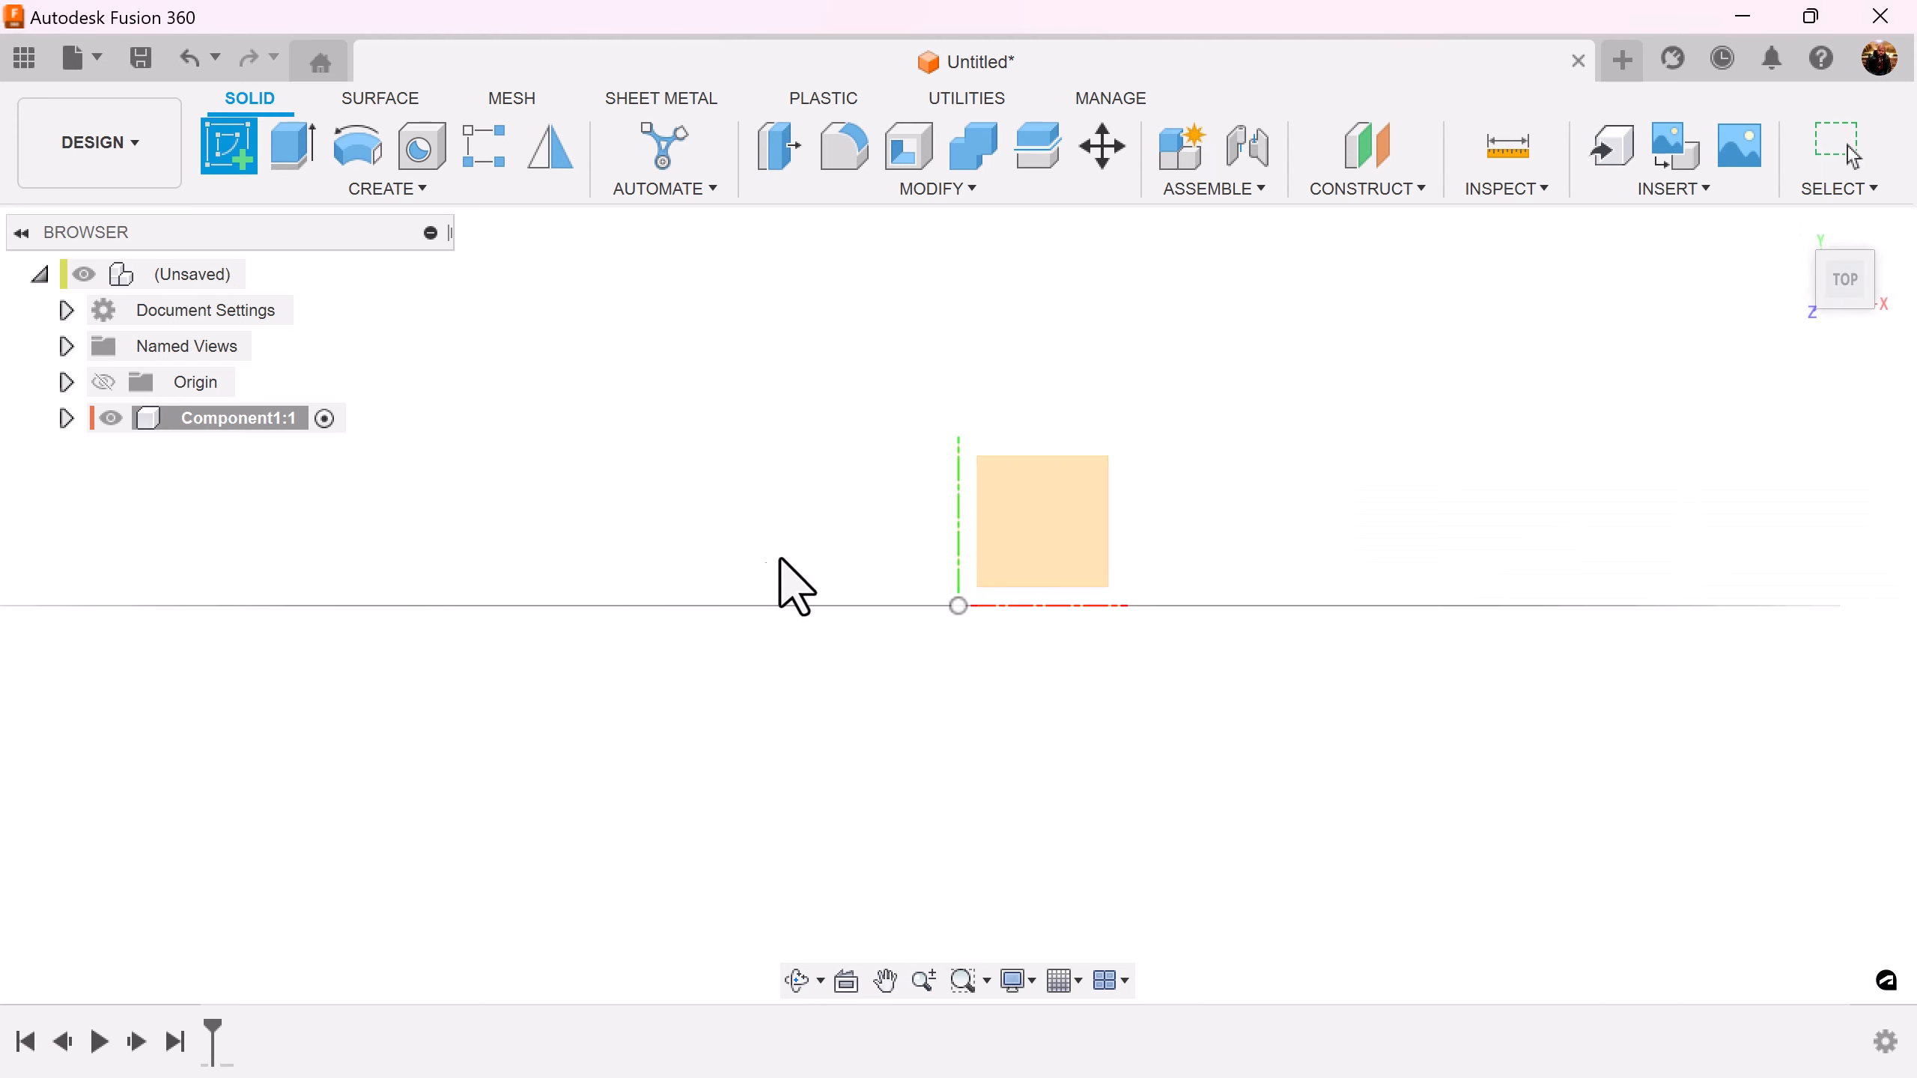
Sketch on the top XY plane and start a centre-diameter circle at the origin
{"action": "left_click", "coordinate": [228, 146]}
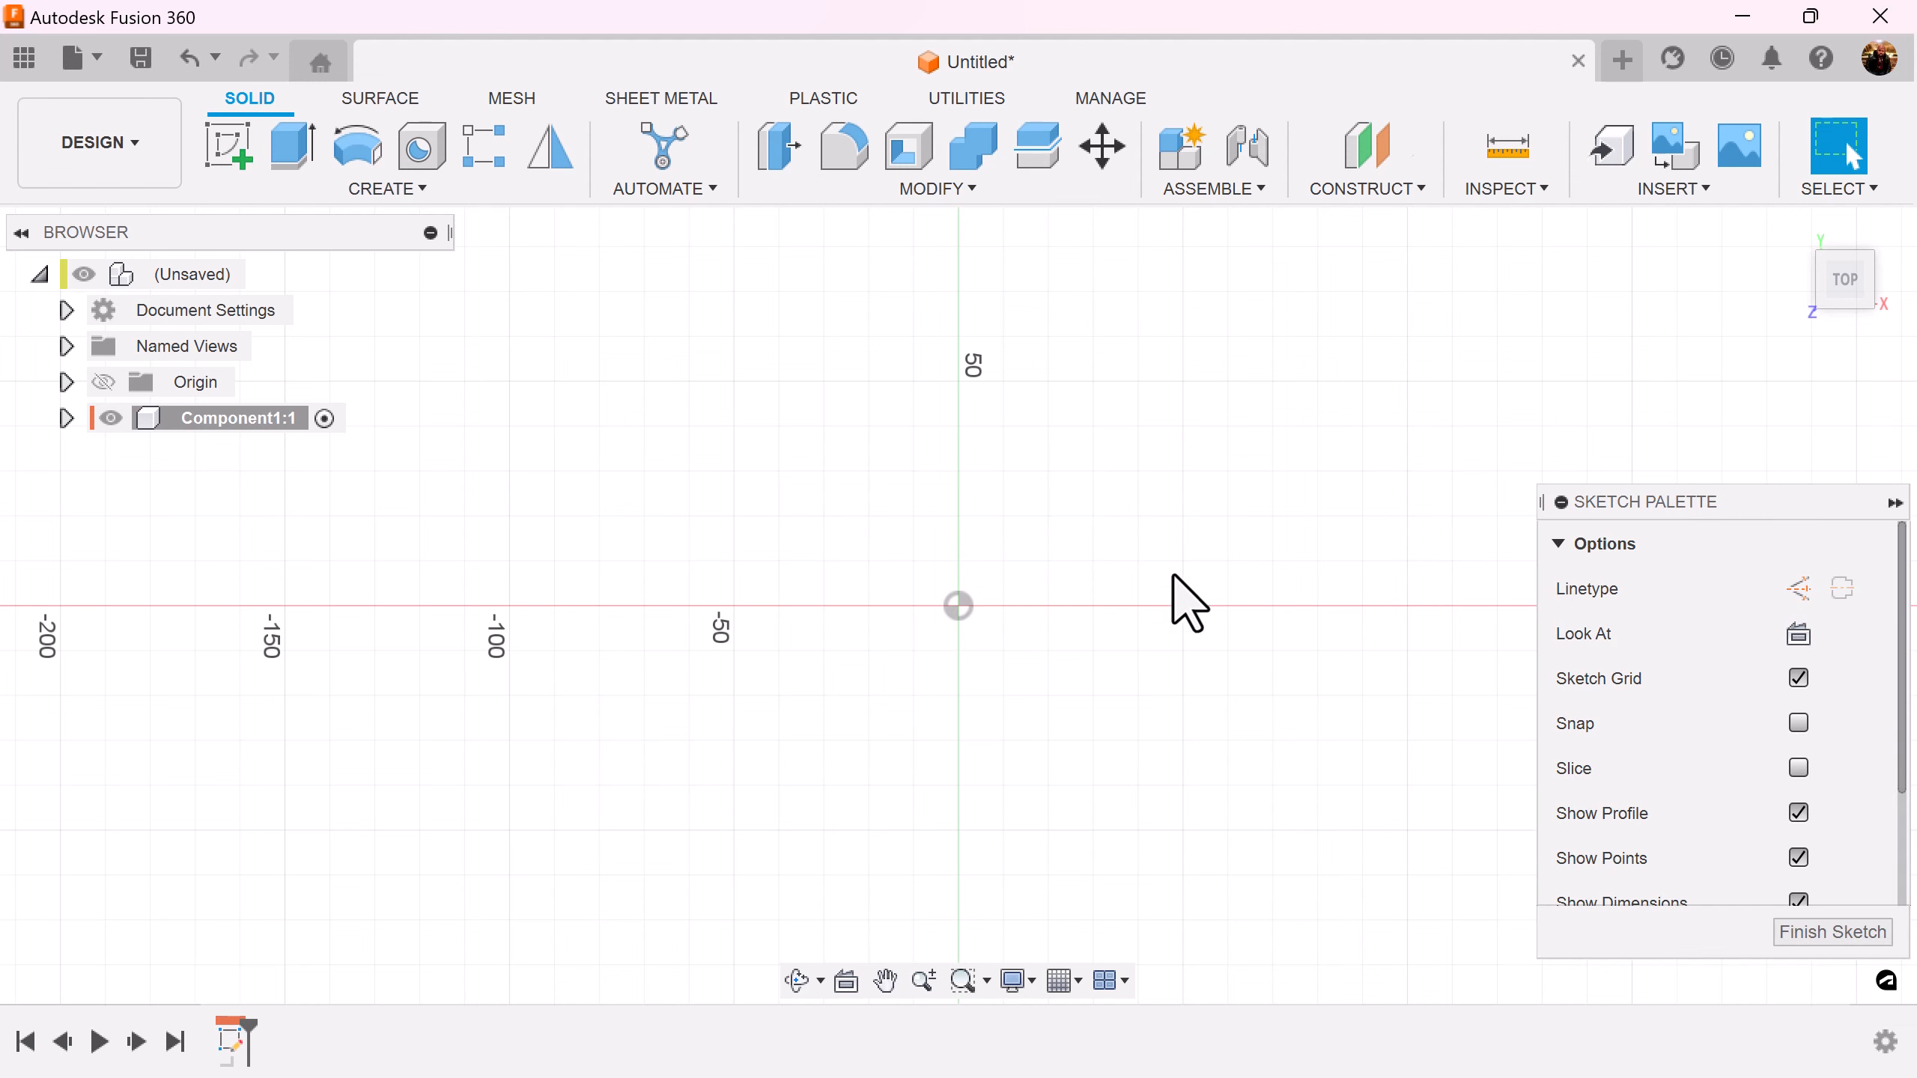
{"action": "mouse_move", "coordinate": [358, 147]}
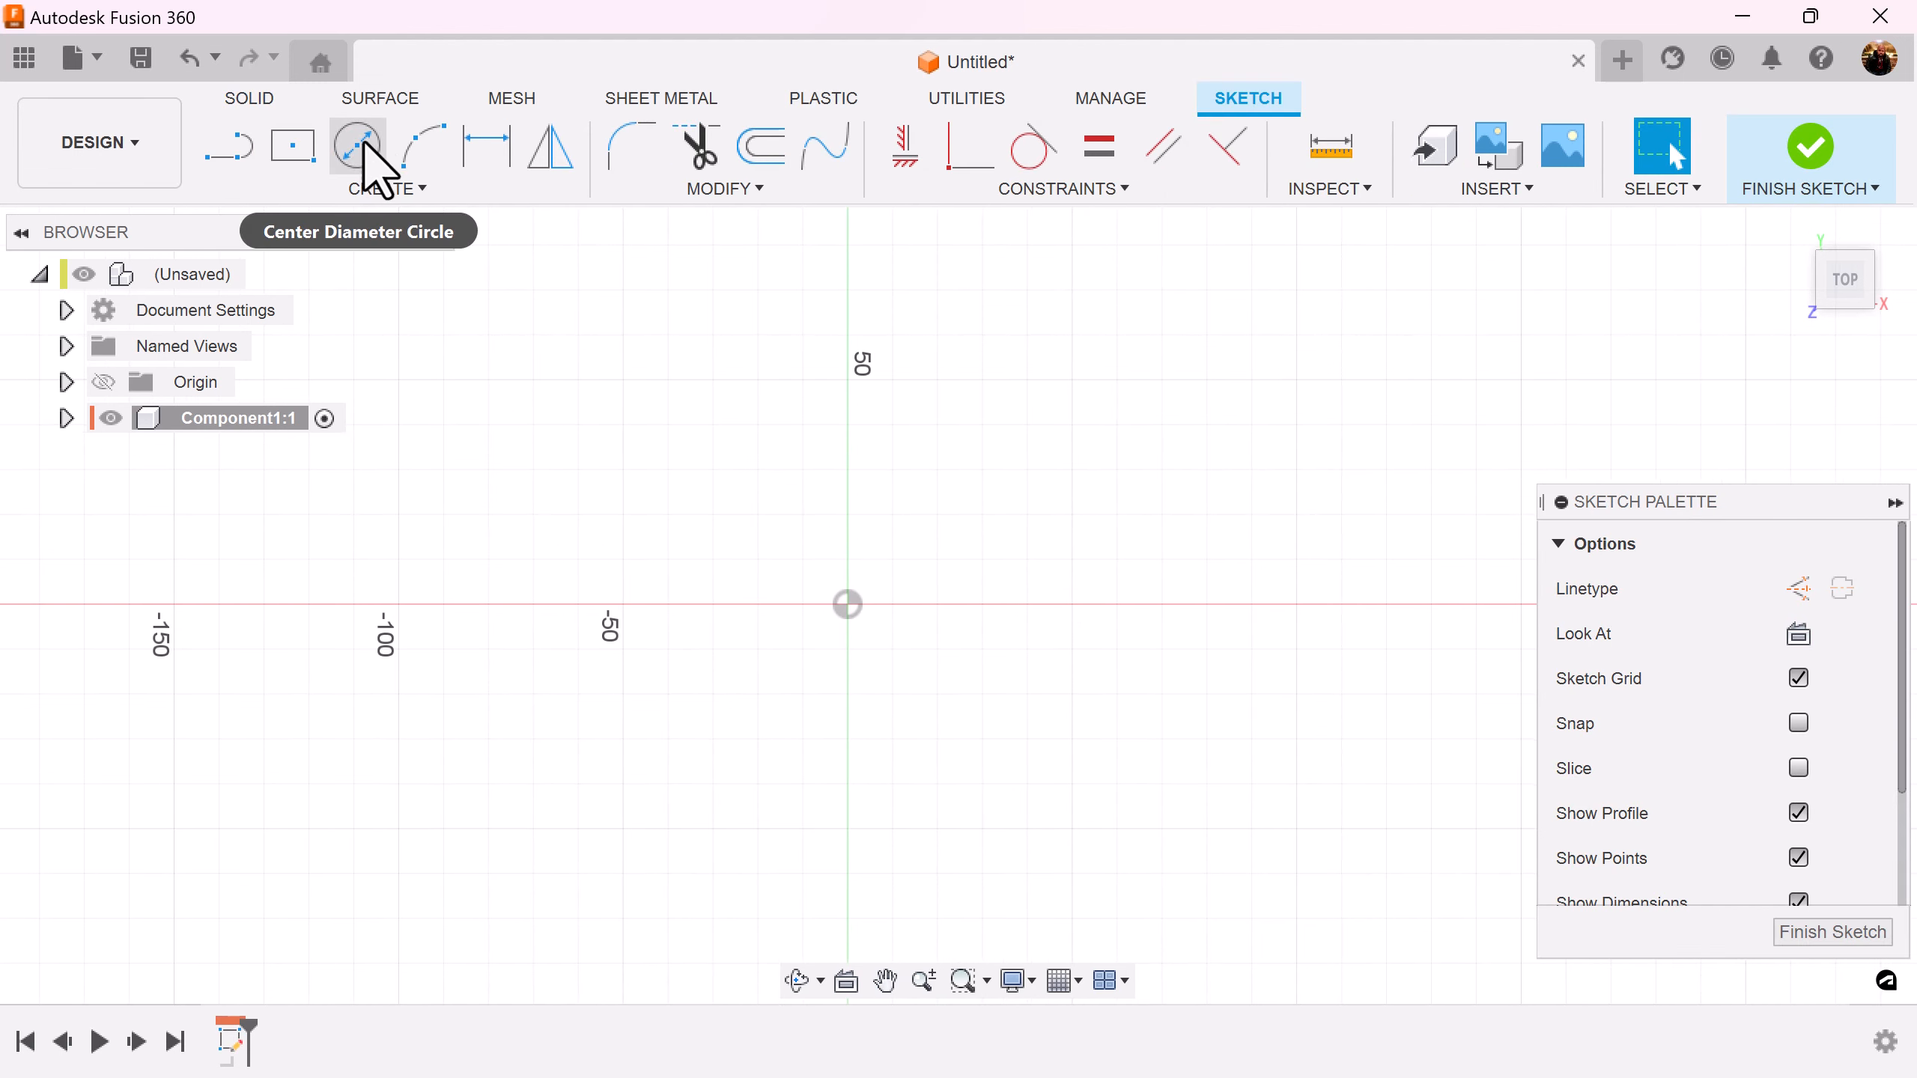
{"action": "left_click", "coordinate": [358, 145]}
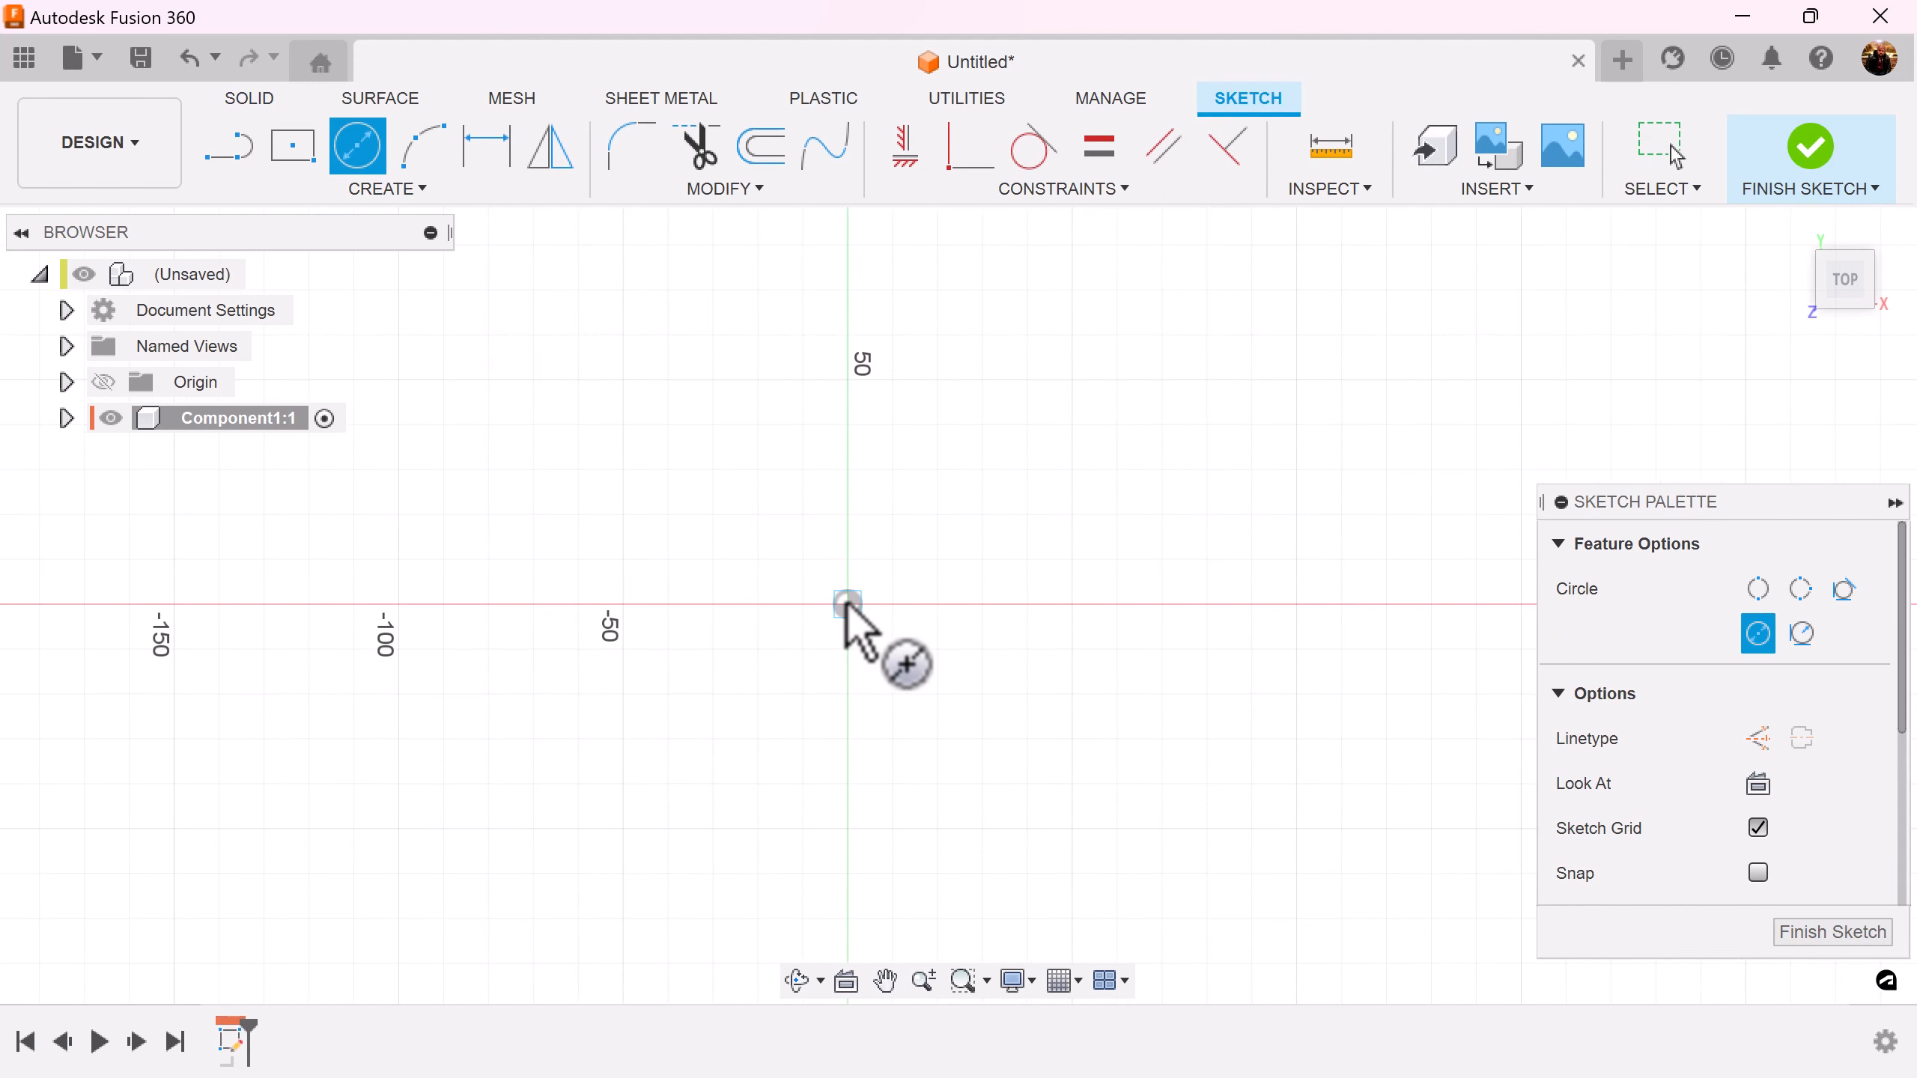
{"action": "left_click", "coordinate": [847, 602]}
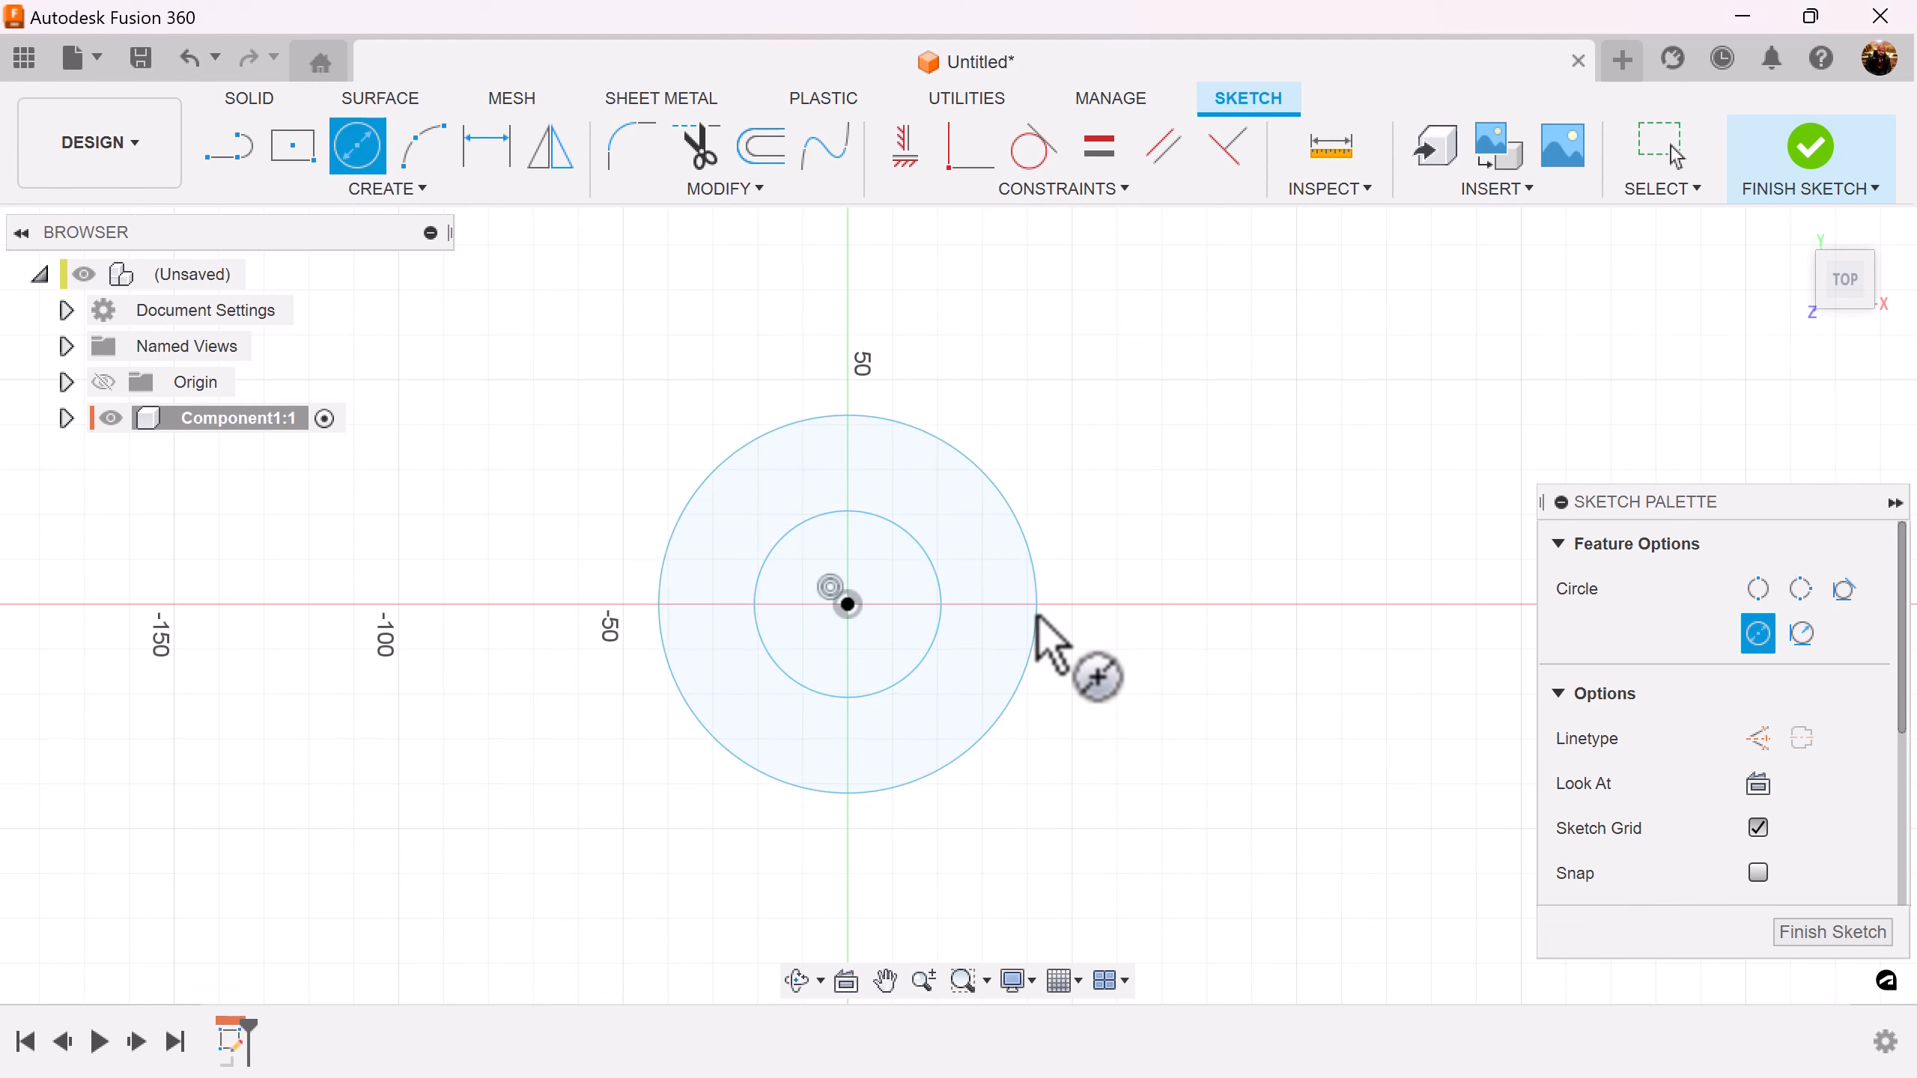
{"action": "mouse_move", "coordinate": [853, 620]}
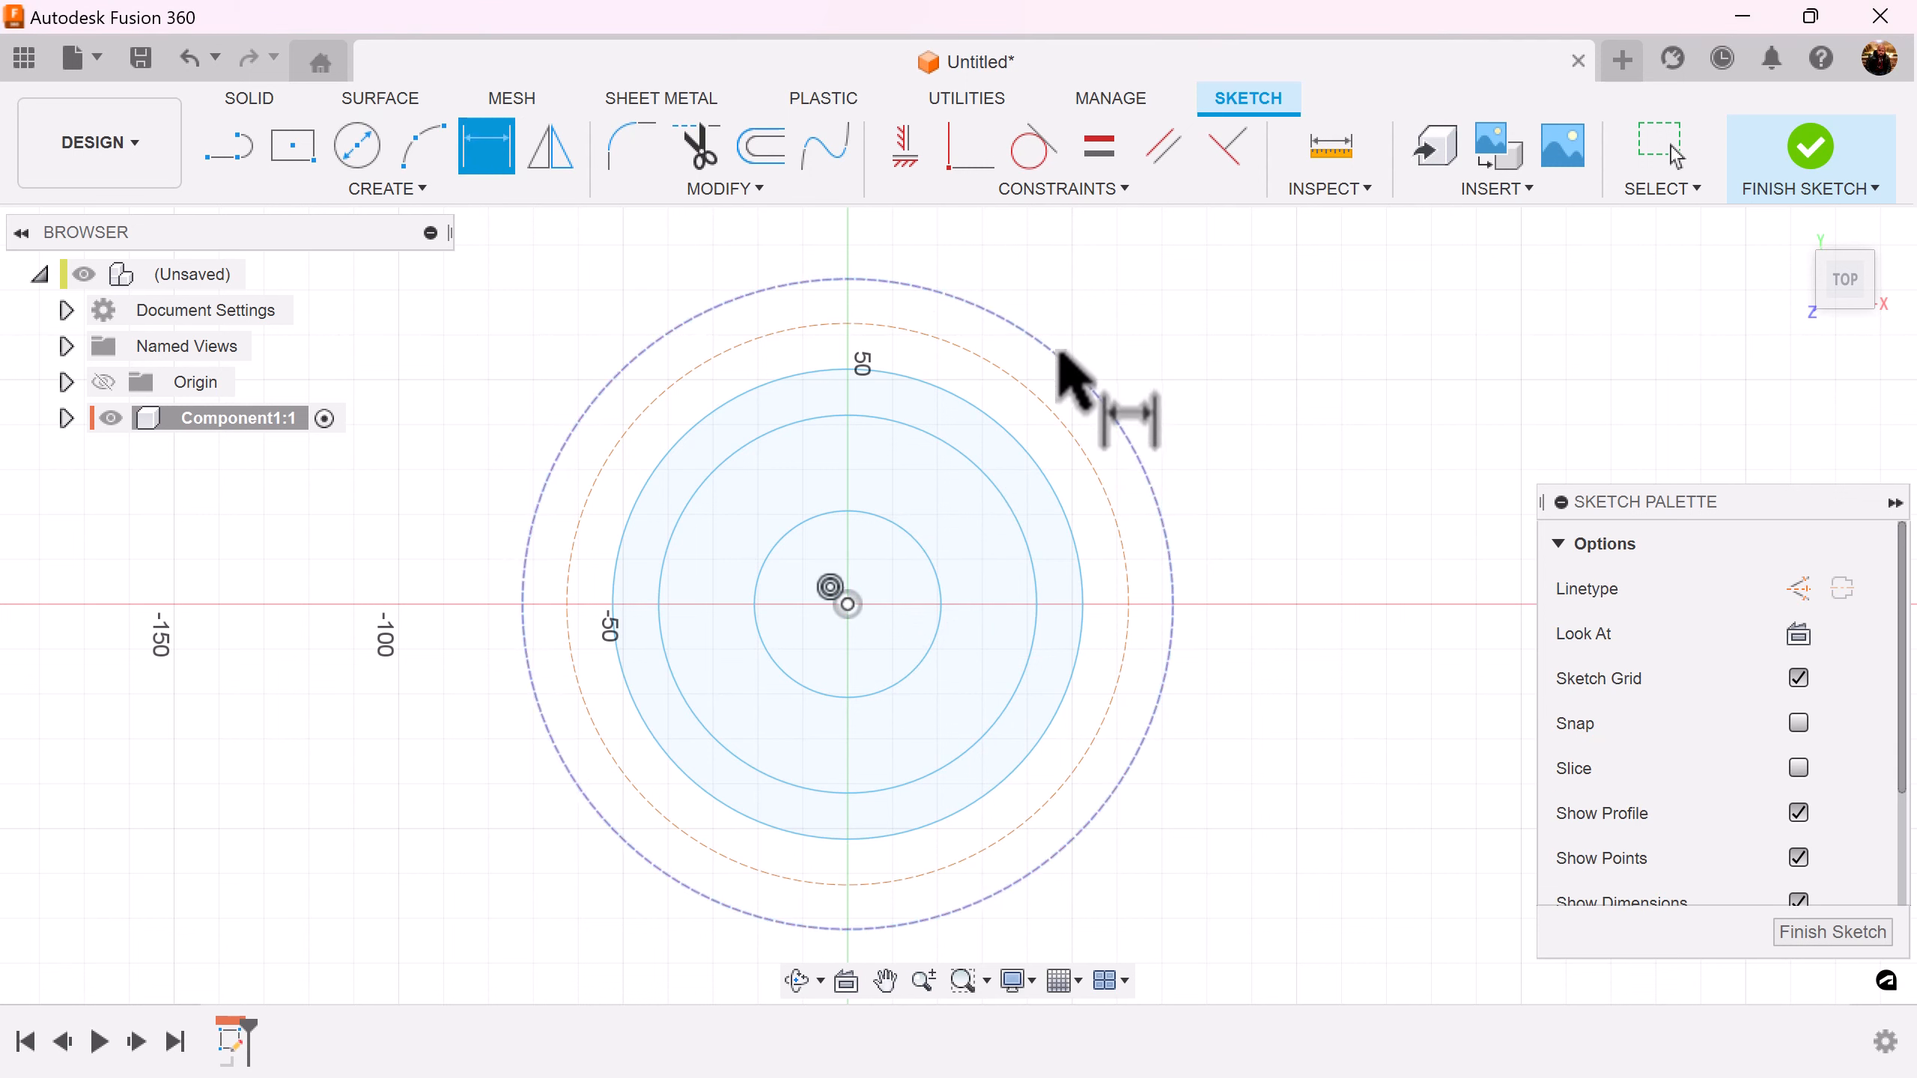
Dimension the two outer construction circles at radii 26 mm and 22.5 mm
{"action": "left_click", "coordinate": [1073, 367]}
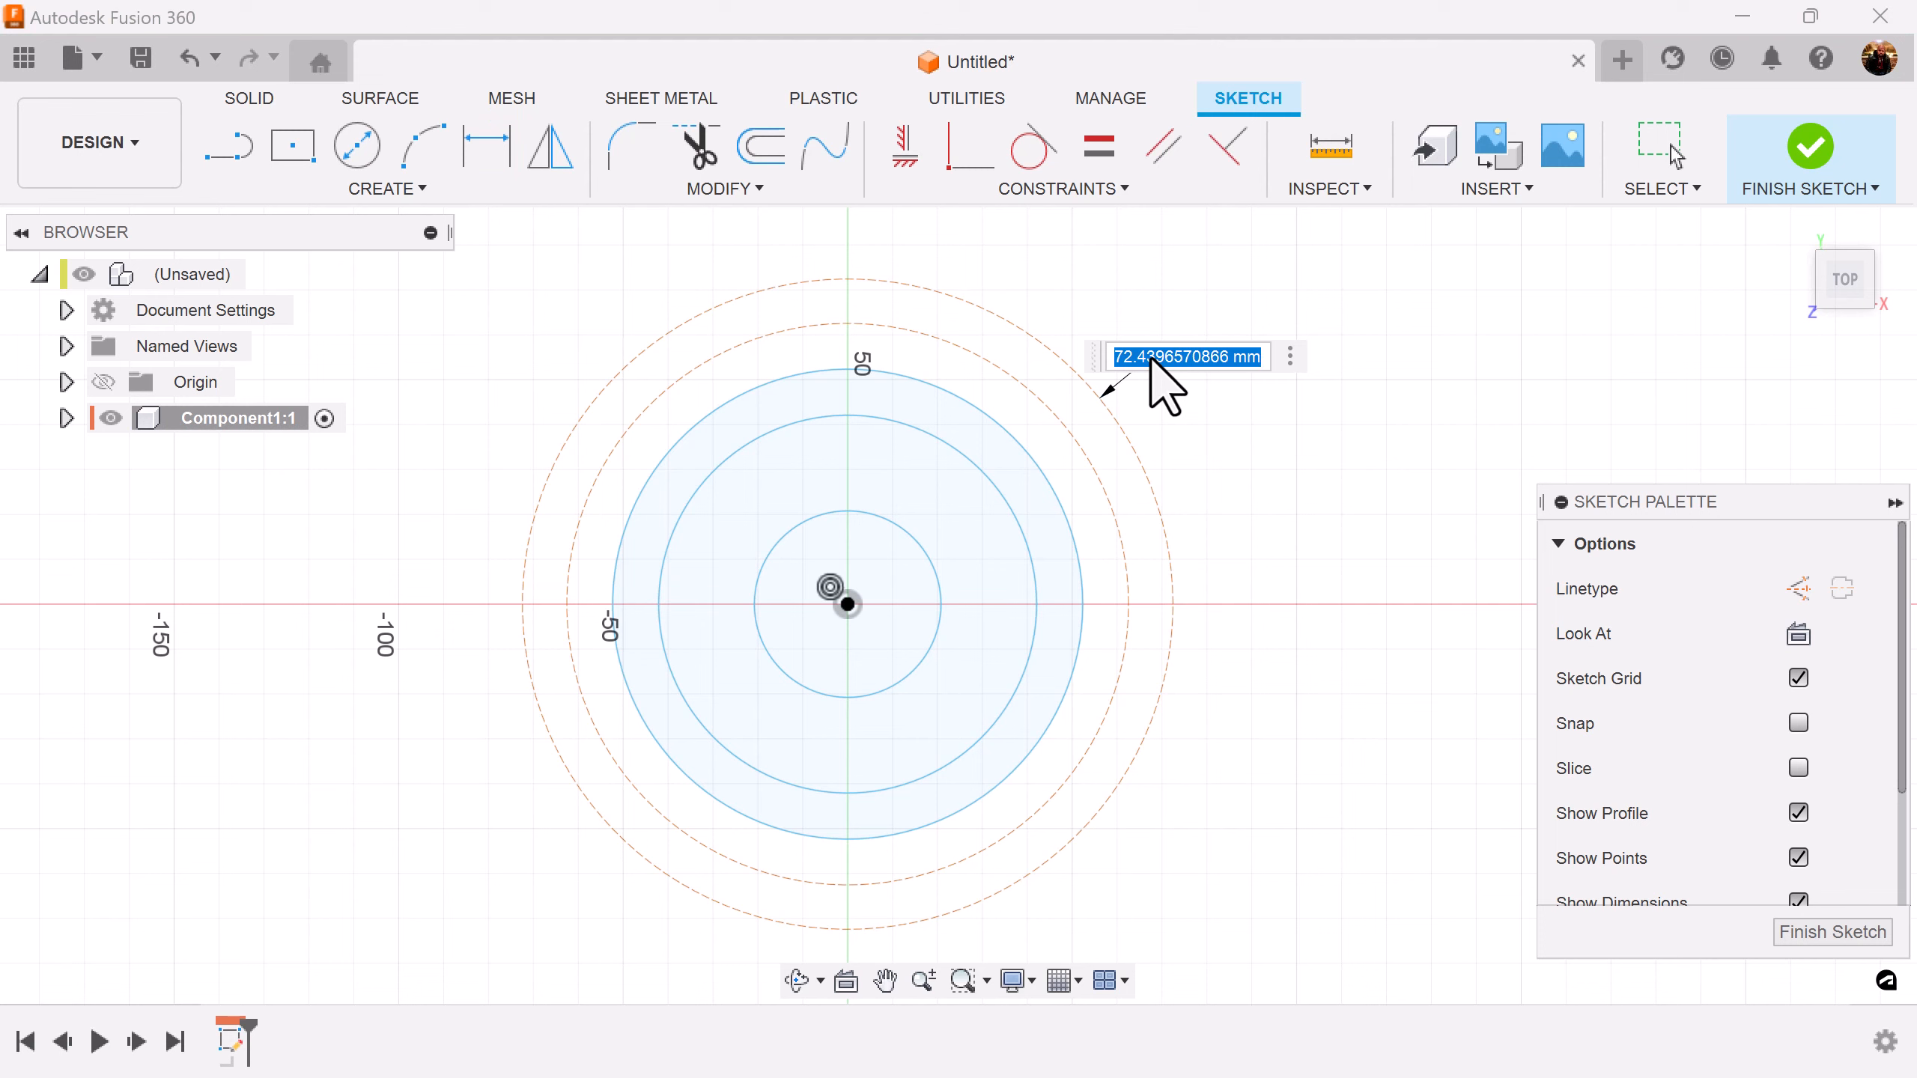
{"action": "type", "text": "26"}
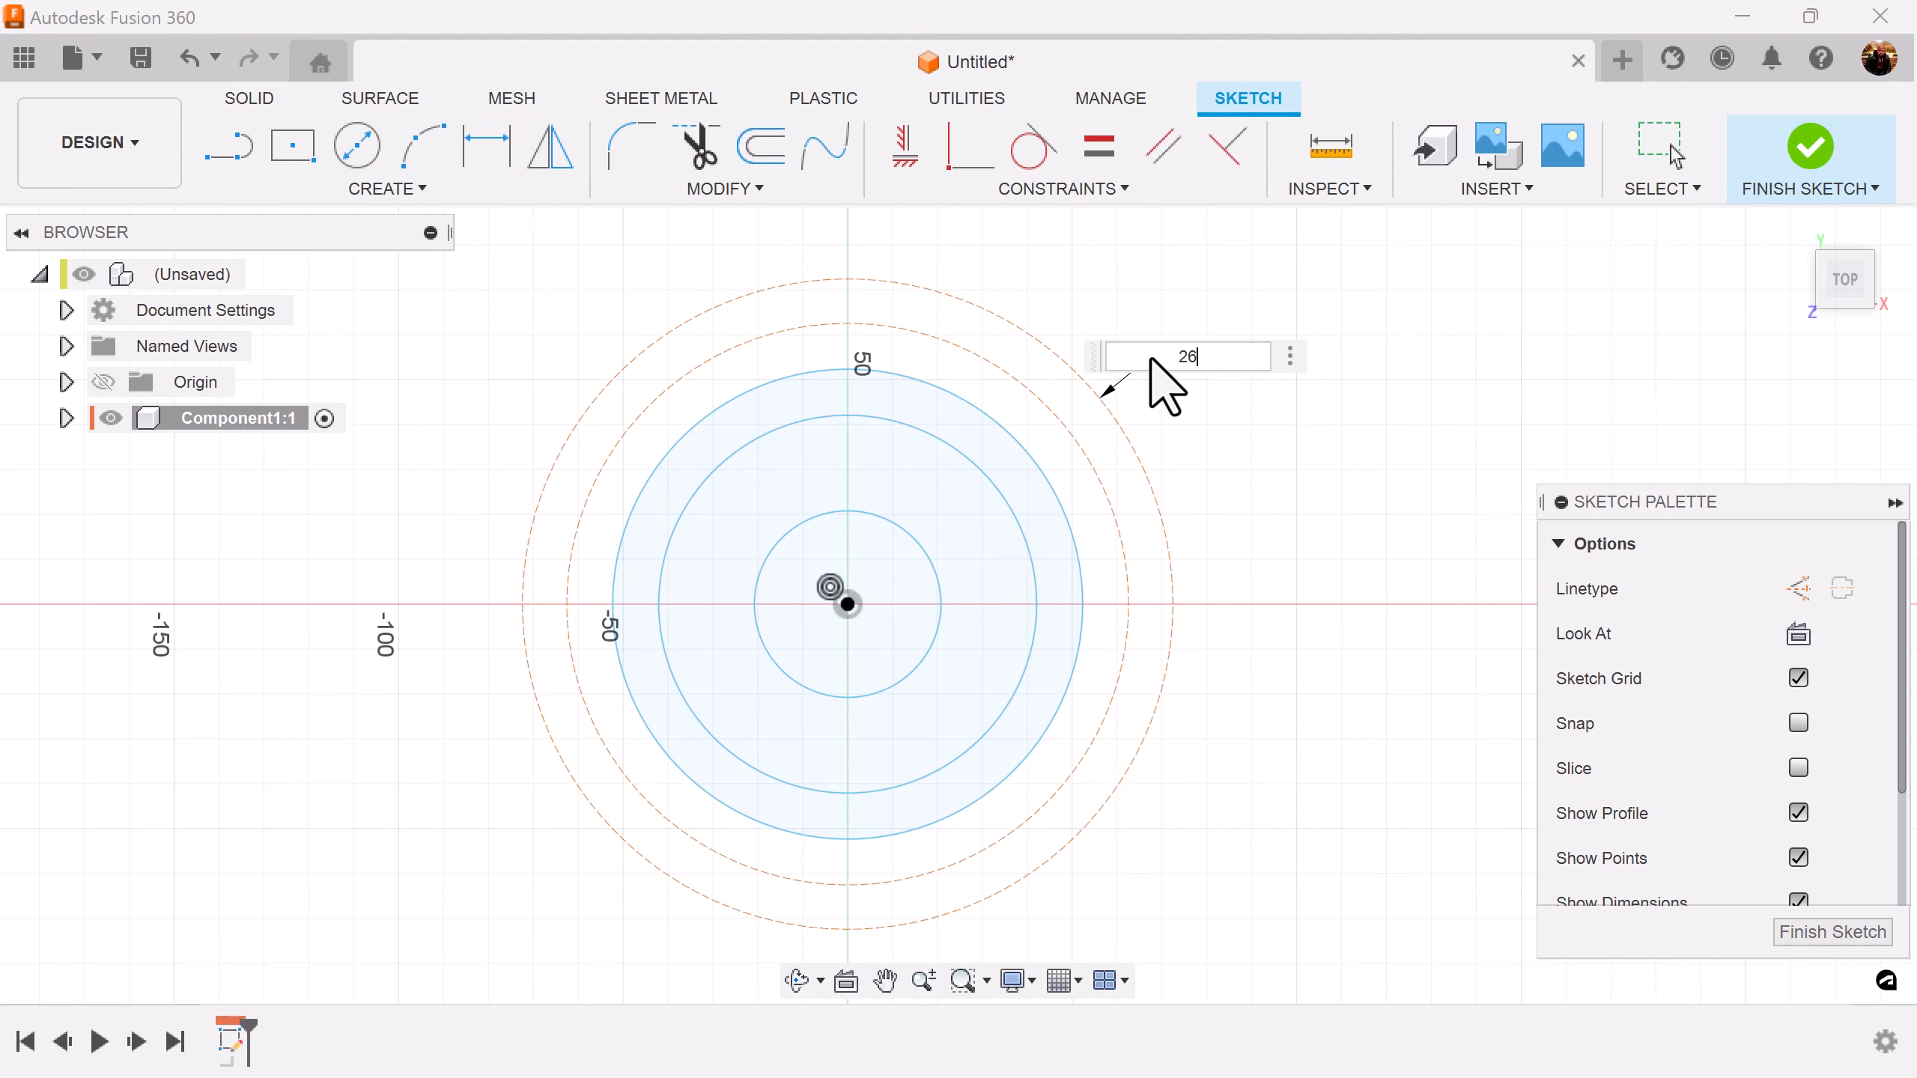
{"action": "key", "text": "Return"}
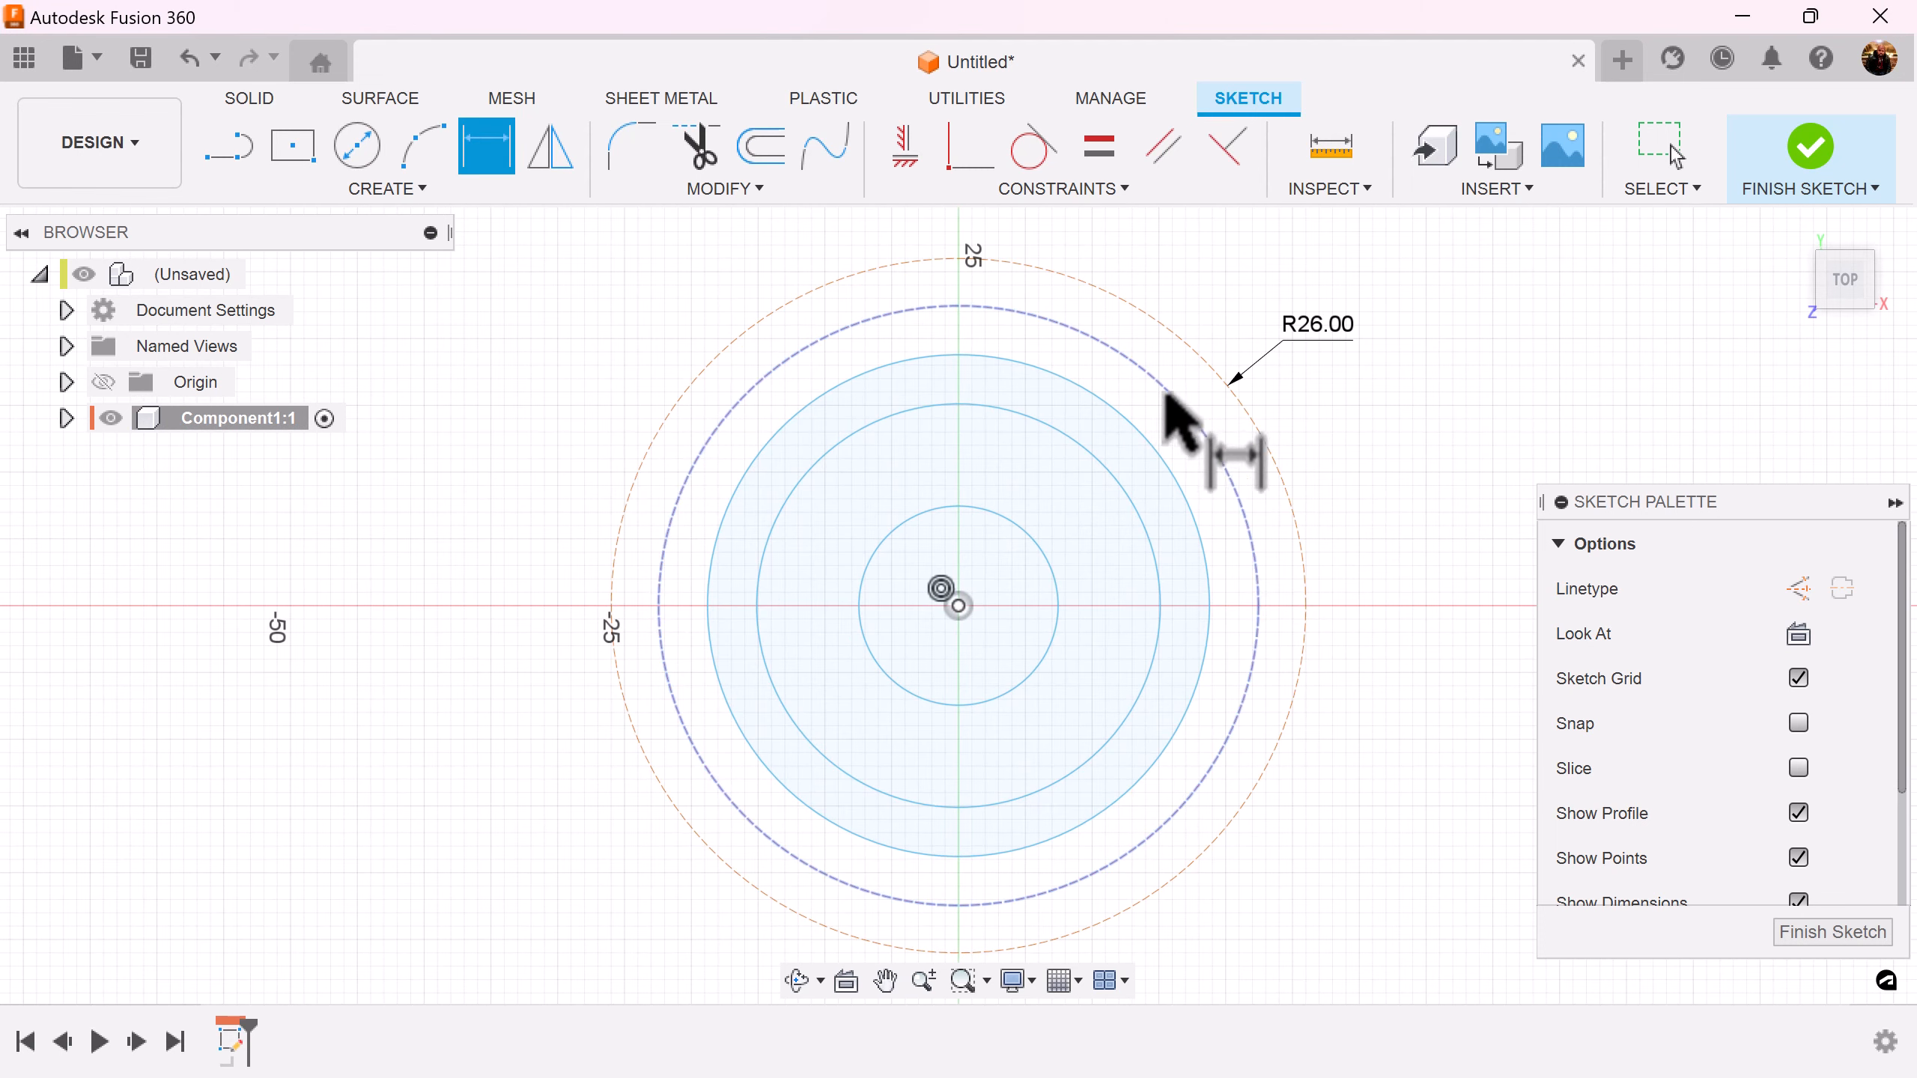
{"action": "left_click", "coordinate": [1180, 367]}
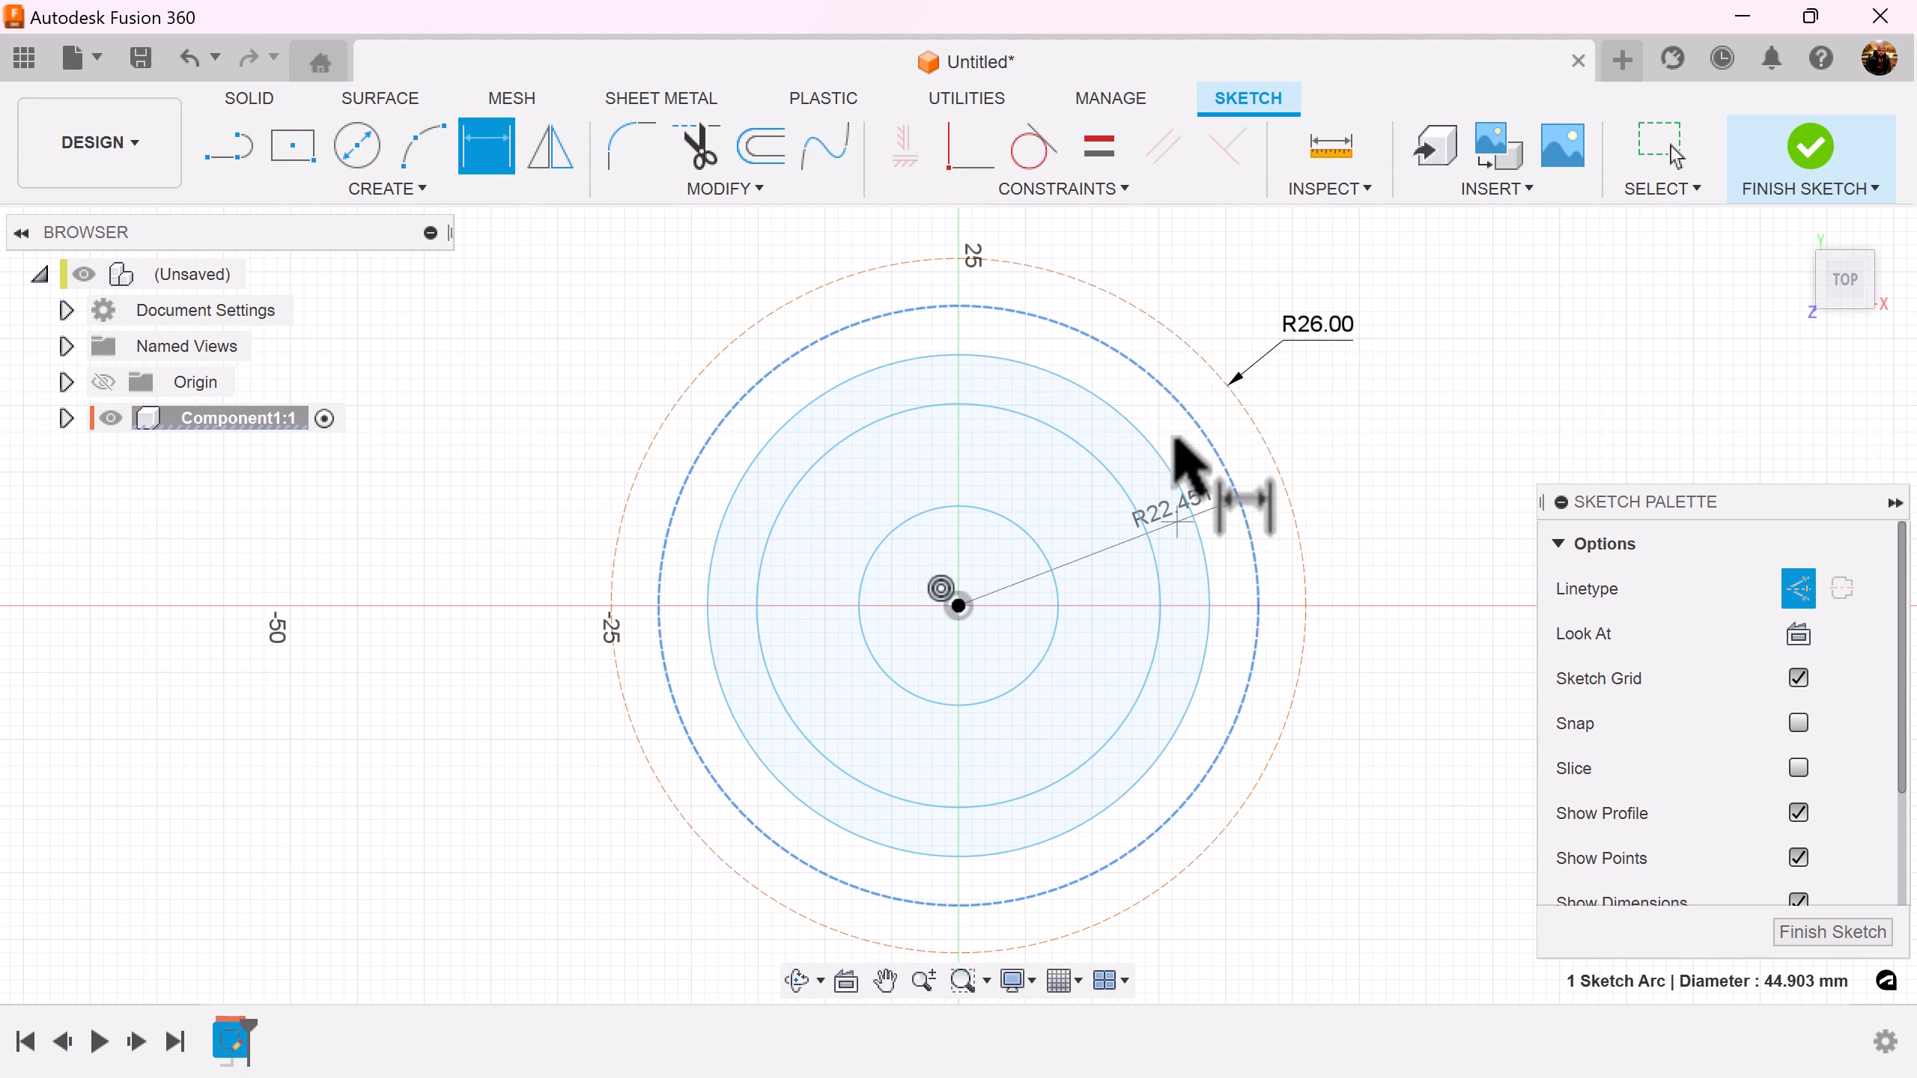
{"action": "left_click", "coordinate": [1171, 505]}
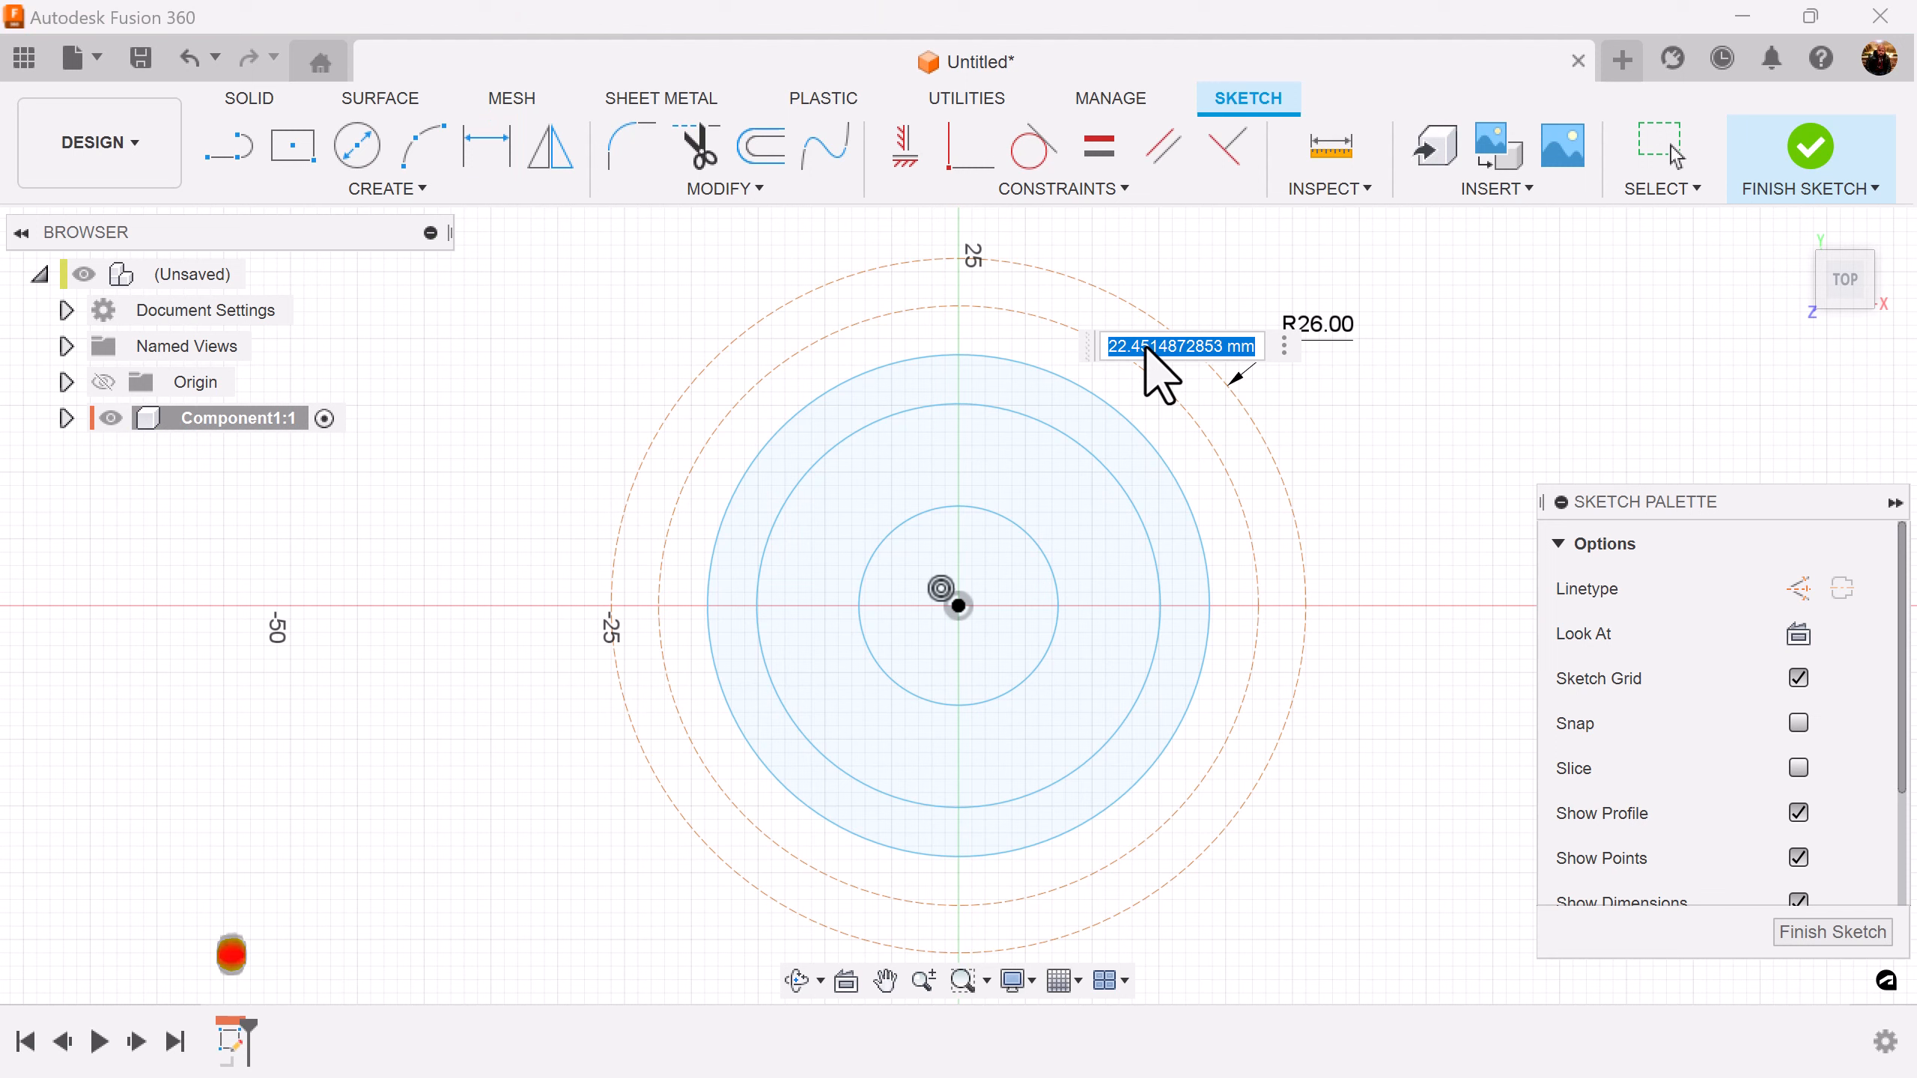
{"action": "key", "text": "Return"}
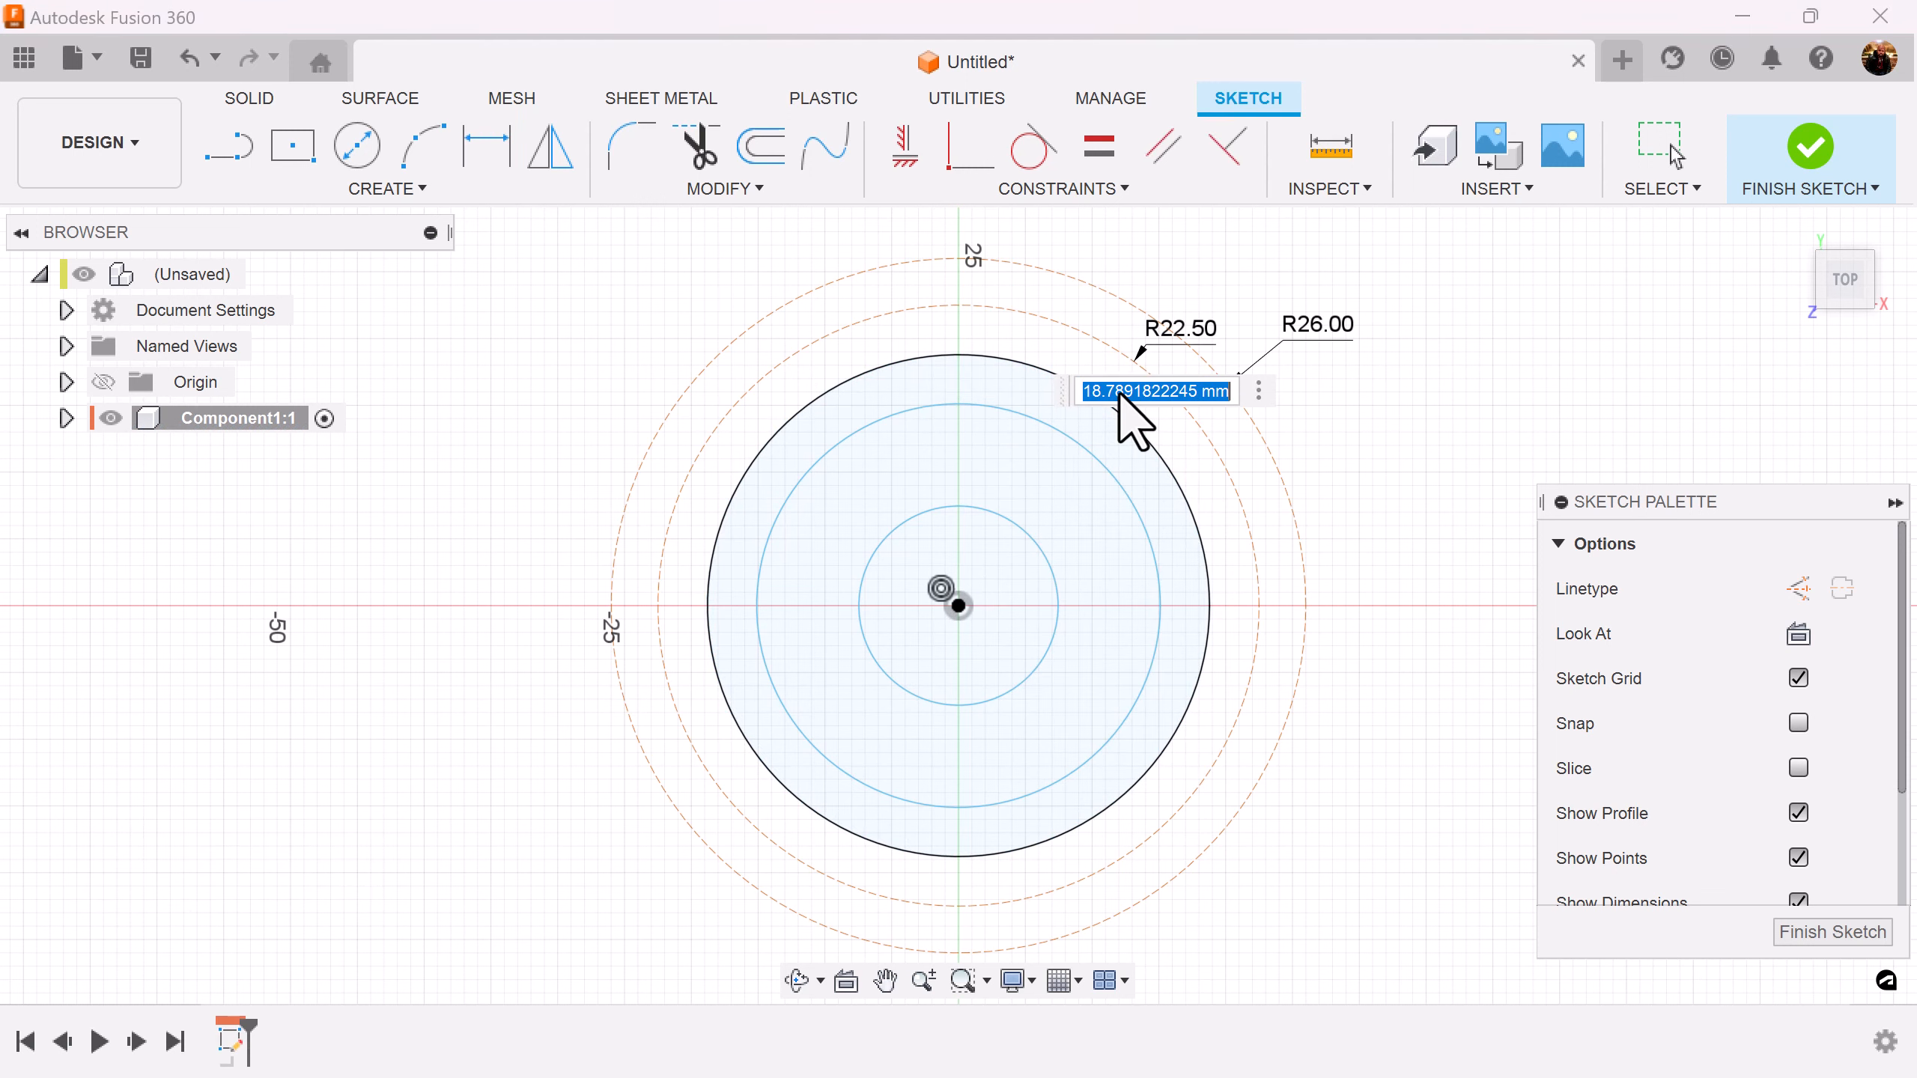
Dimension the remaining circles as radii 17, 14 and 11 mm
{"action": "key", "text": "Return"}
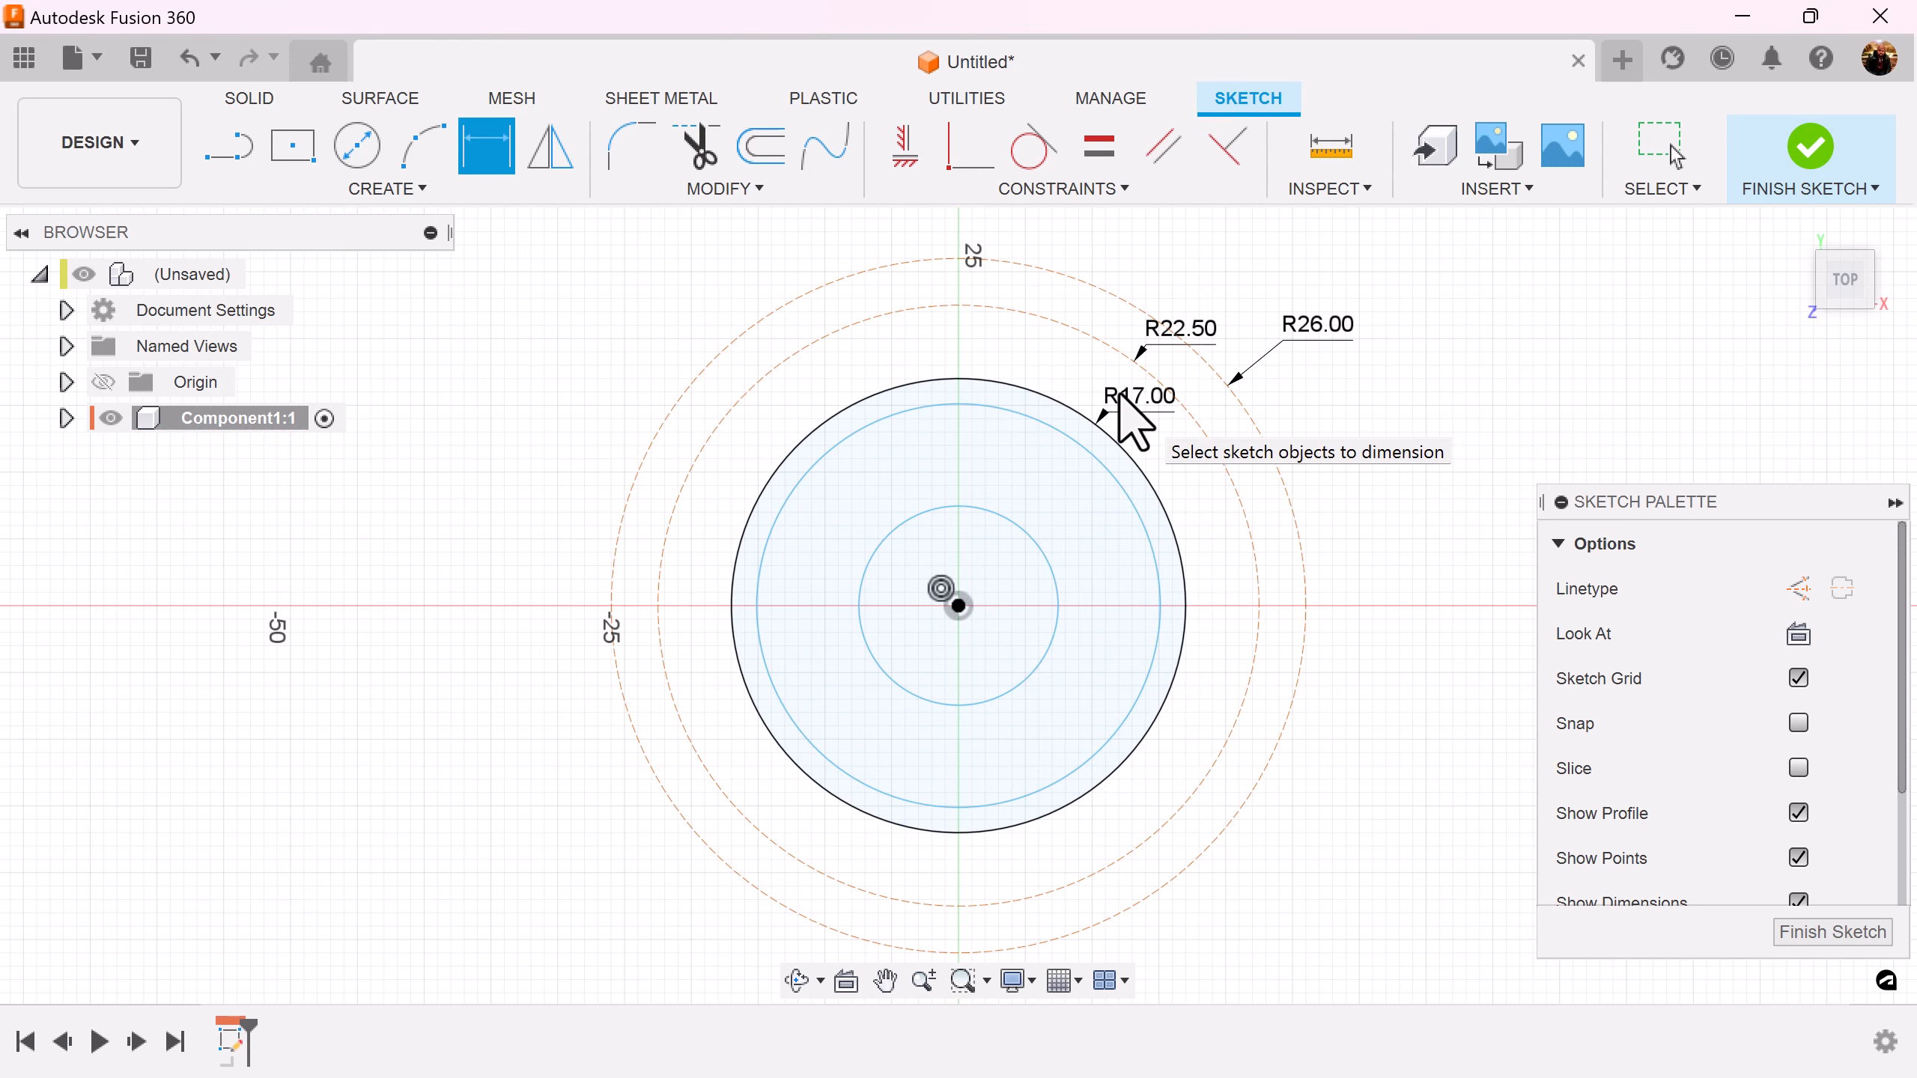
{"action": "right_click", "coordinate": [1107, 409]}
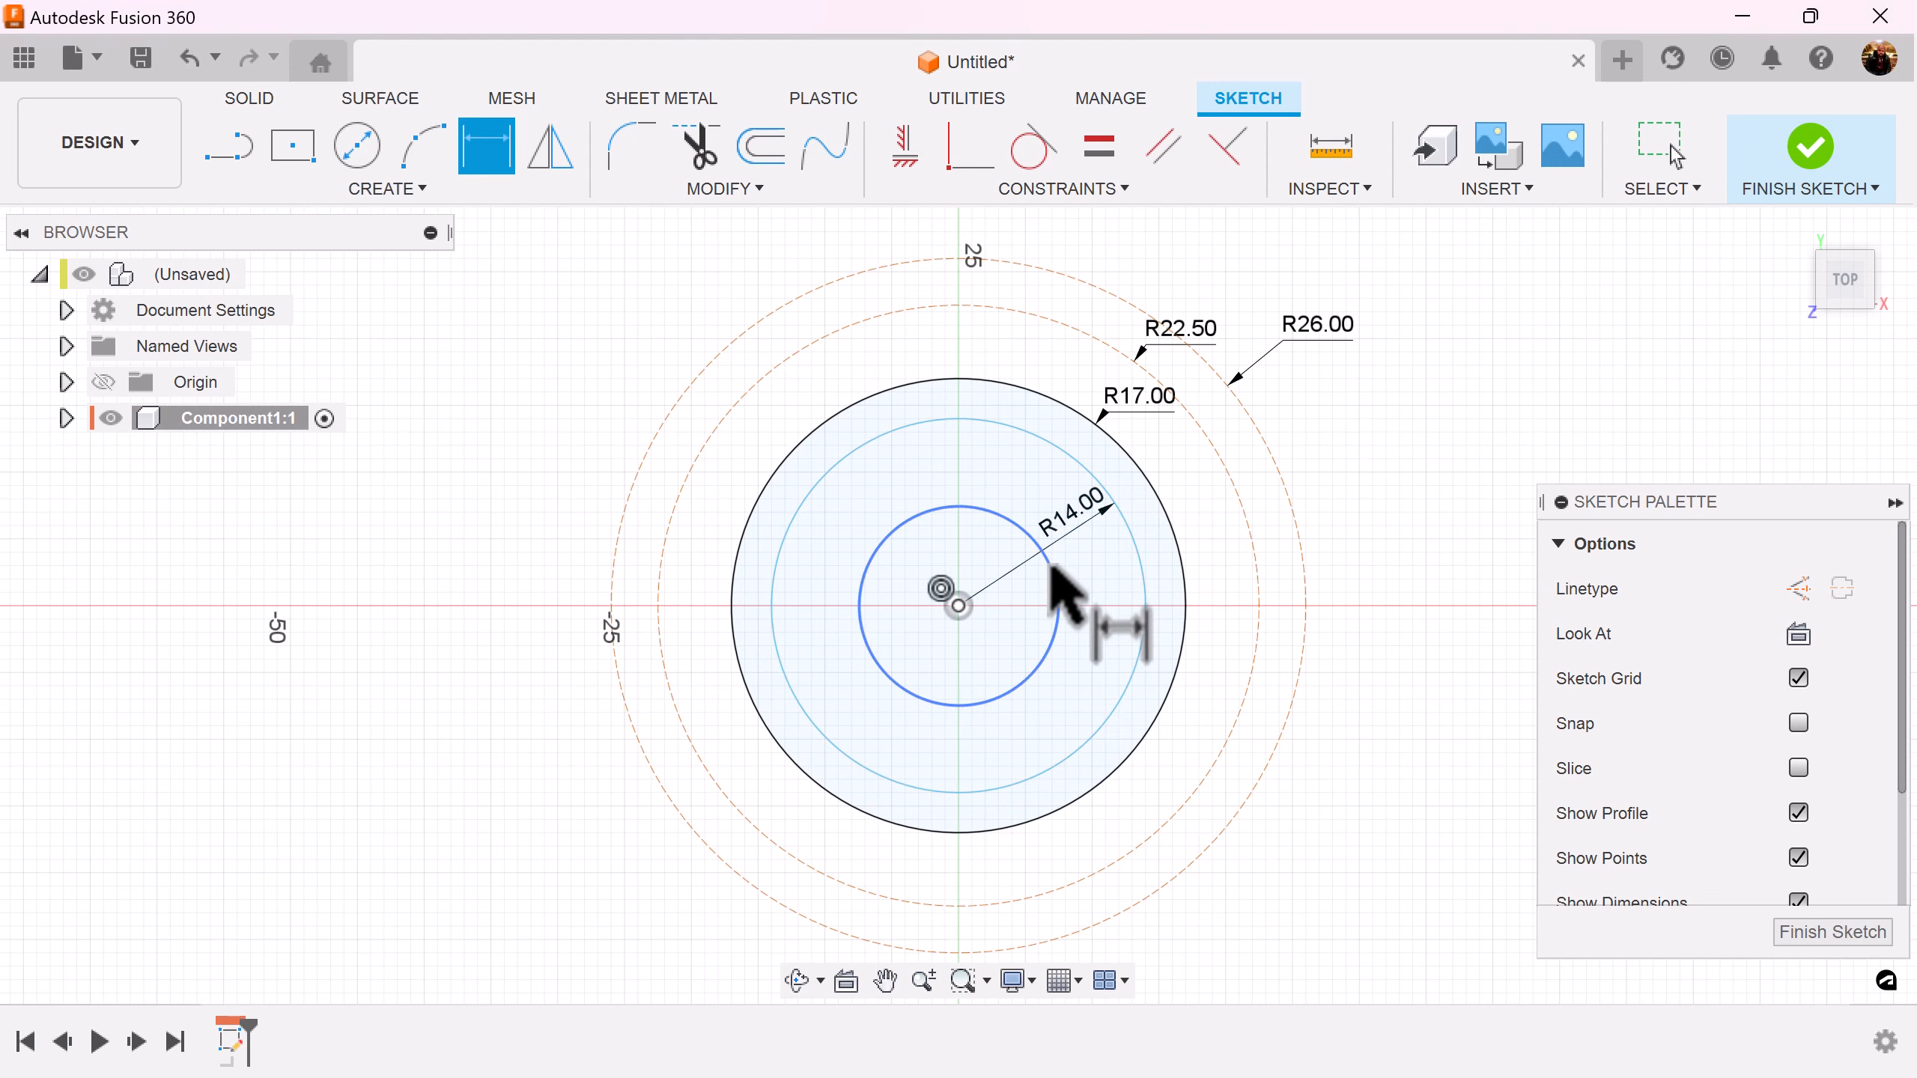
{"action": "right_click", "coordinate": [1057, 587]}
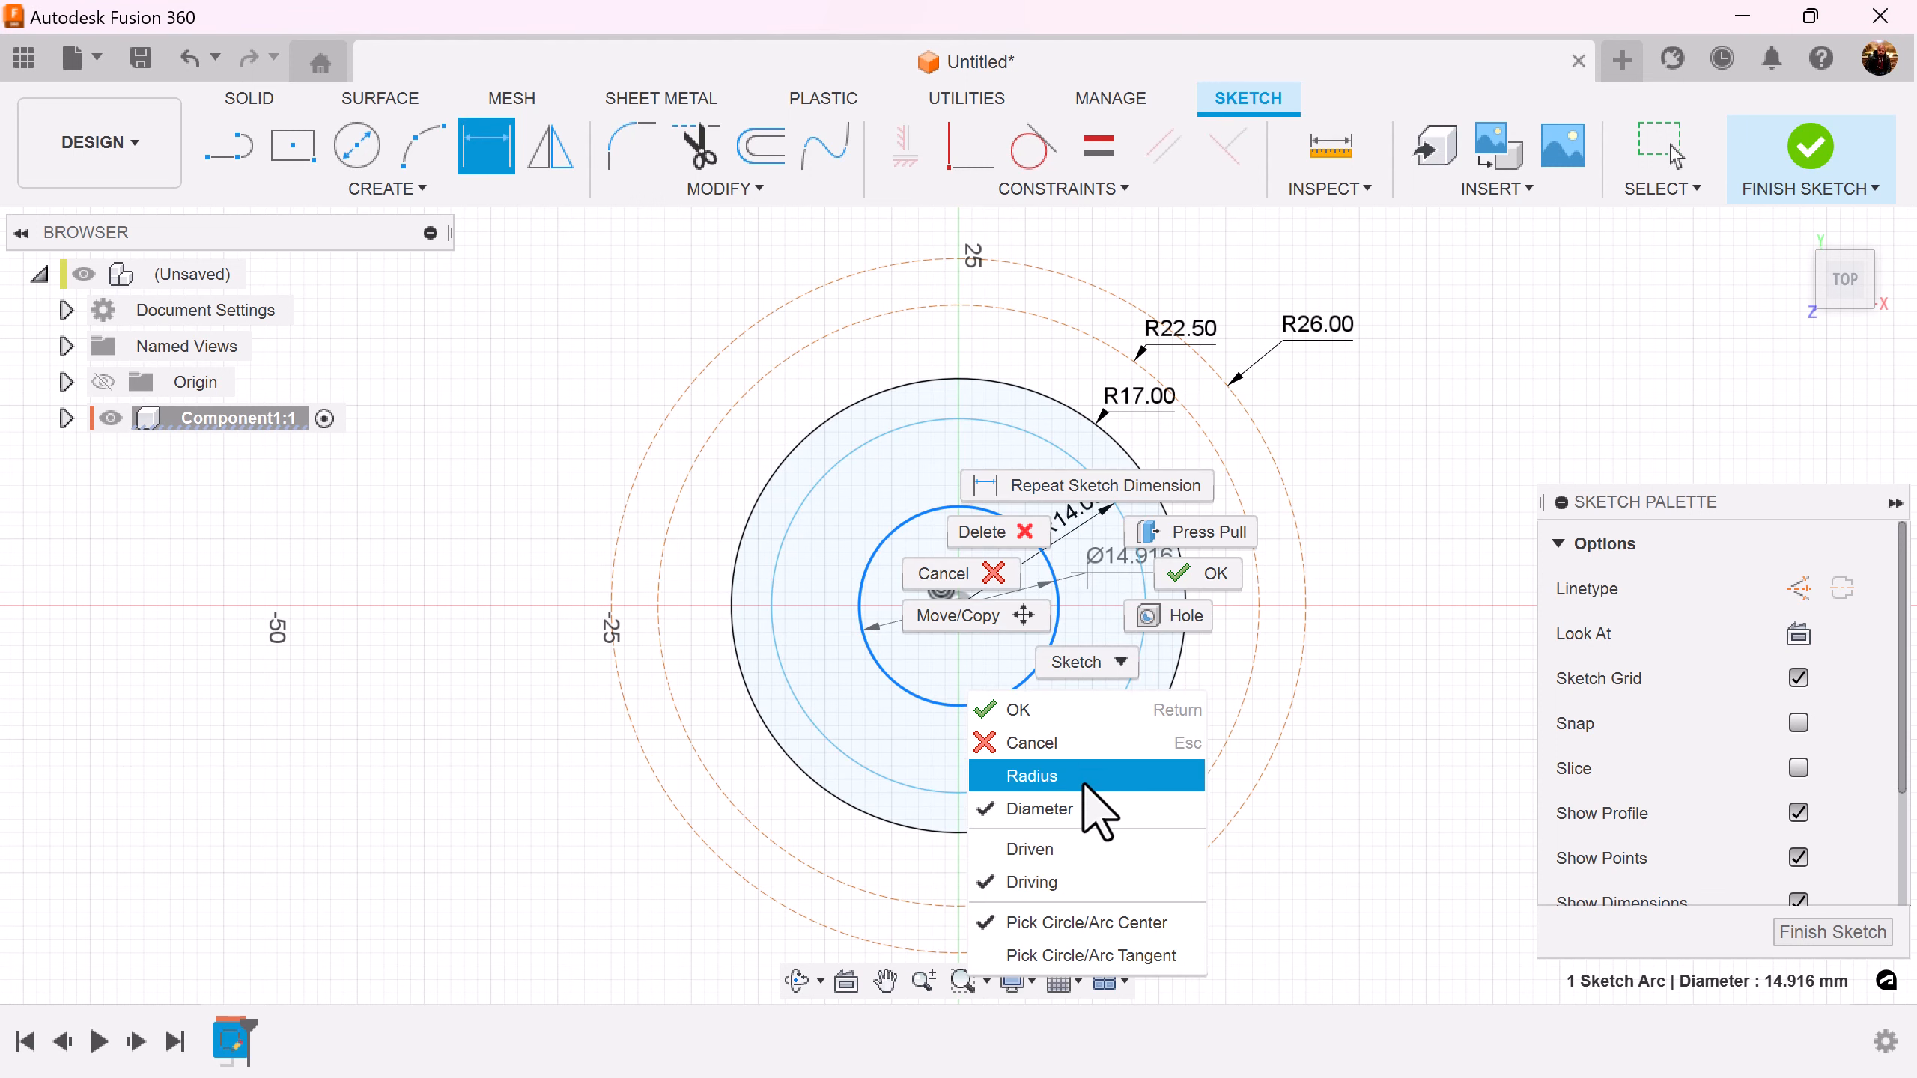
{"action": "left_click", "coordinate": [1029, 775]}
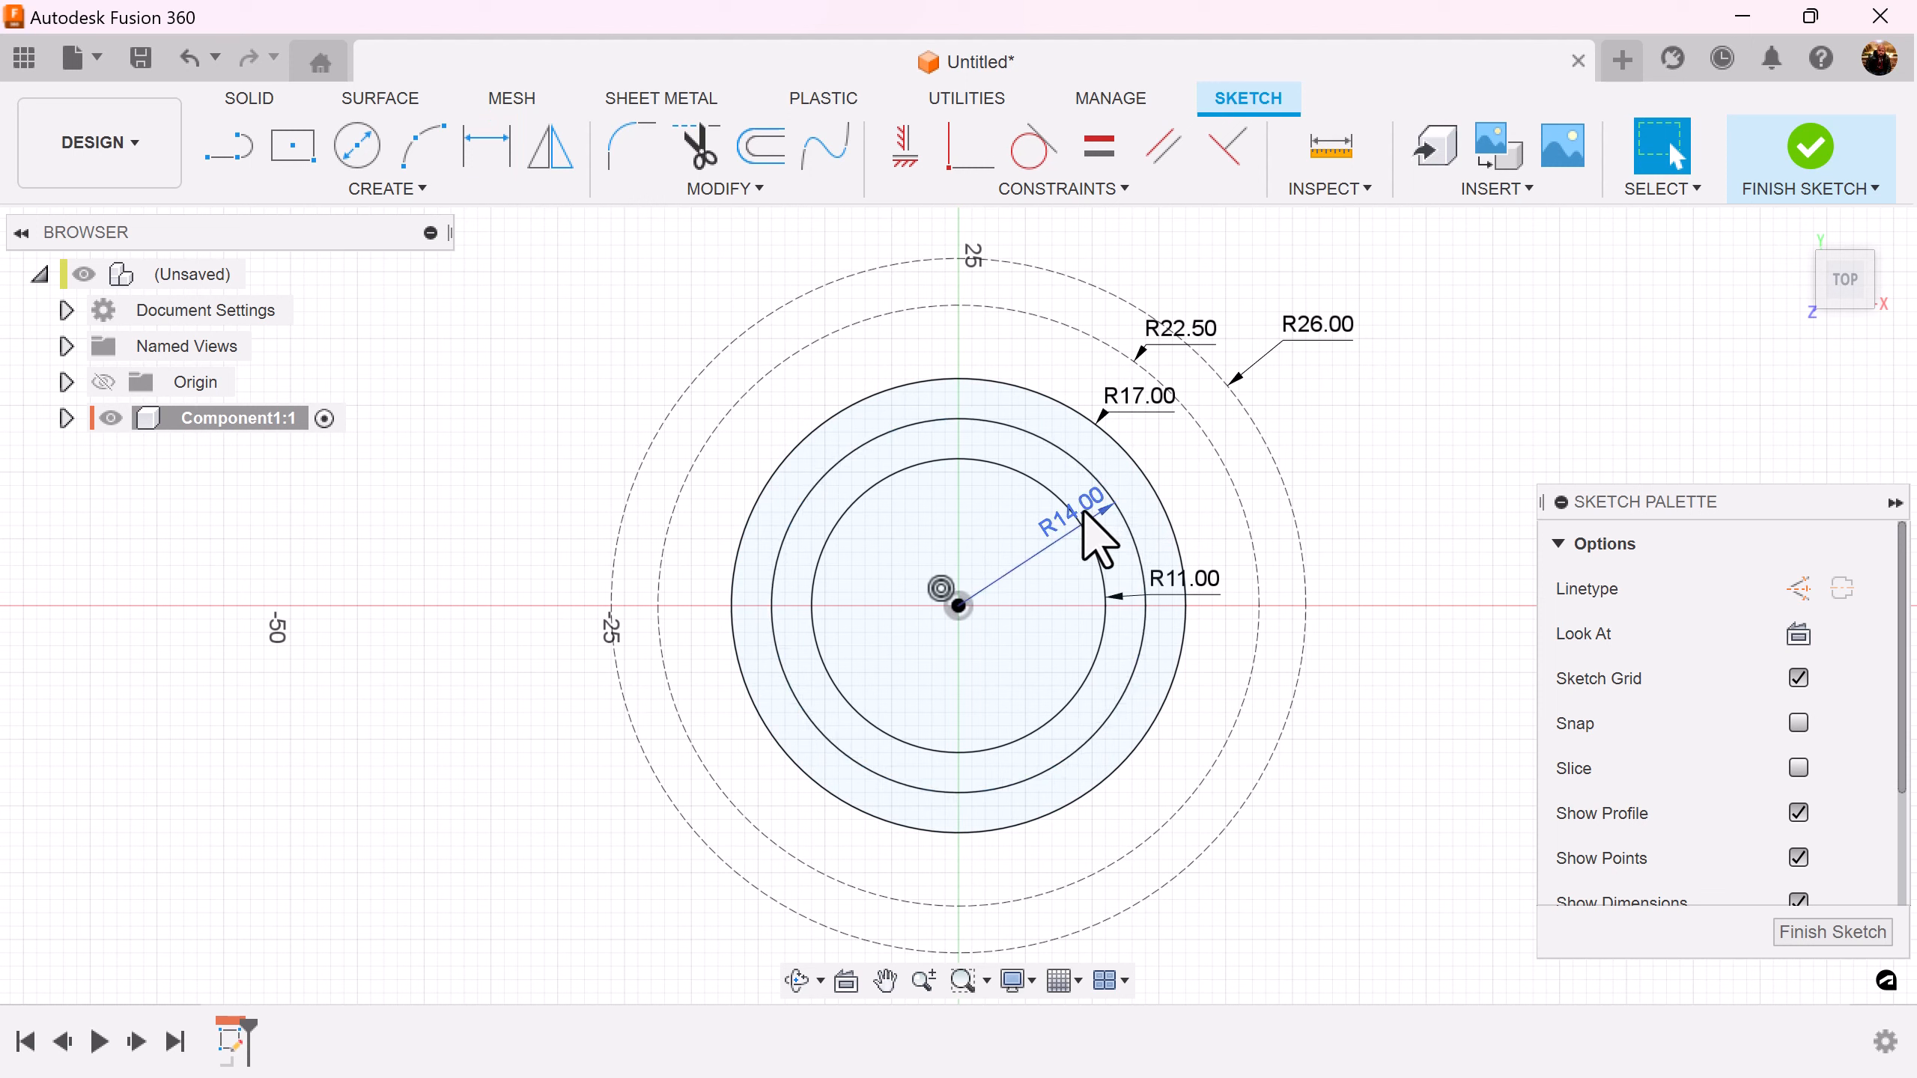
{"action": "mouse_move", "coordinate": [1002, 489]}
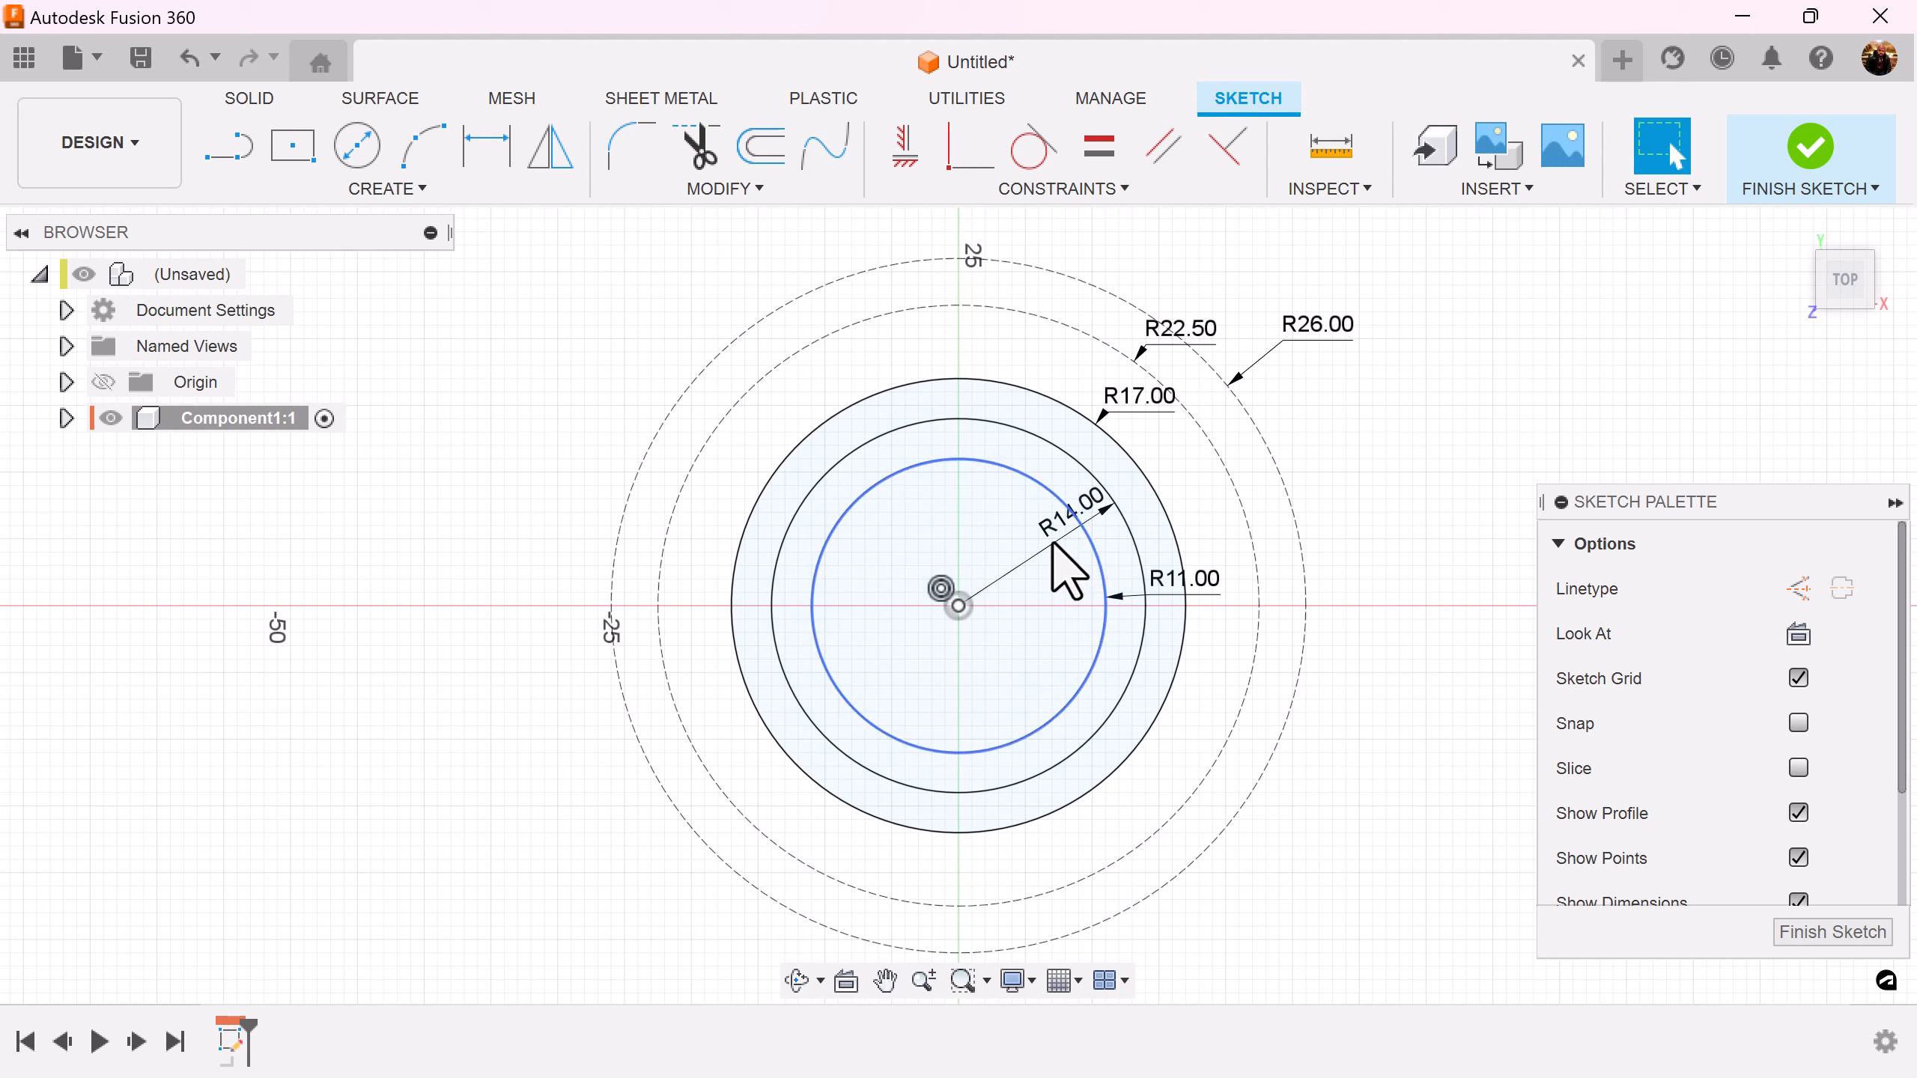
{"action": "left_click", "coordinate": [1413, 734]}
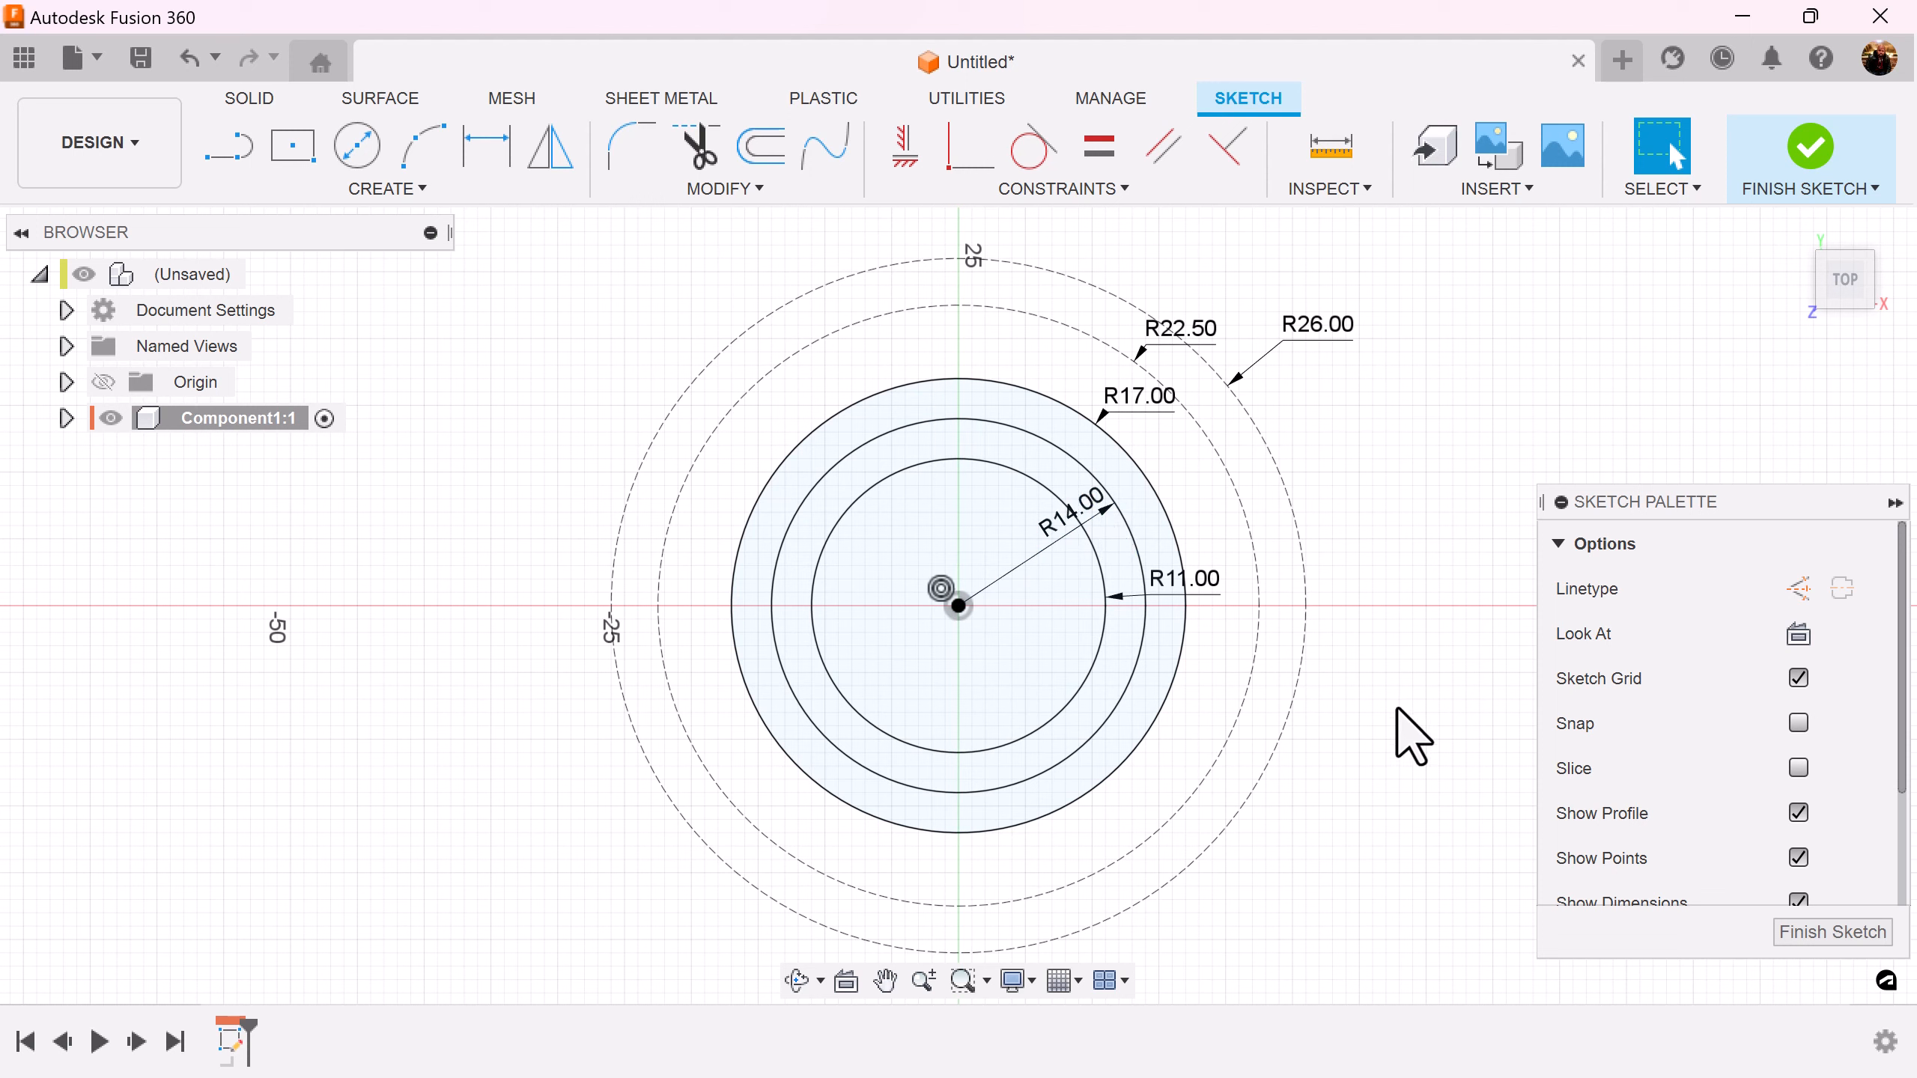
{"action": "mouse_move", "coordinate": [1229, 642]}
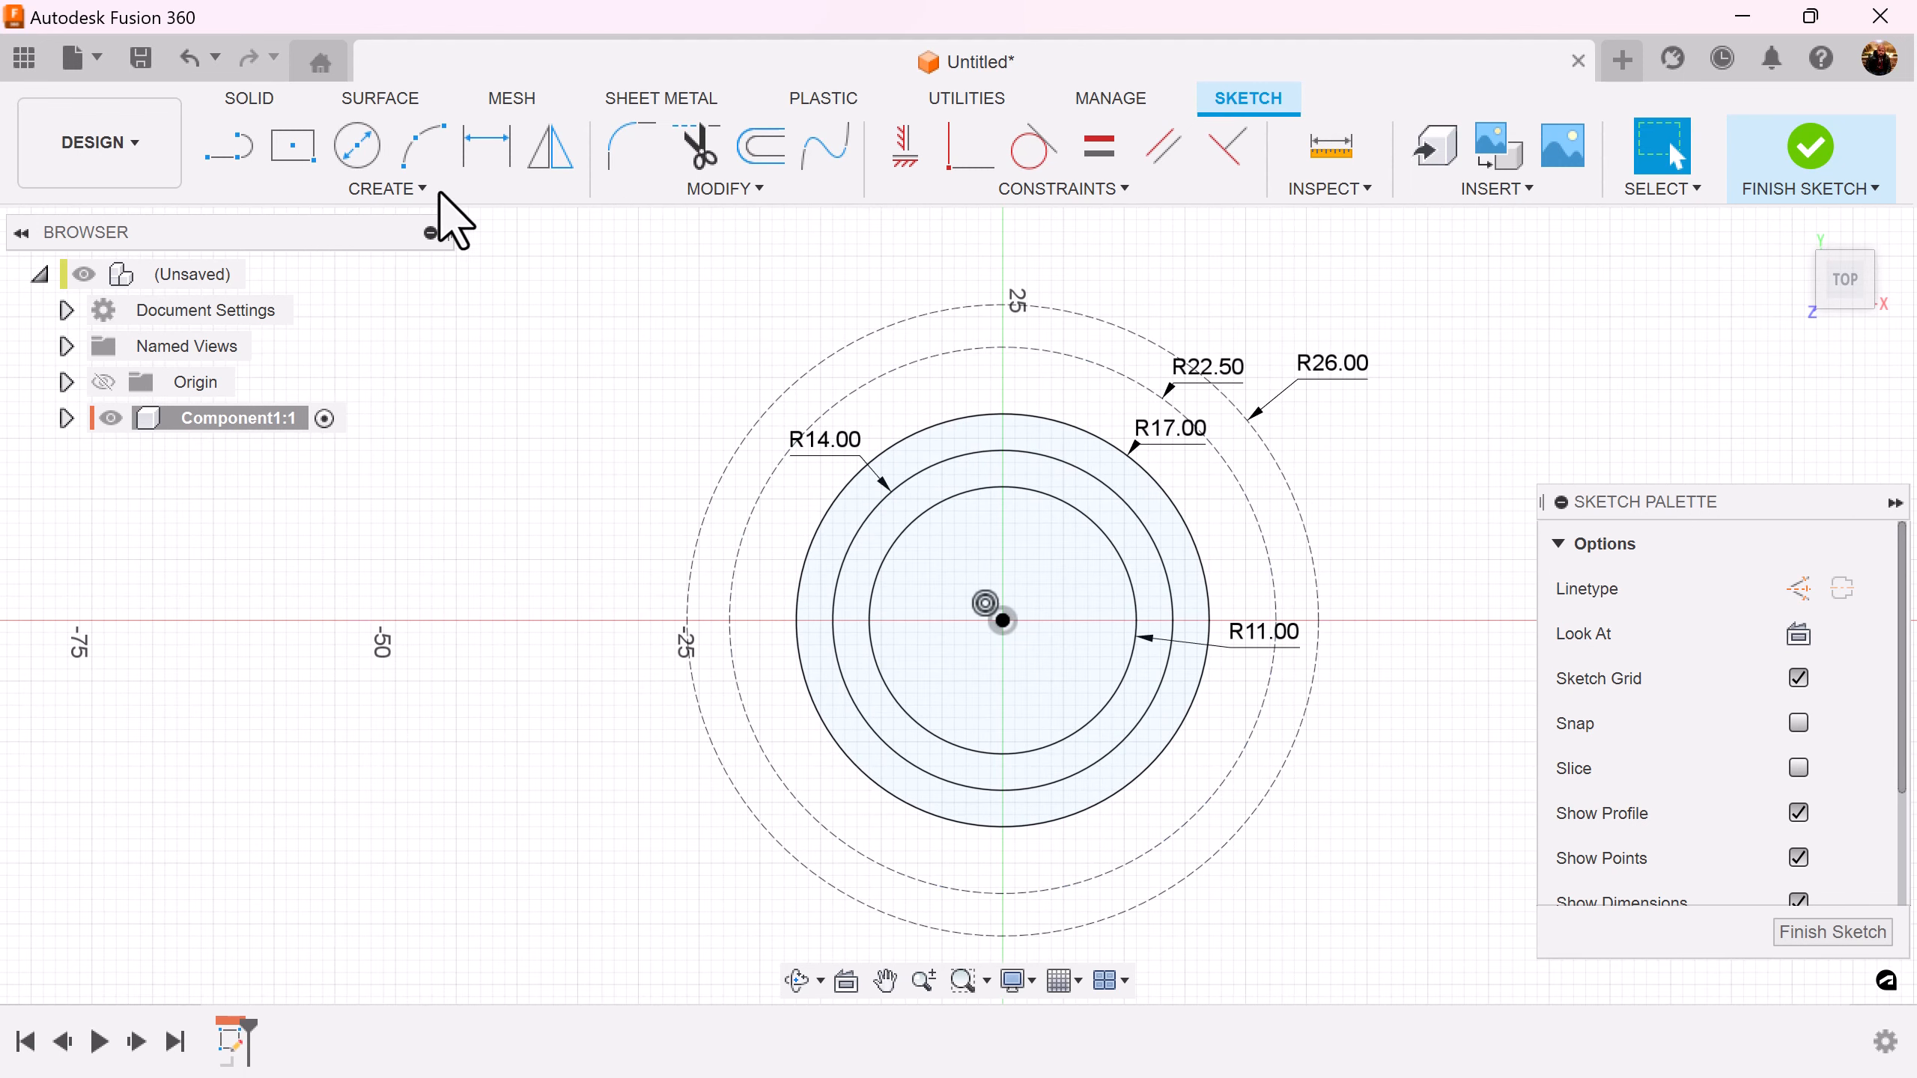
{"action": "mouse_move", "coordinate": [1797, 587]}
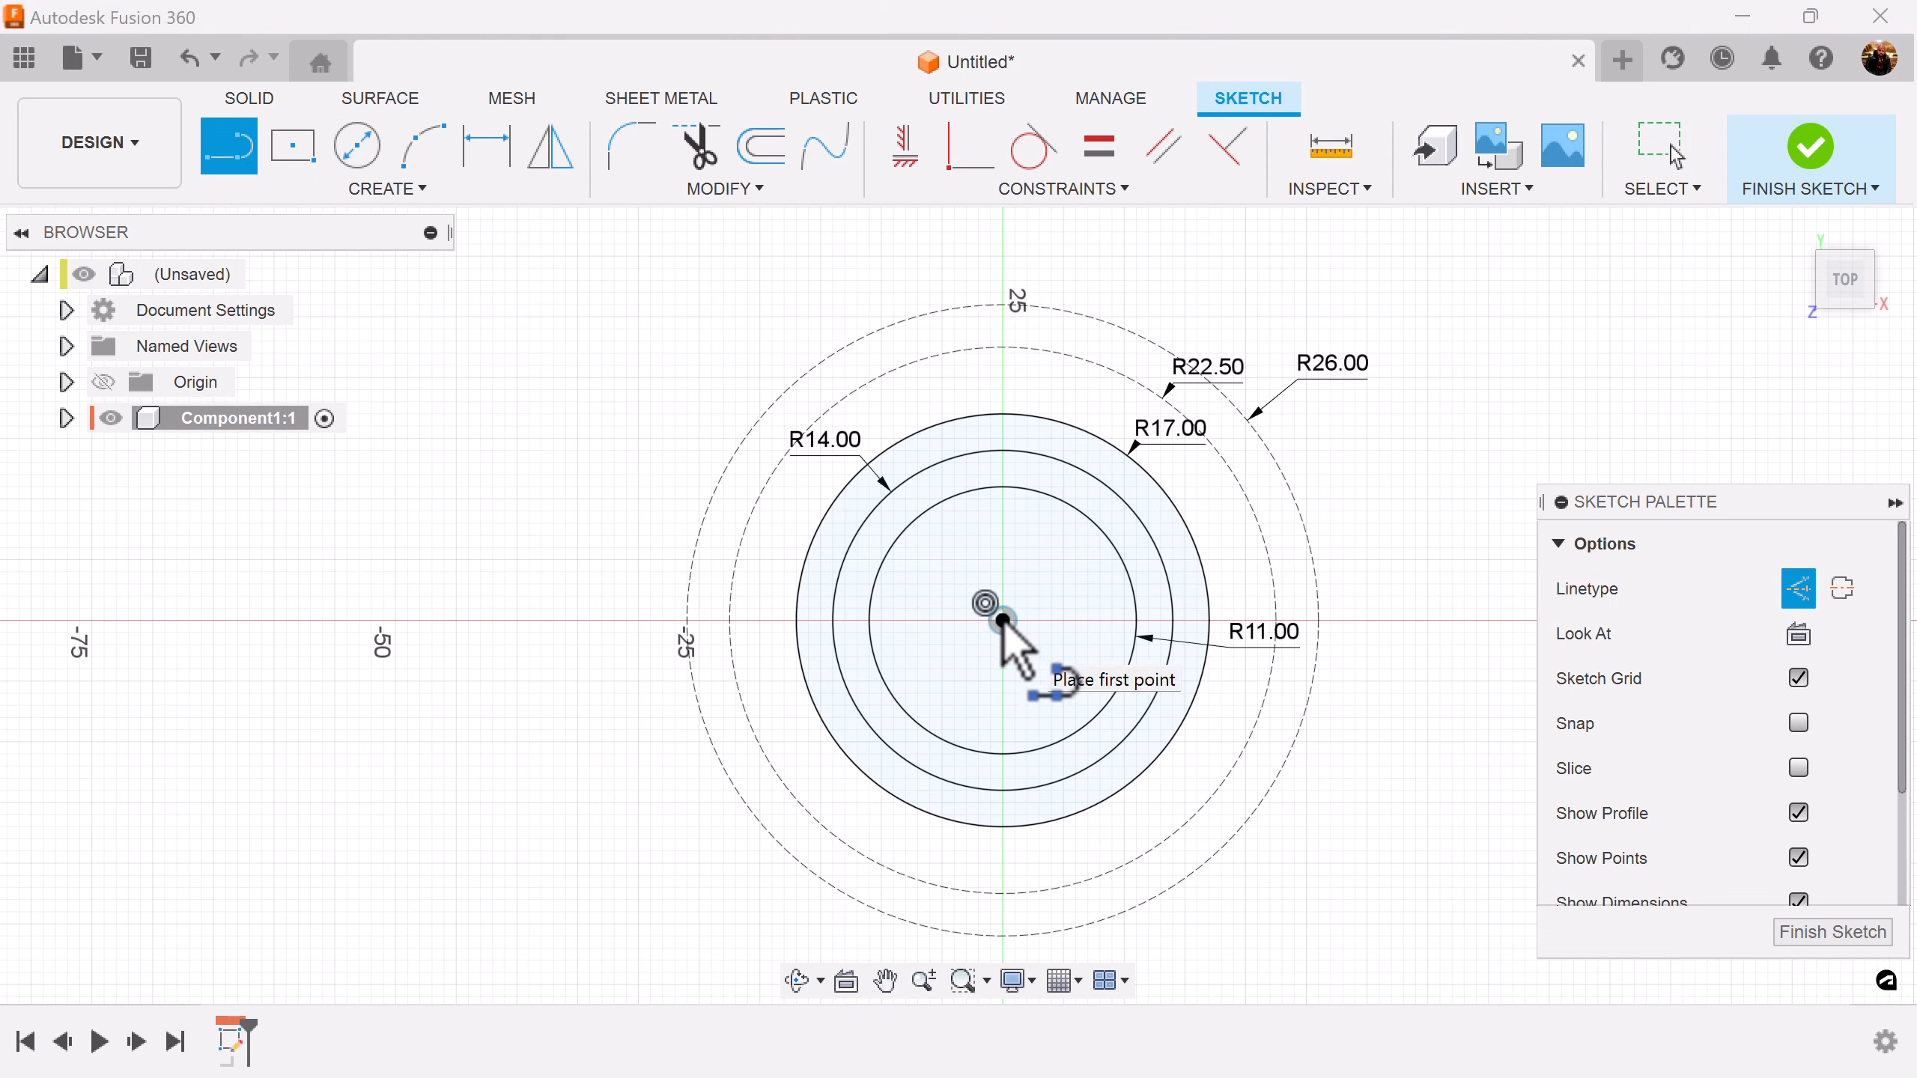
Start a construction line from the sketch origin for the vertical and 45° lines
{"action": "left_click", "coordinate": [1000, 607]}
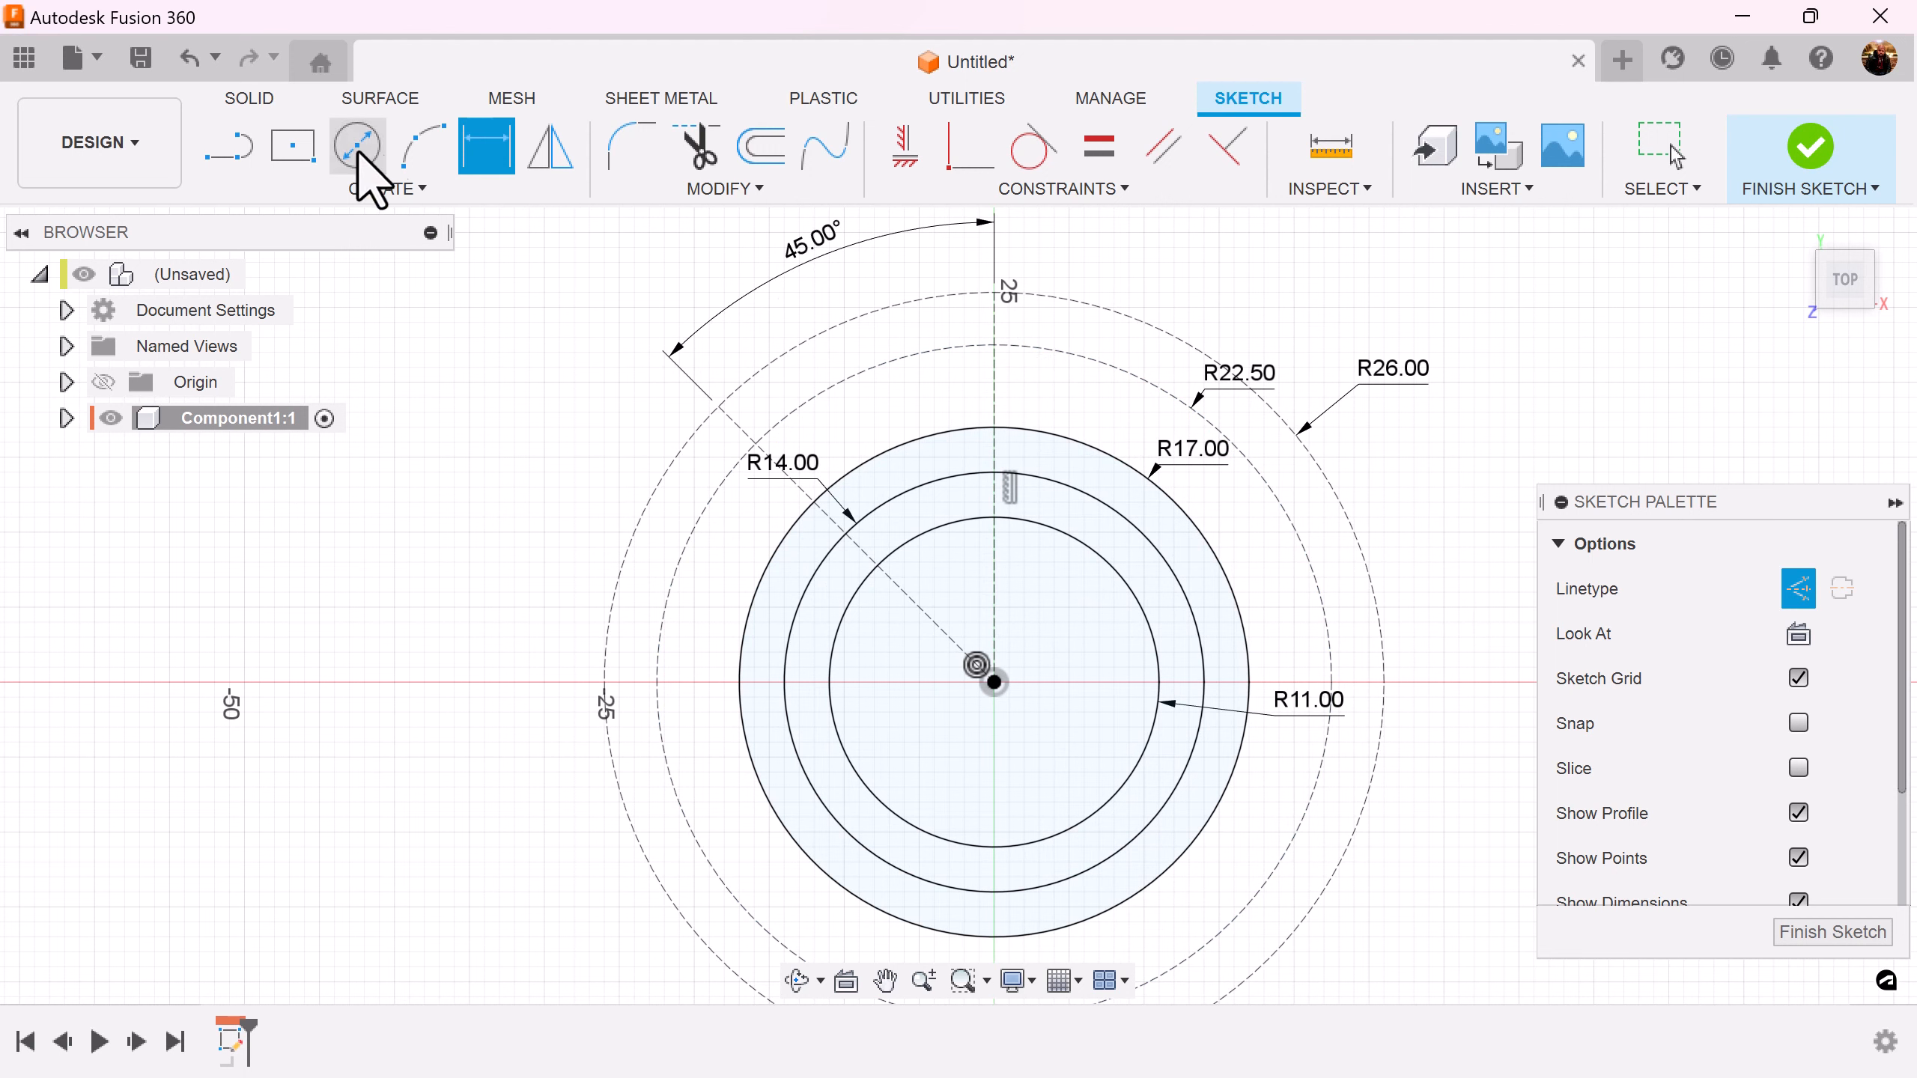
Draw lug and hole circles at the 45° line's end, radii 6 and 2.5 mm
{"action": "left_click", "coordinate": [357, 145]}
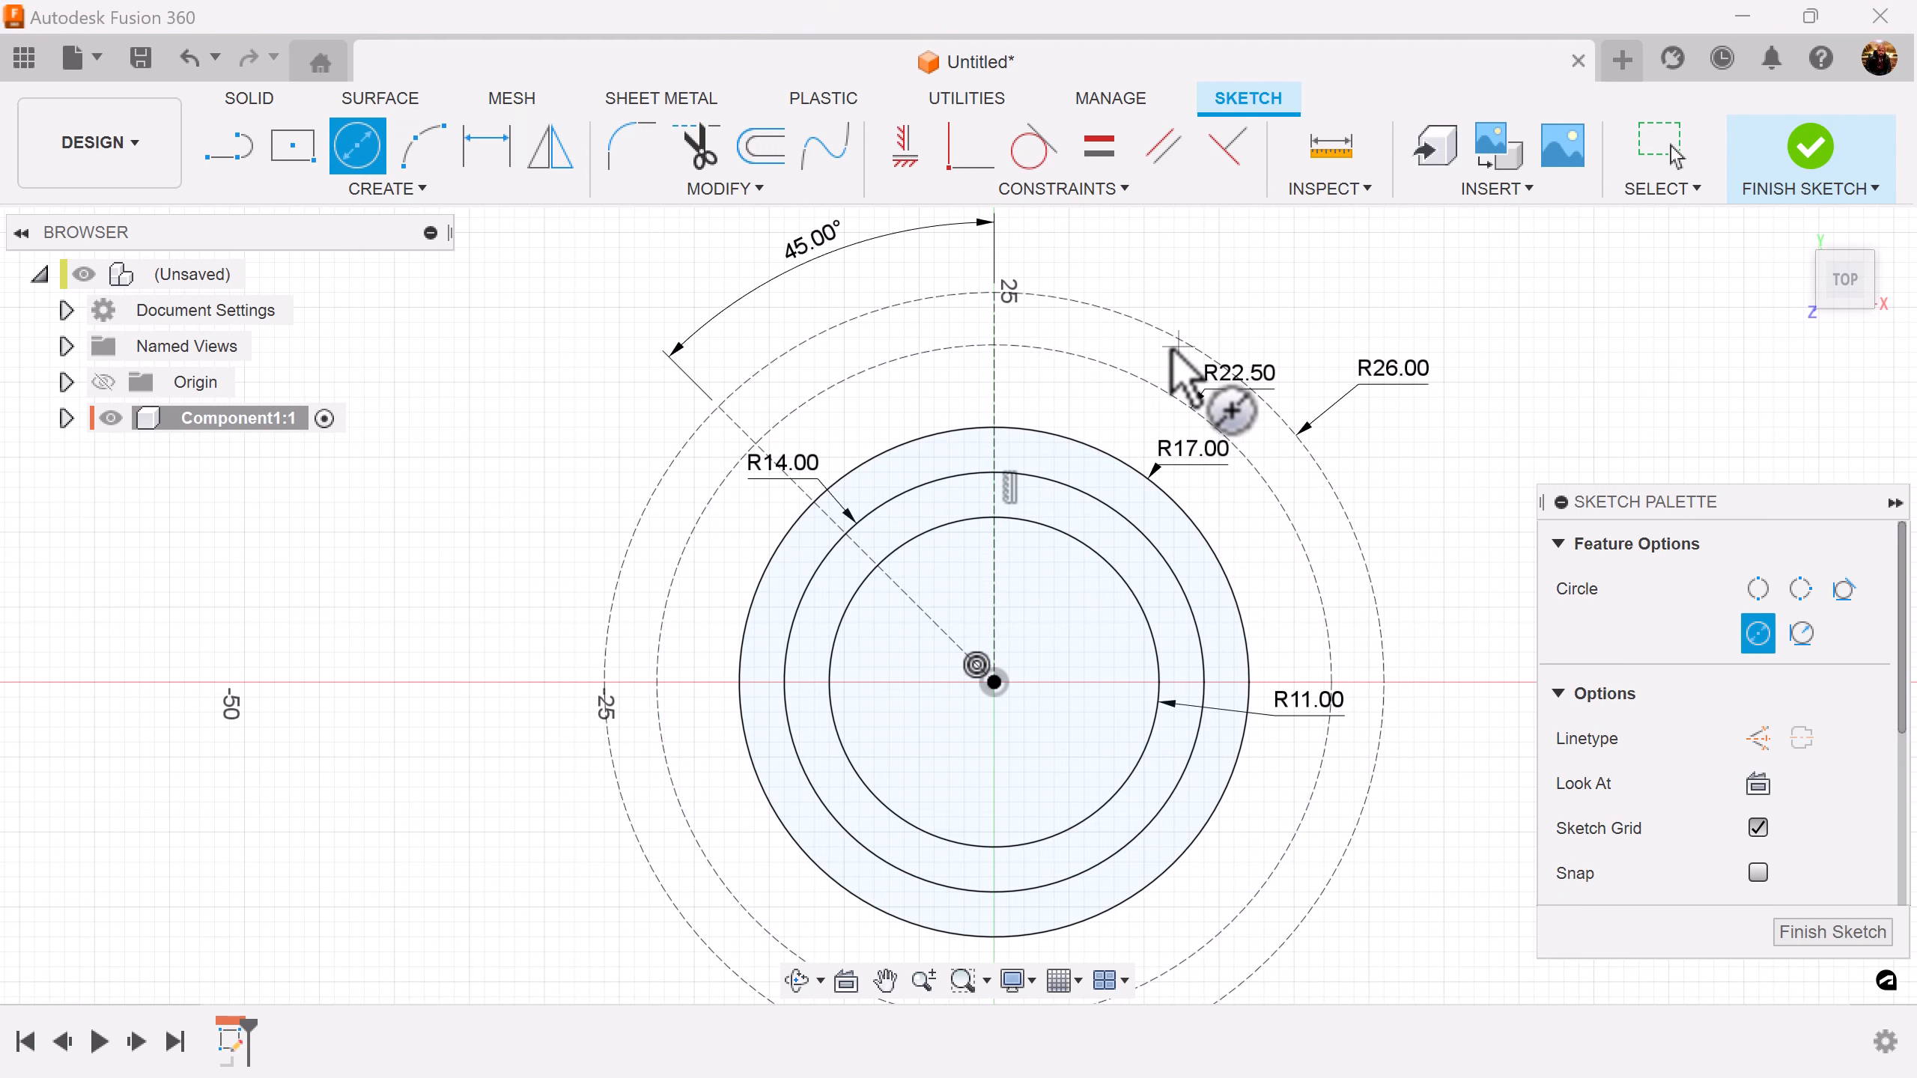
{"action": "mouse_move", "coordinate": [746, 434]}
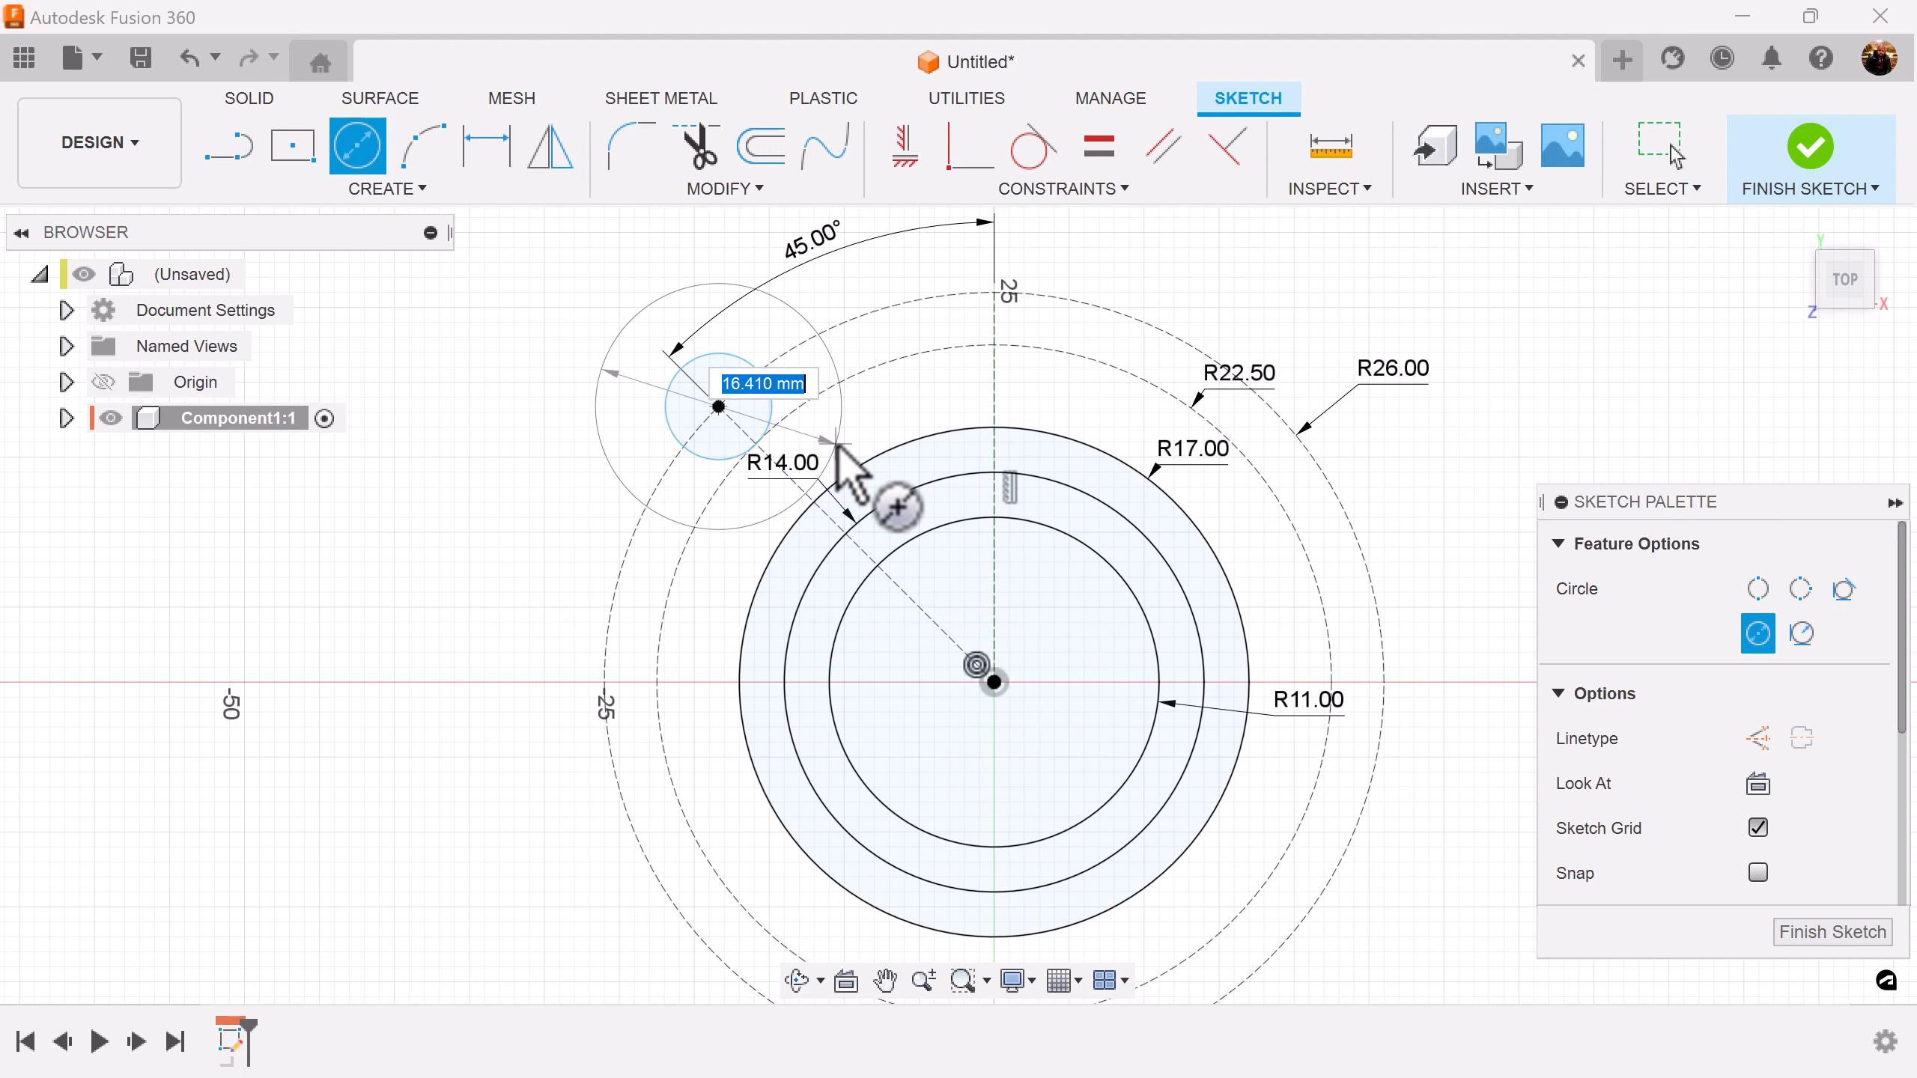
{"action": "left_click", "coordinate": [487, 147]}
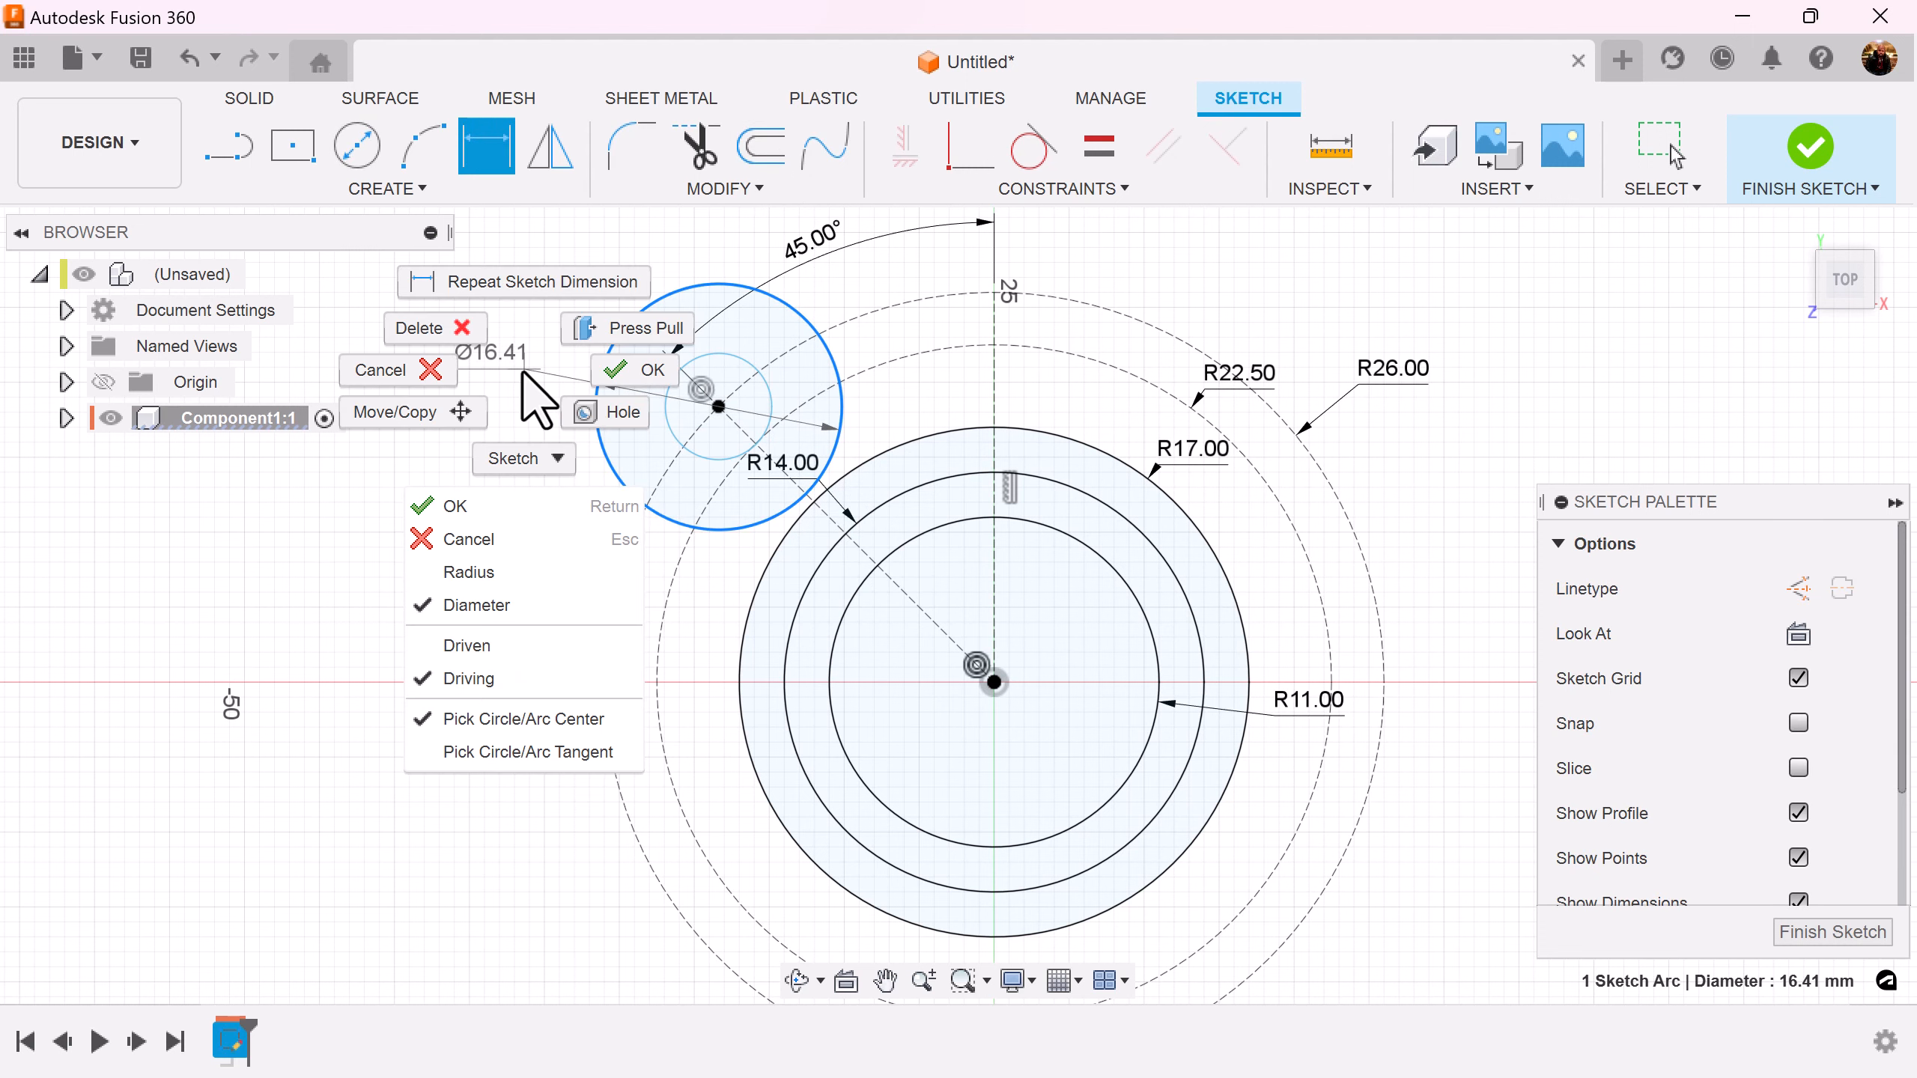
{"action": "left_click", "coordinate": [454, 505]}
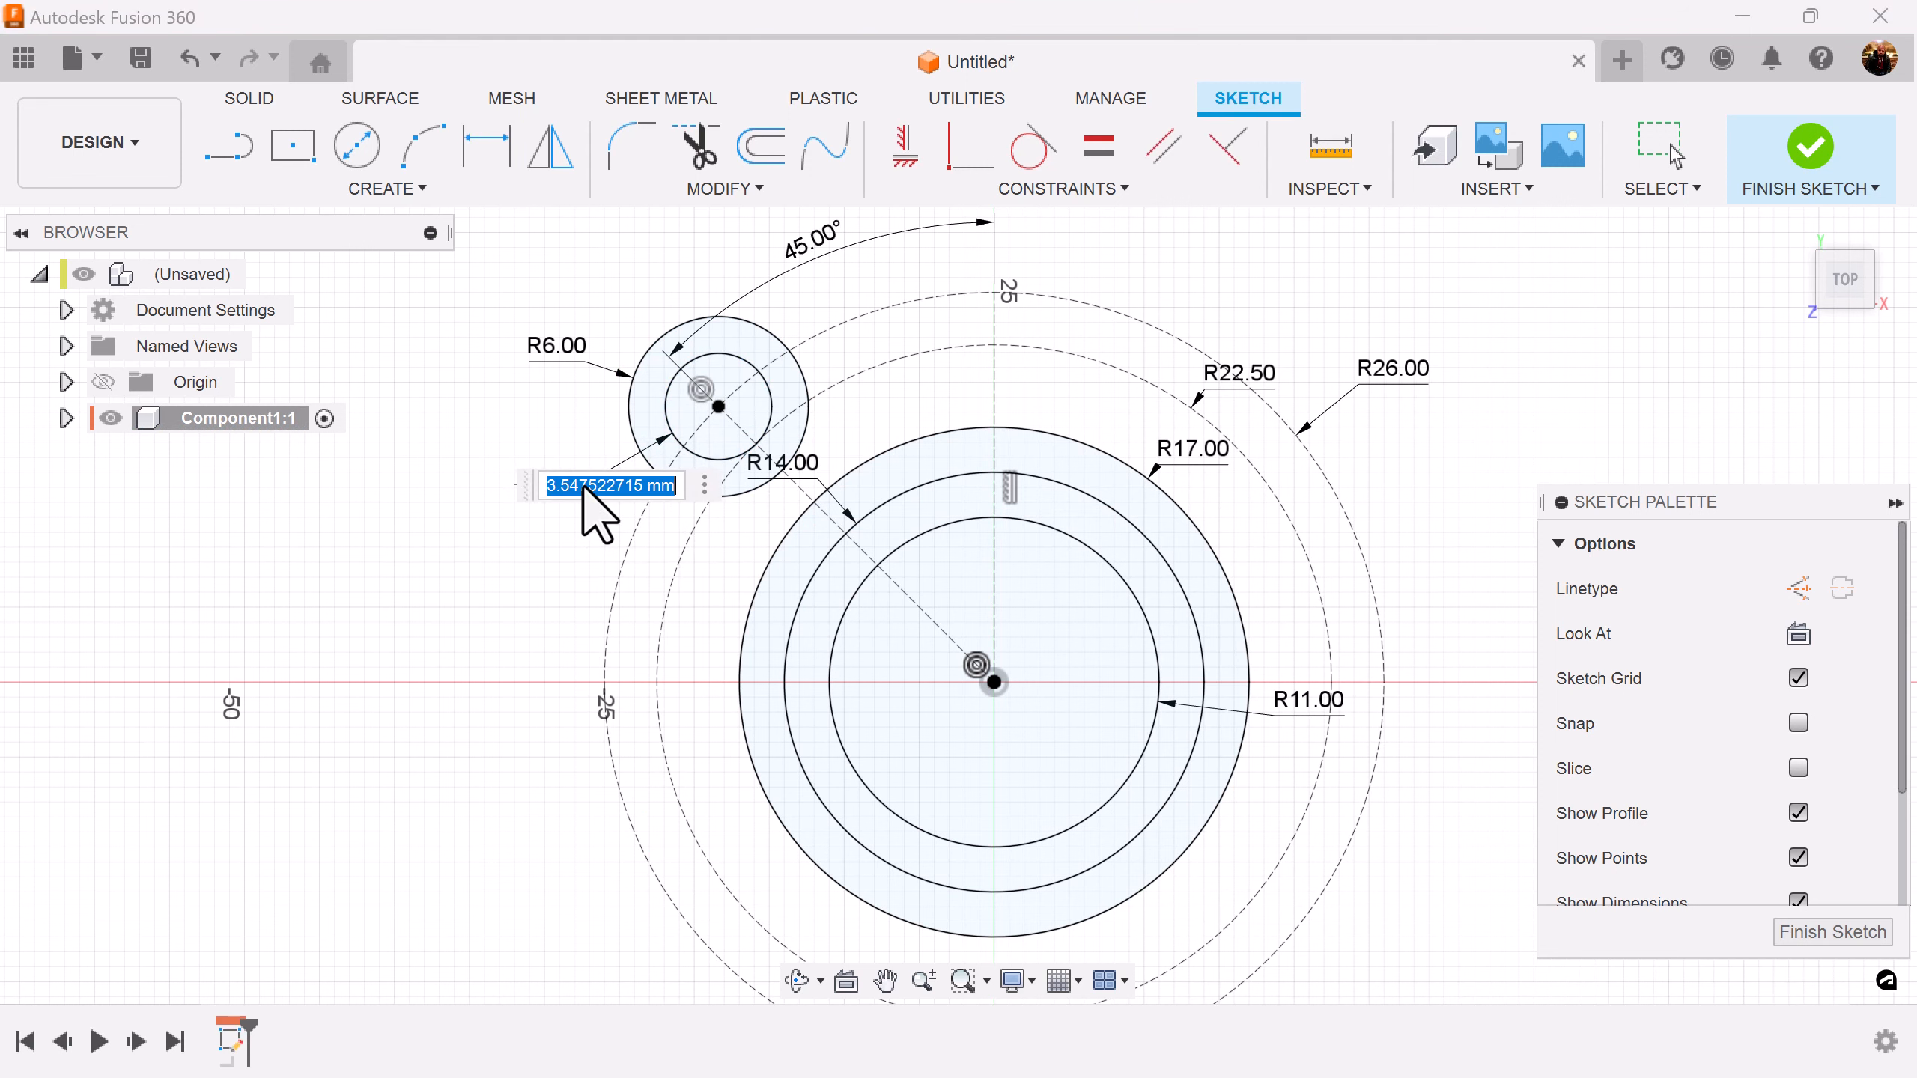
{"action": "key", "text": "Return"}
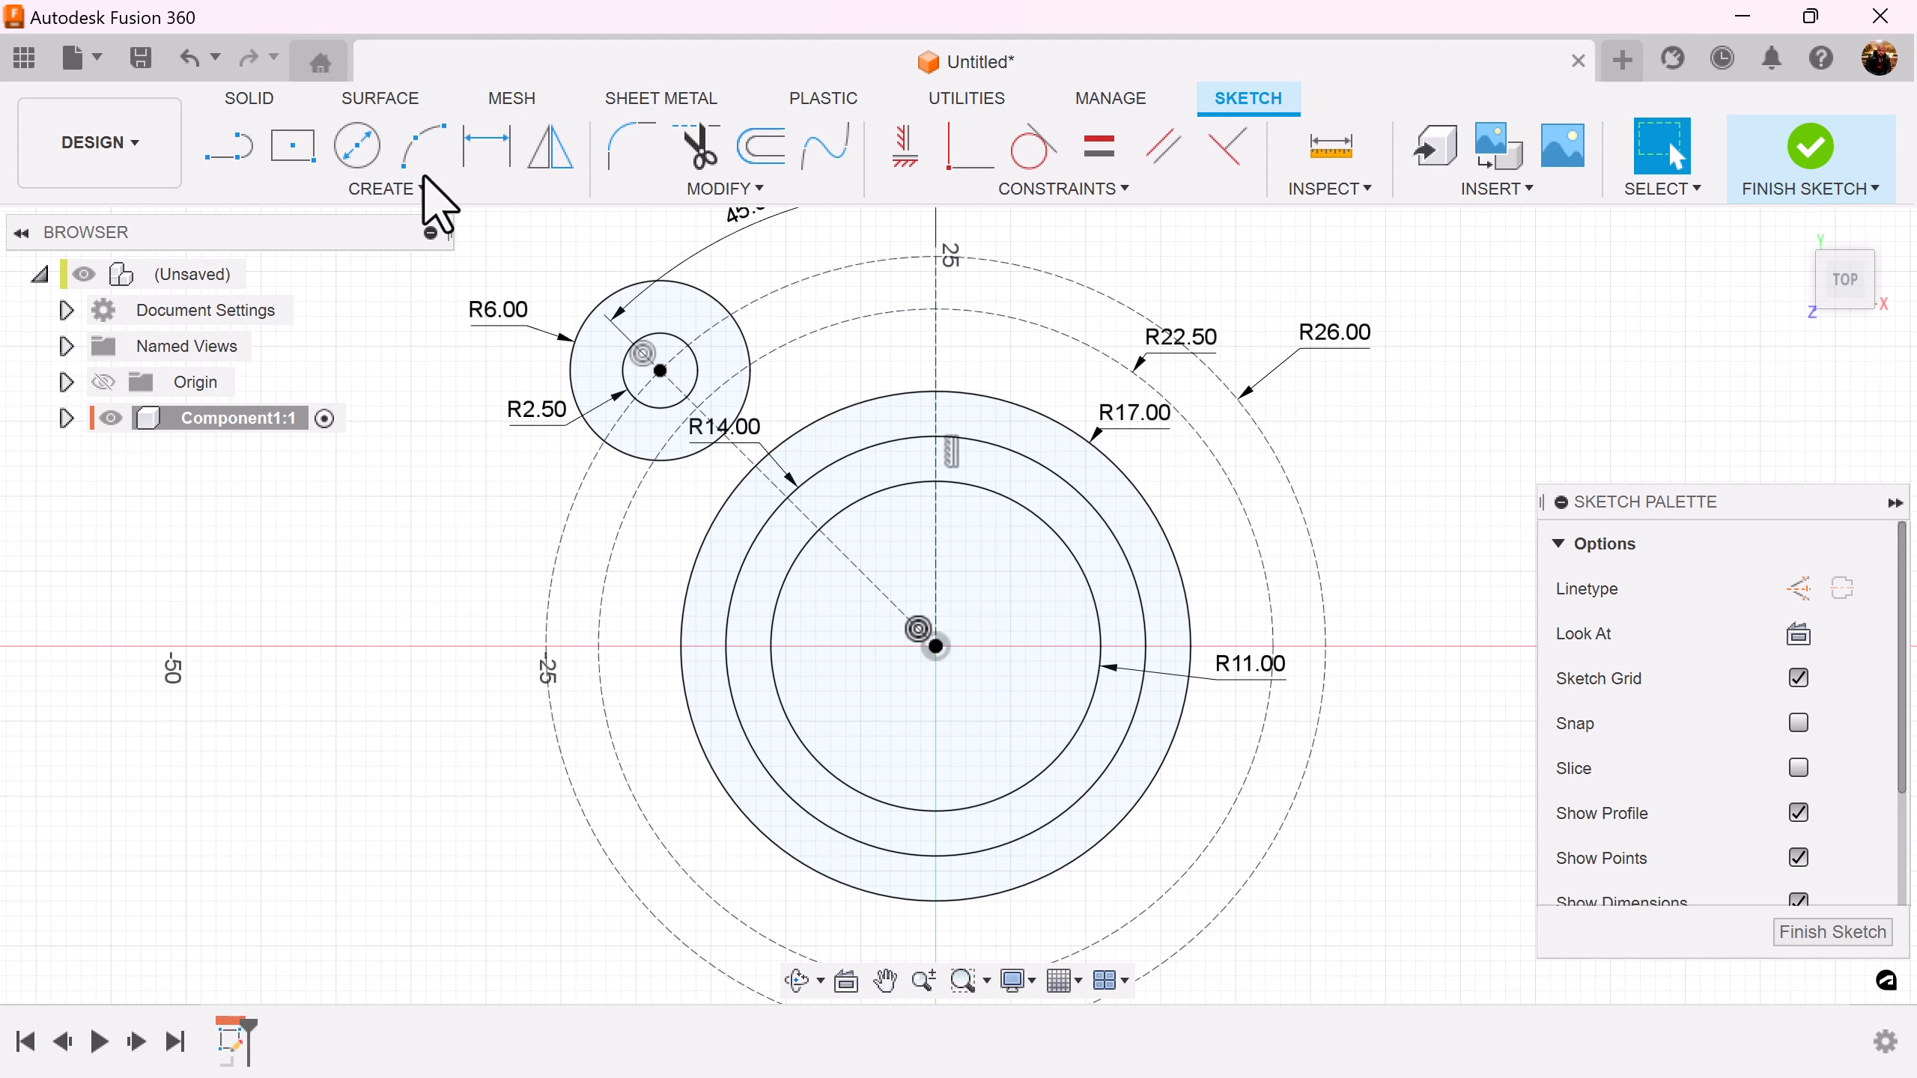
{"action": "left_click", "coordinate": [422, 145]}
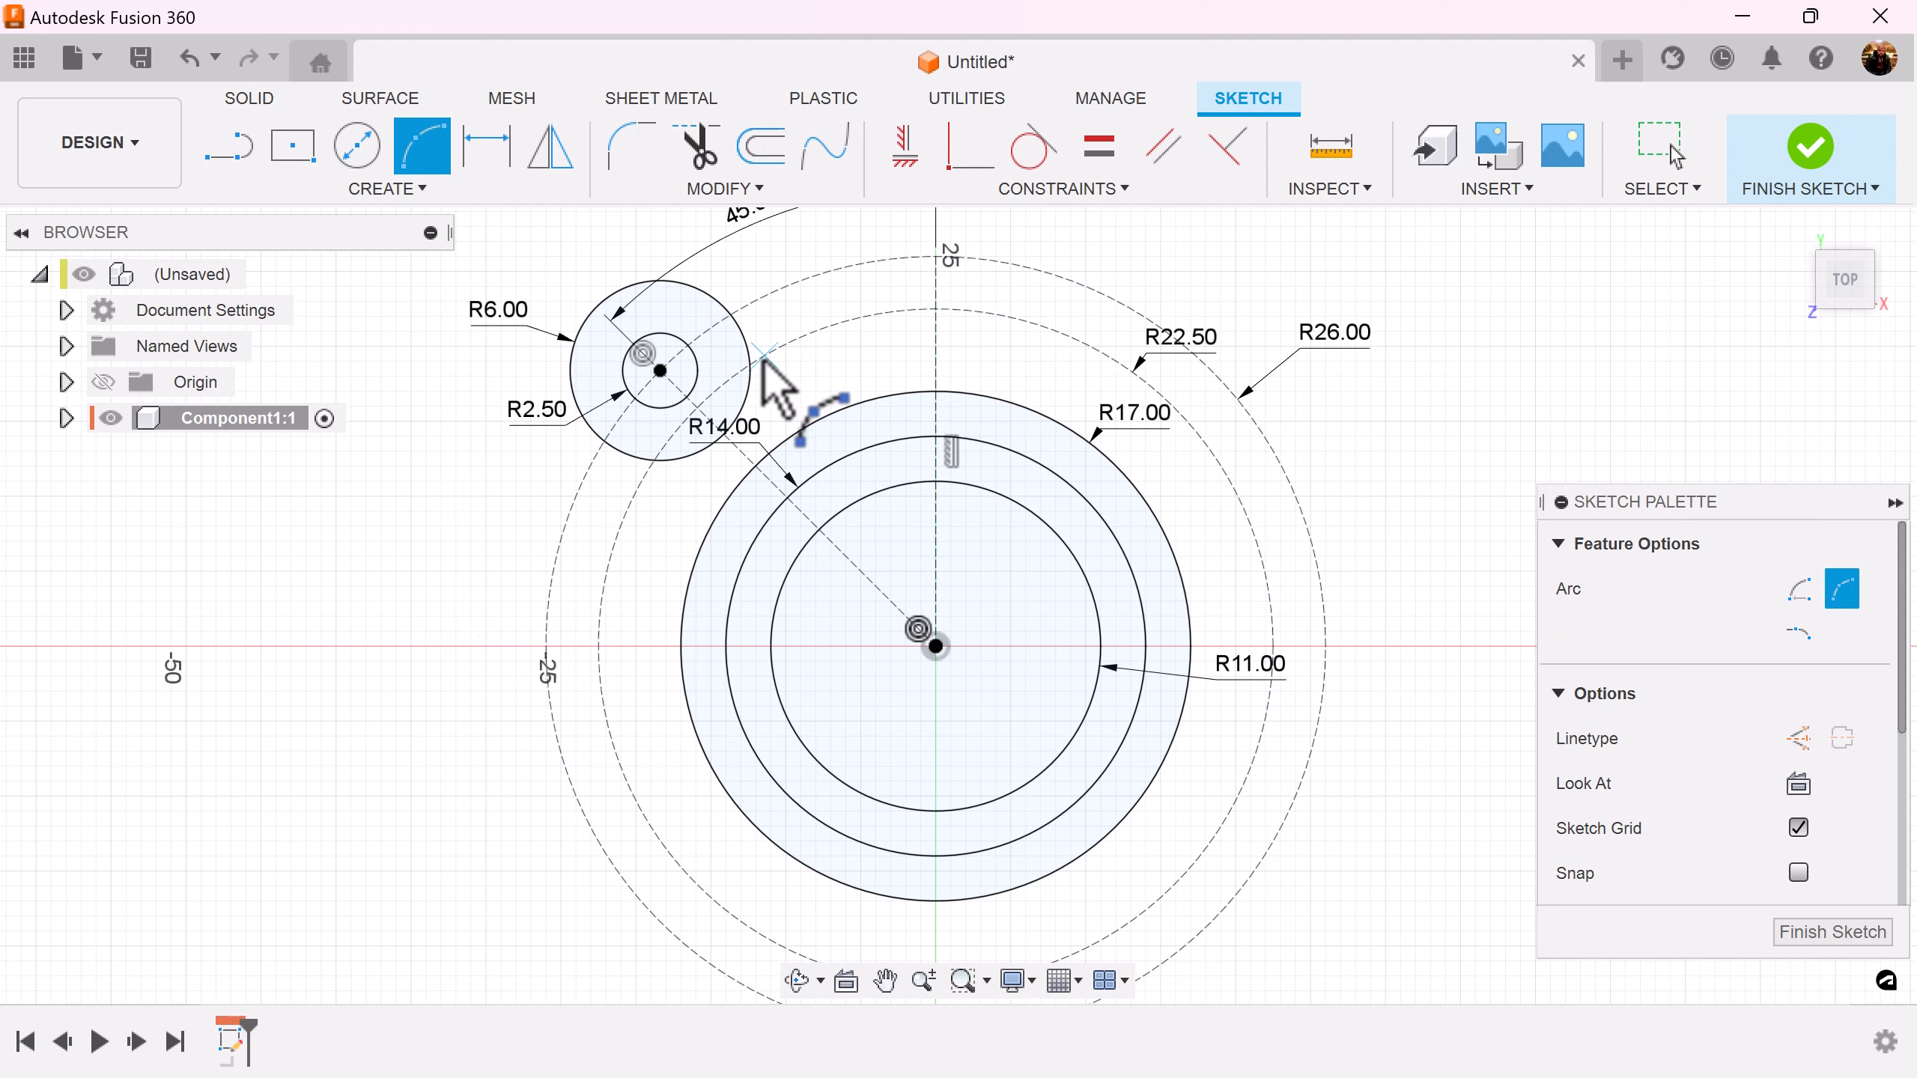
{"action": "mouse_move", "coordinate": [764, 391]}
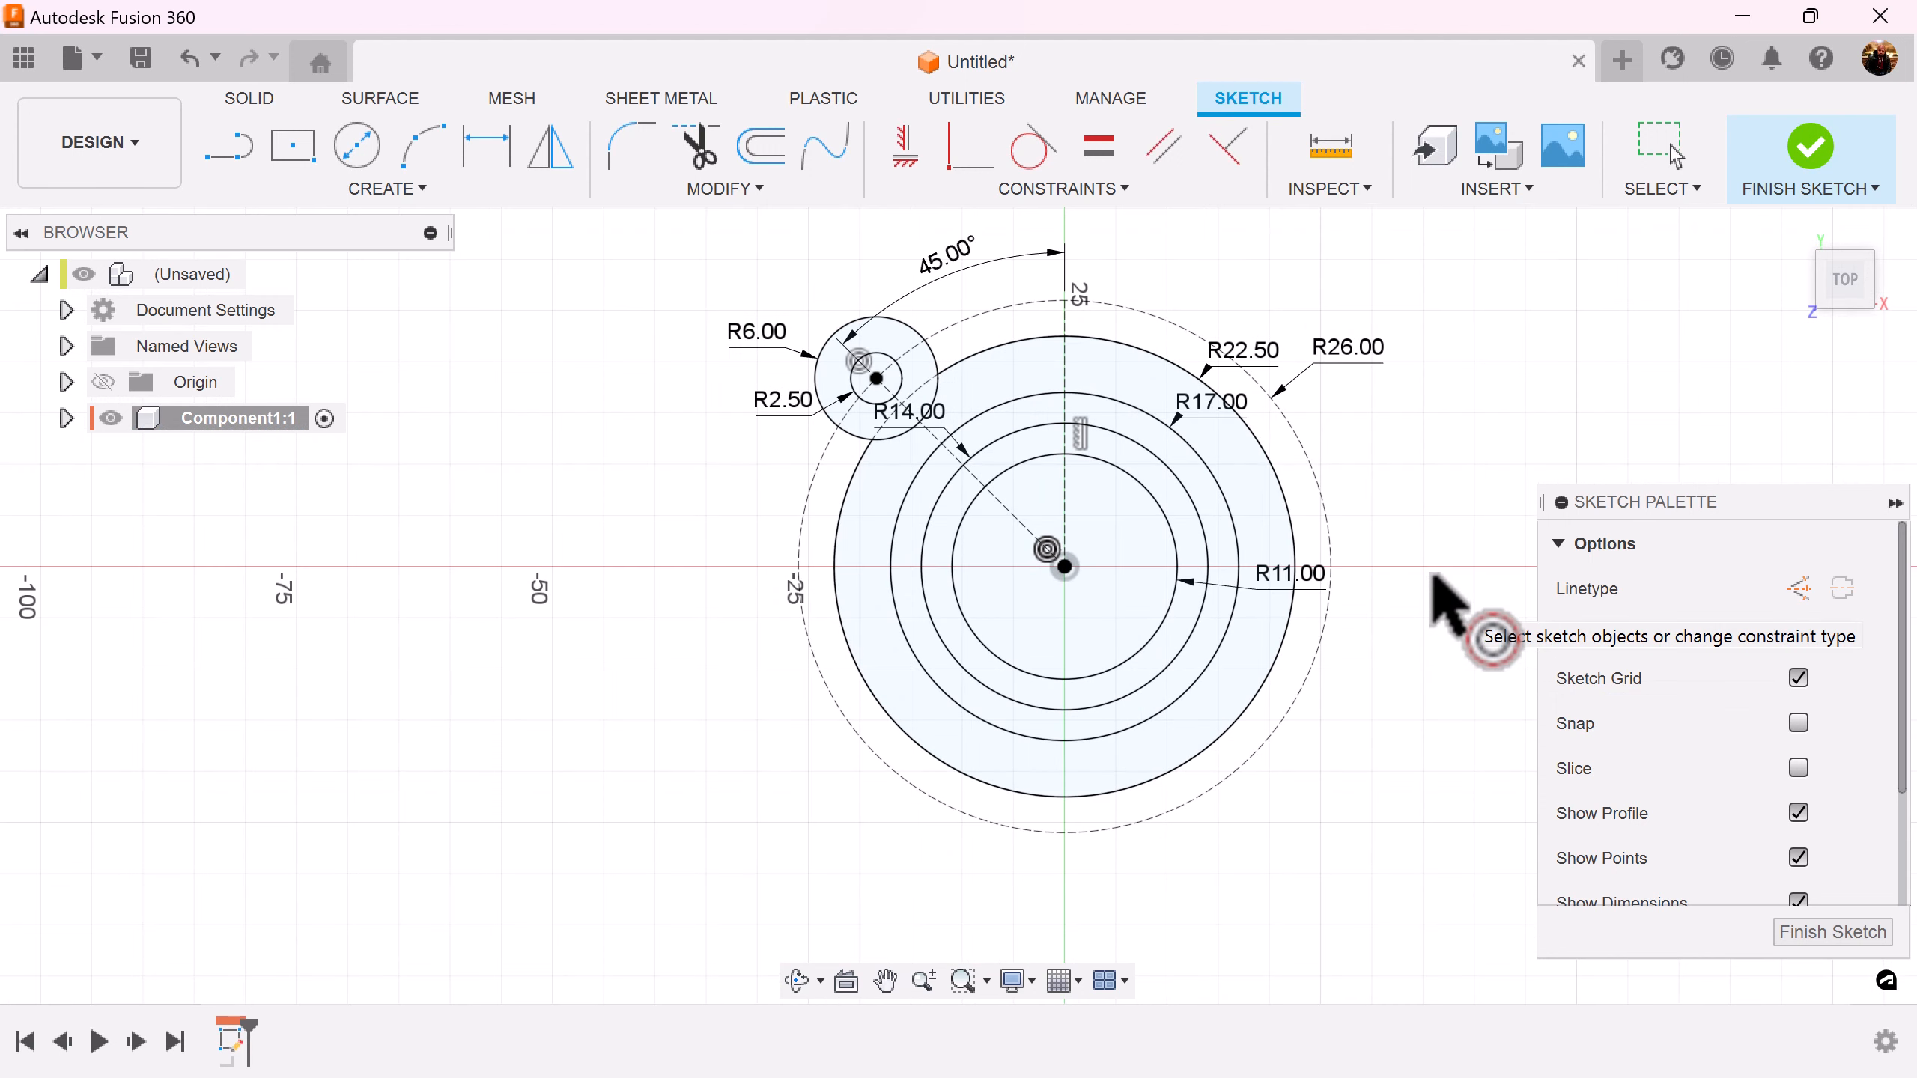
{"action": "mouse_move", "coordinate": [1832, 931]}
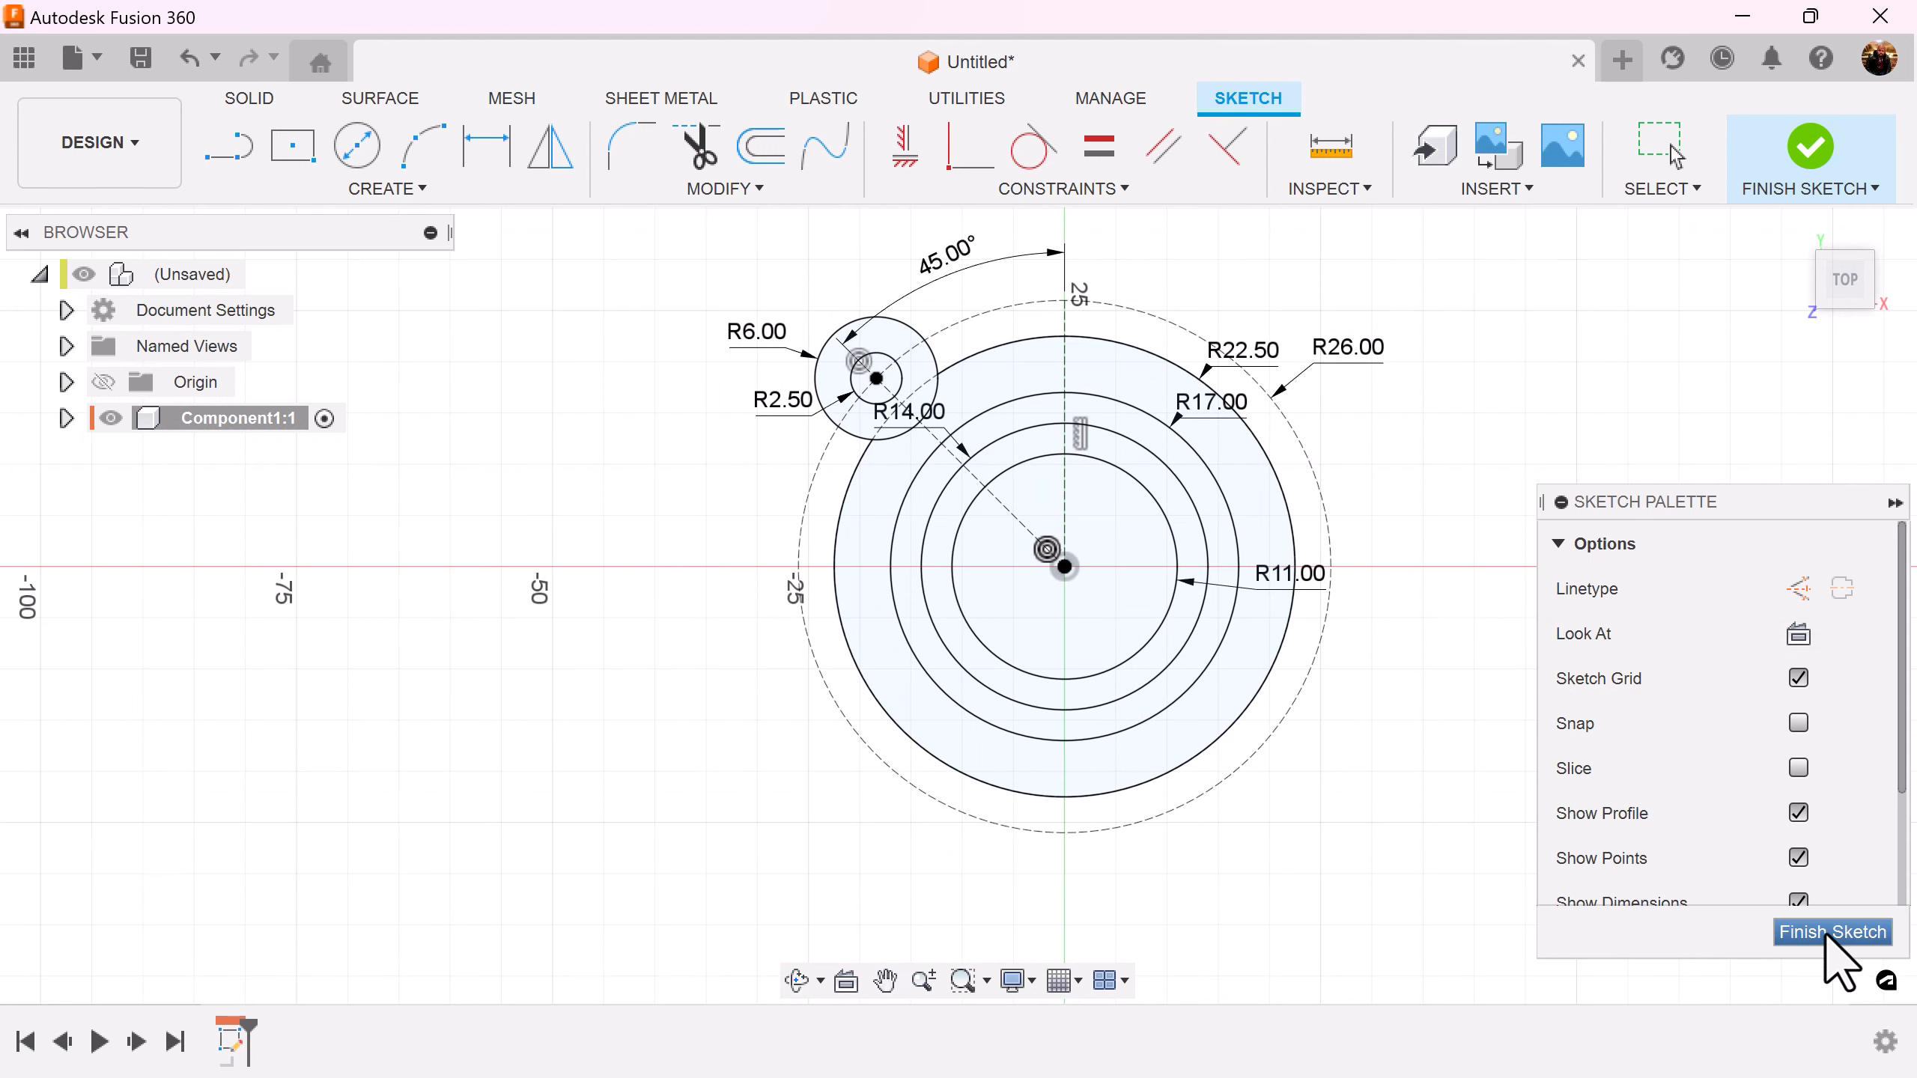
Finish the sketch and extrude the 17–22.5 mm outer ring band 3 mm
{"action": "left_click", "coordinate": [1832, 931]}
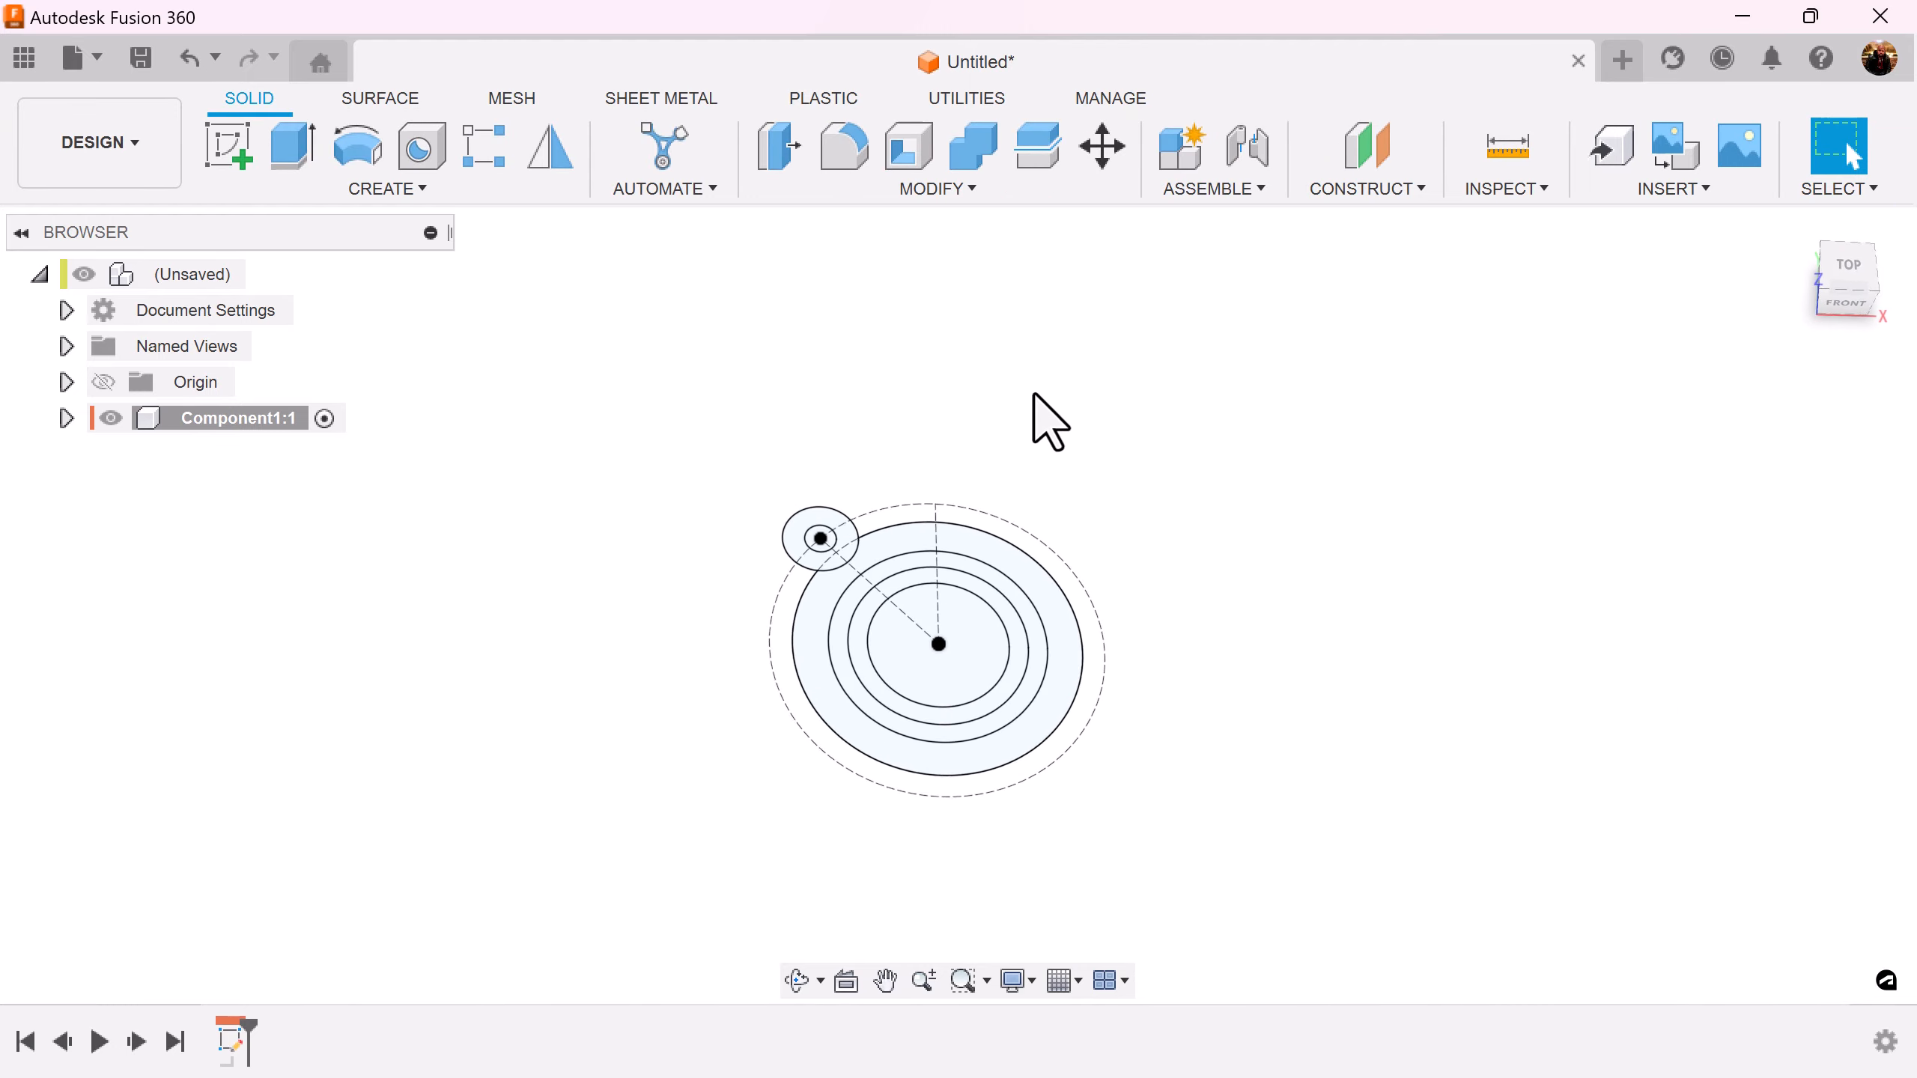
{"action": "left_click", "coordinate": [291, 146]}
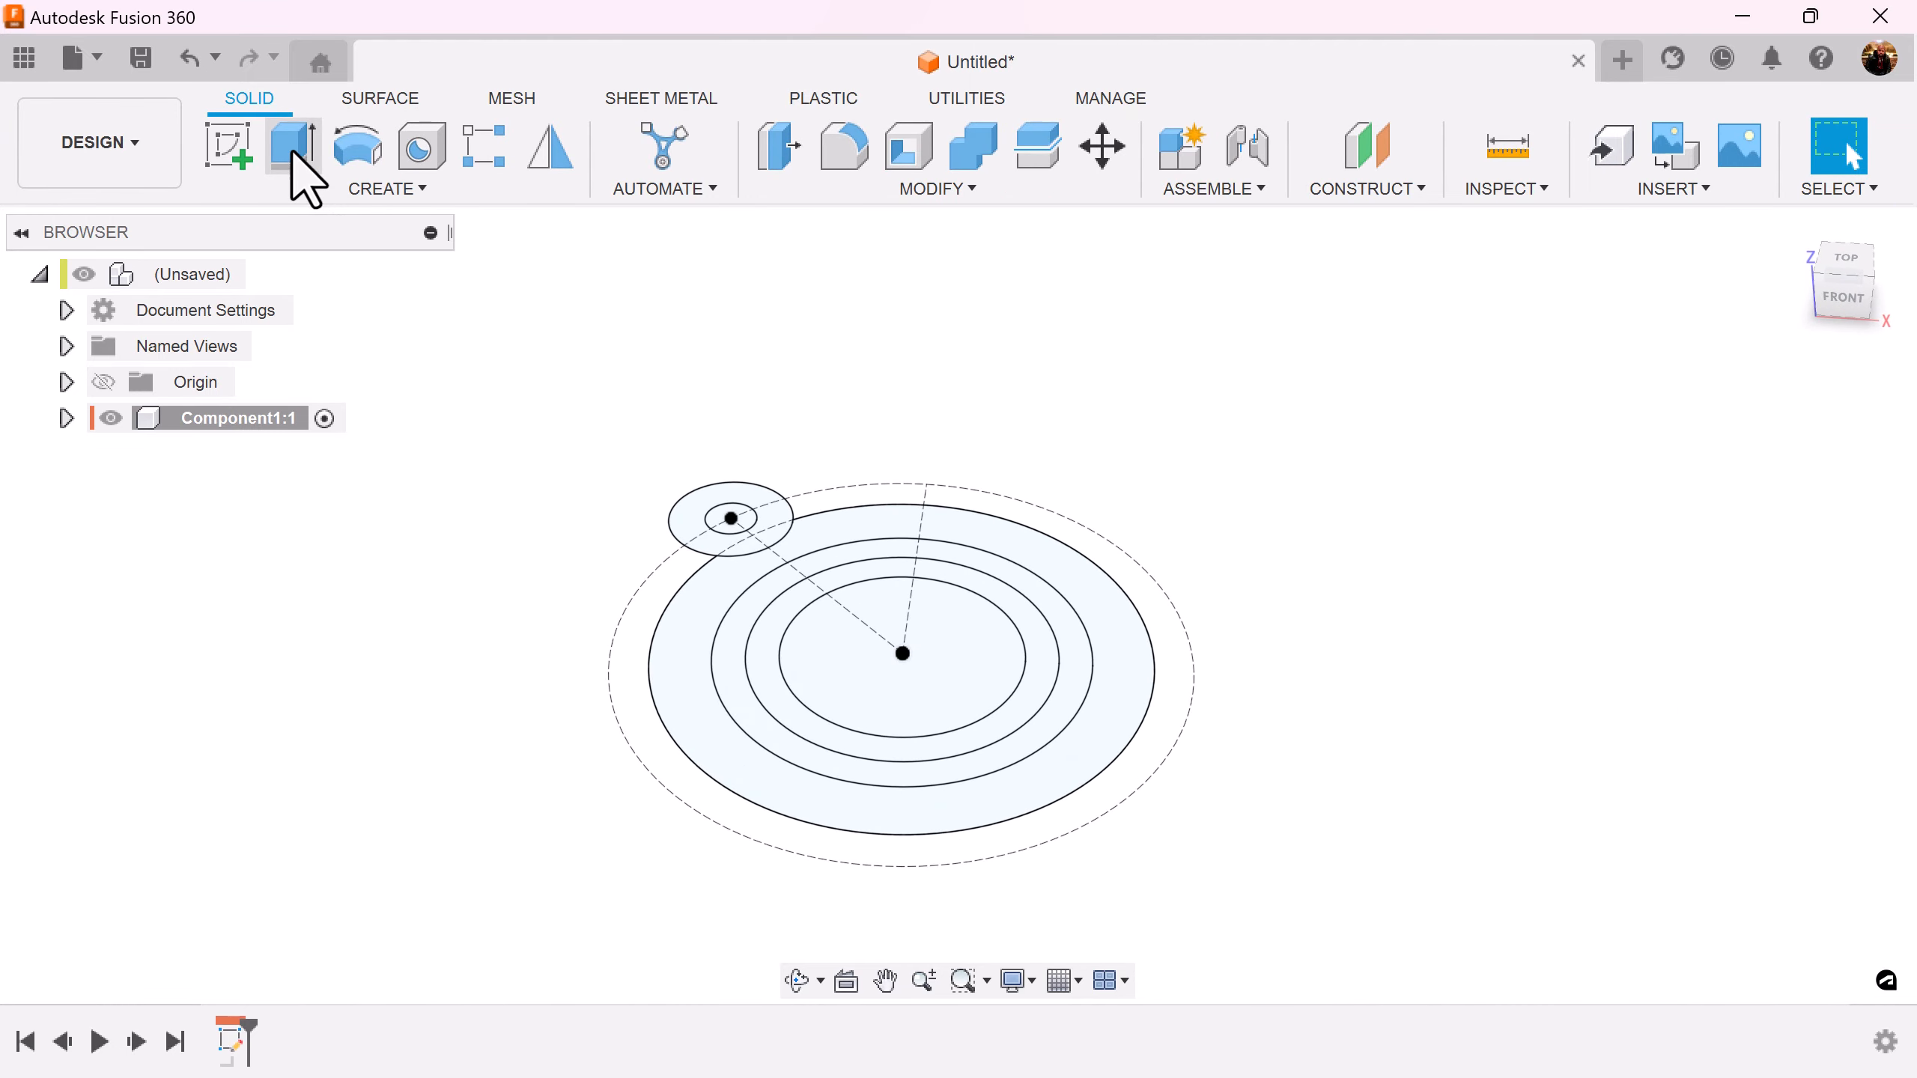
{"action": "left_click", "coordinate": [292, 147]}
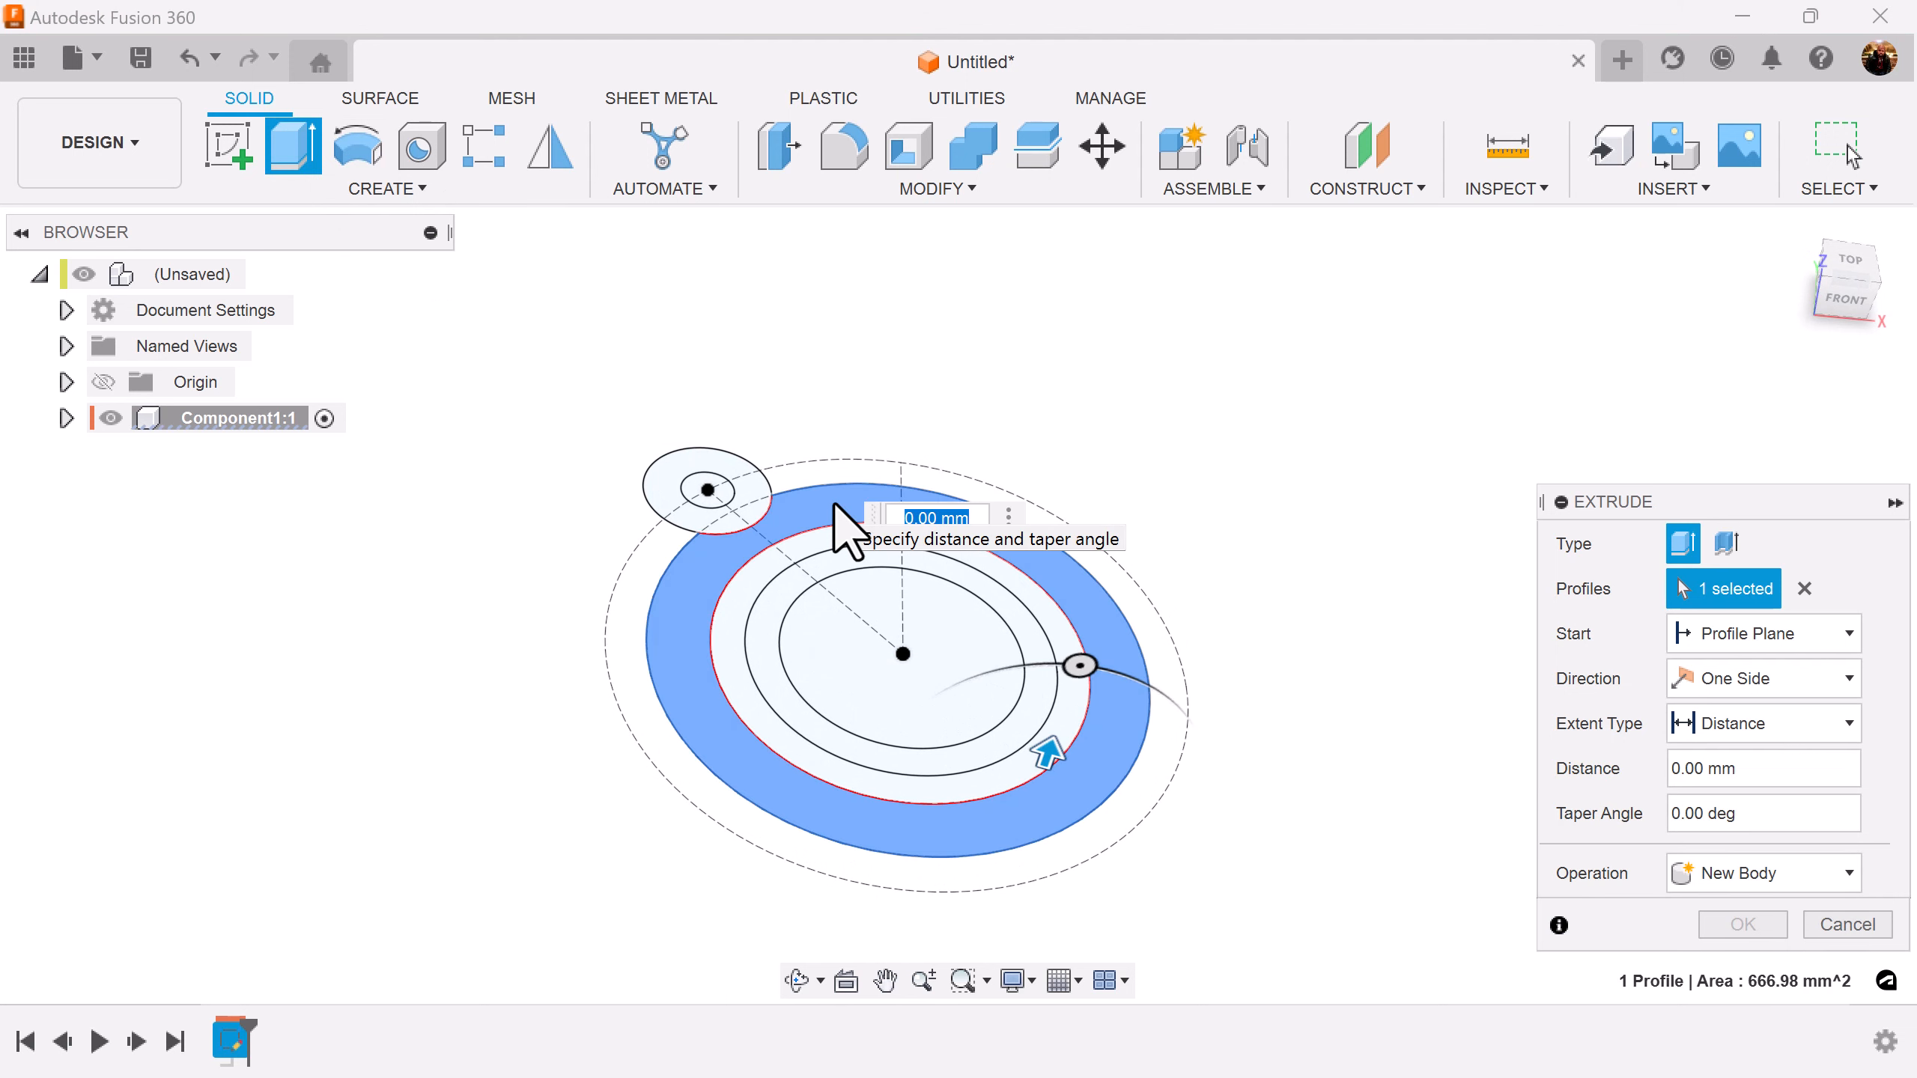
{"action": "type", "text": "3"}
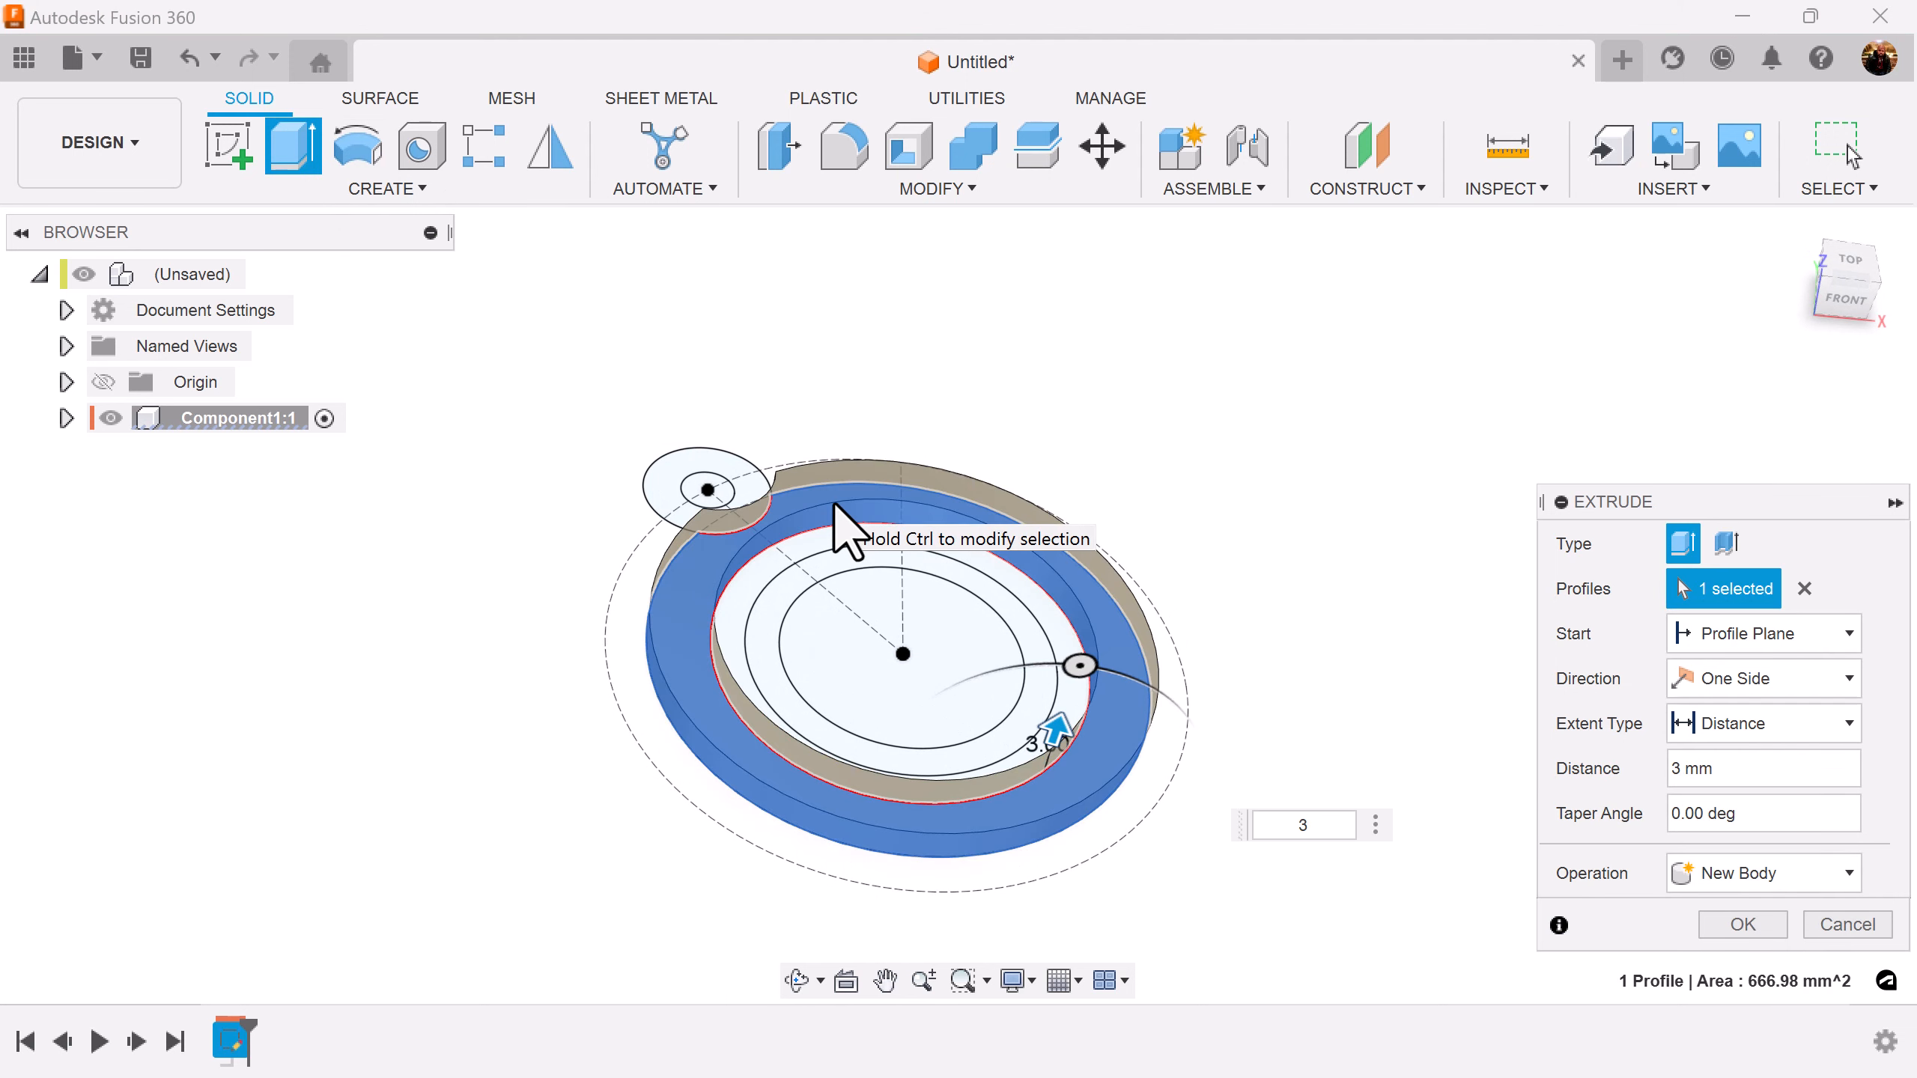
{"action": "left_click", "coordinate": [1741, 923]}
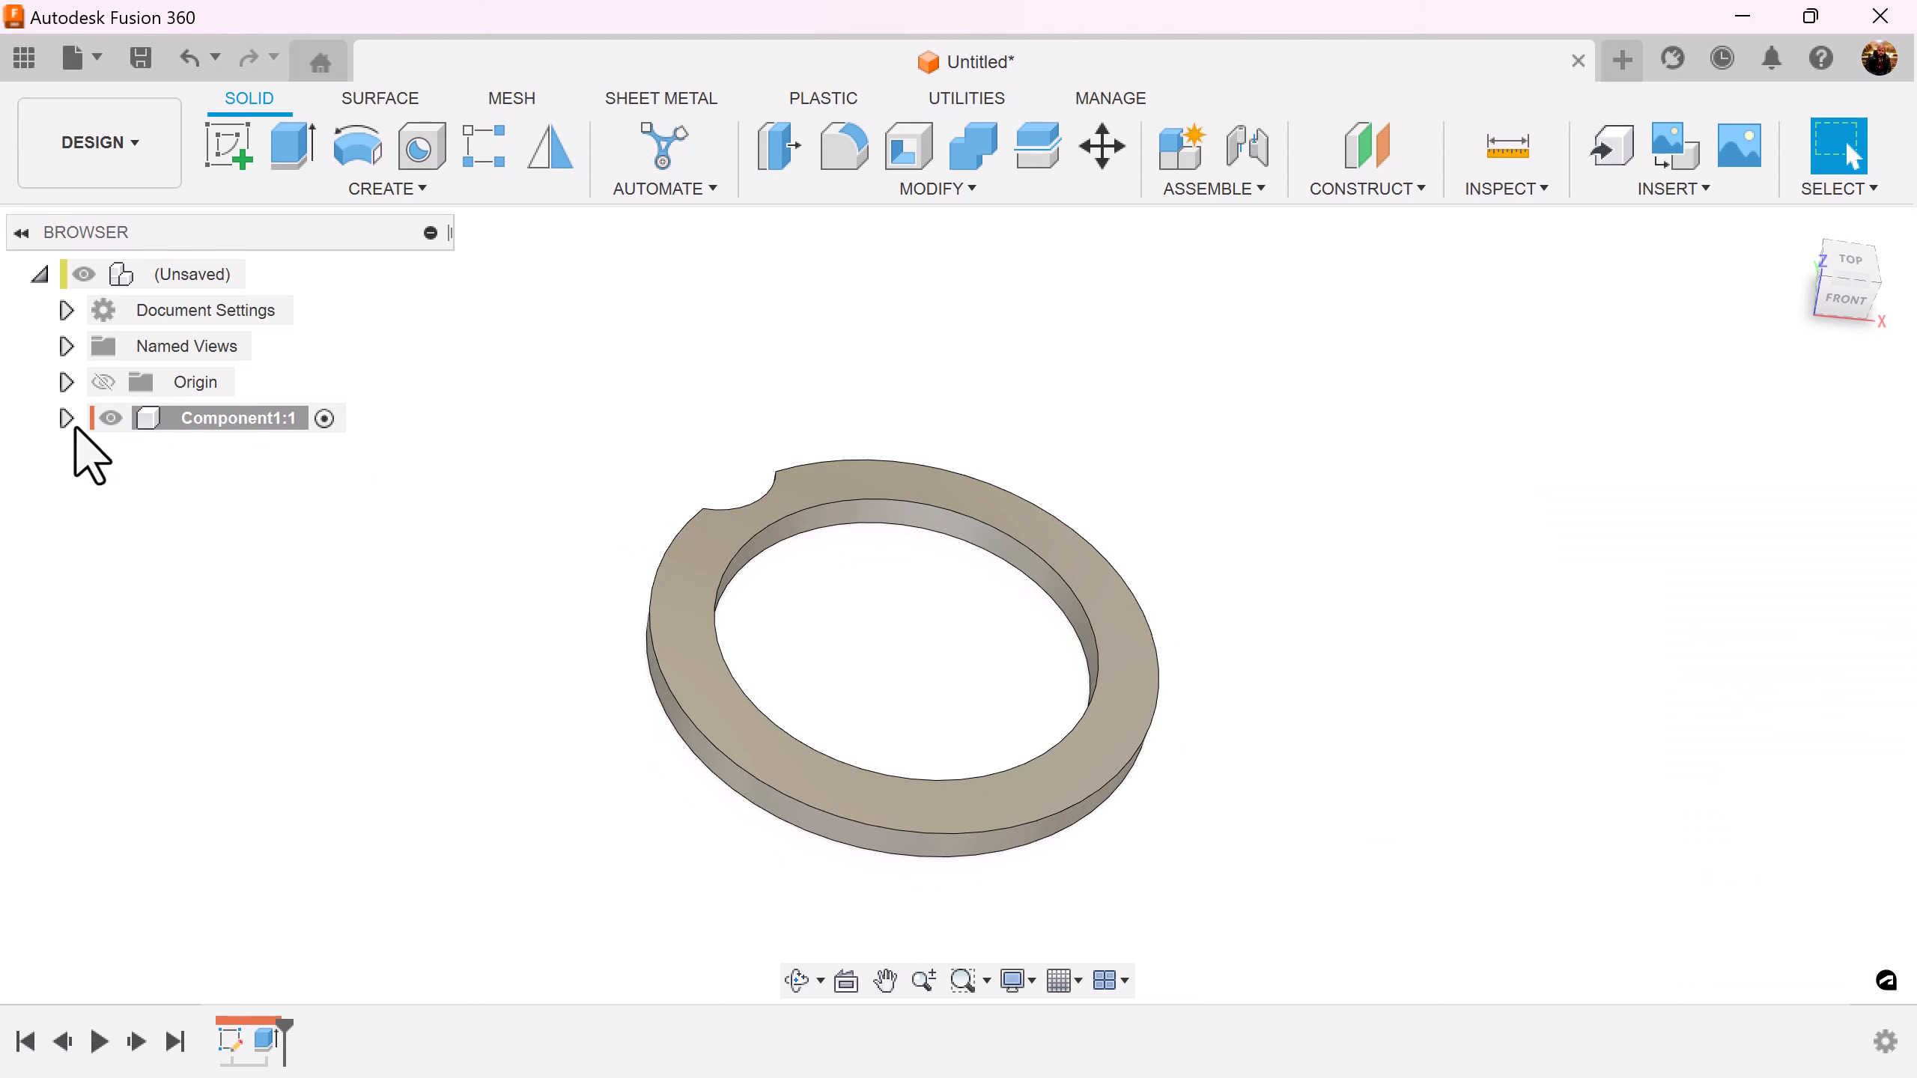
Re-show Sketch1, join-extrude the middle ring 8.5 mm, then extrude the innermost ring 11.5 mm
{"action": "left_click", "coordinate": [65, 418]}
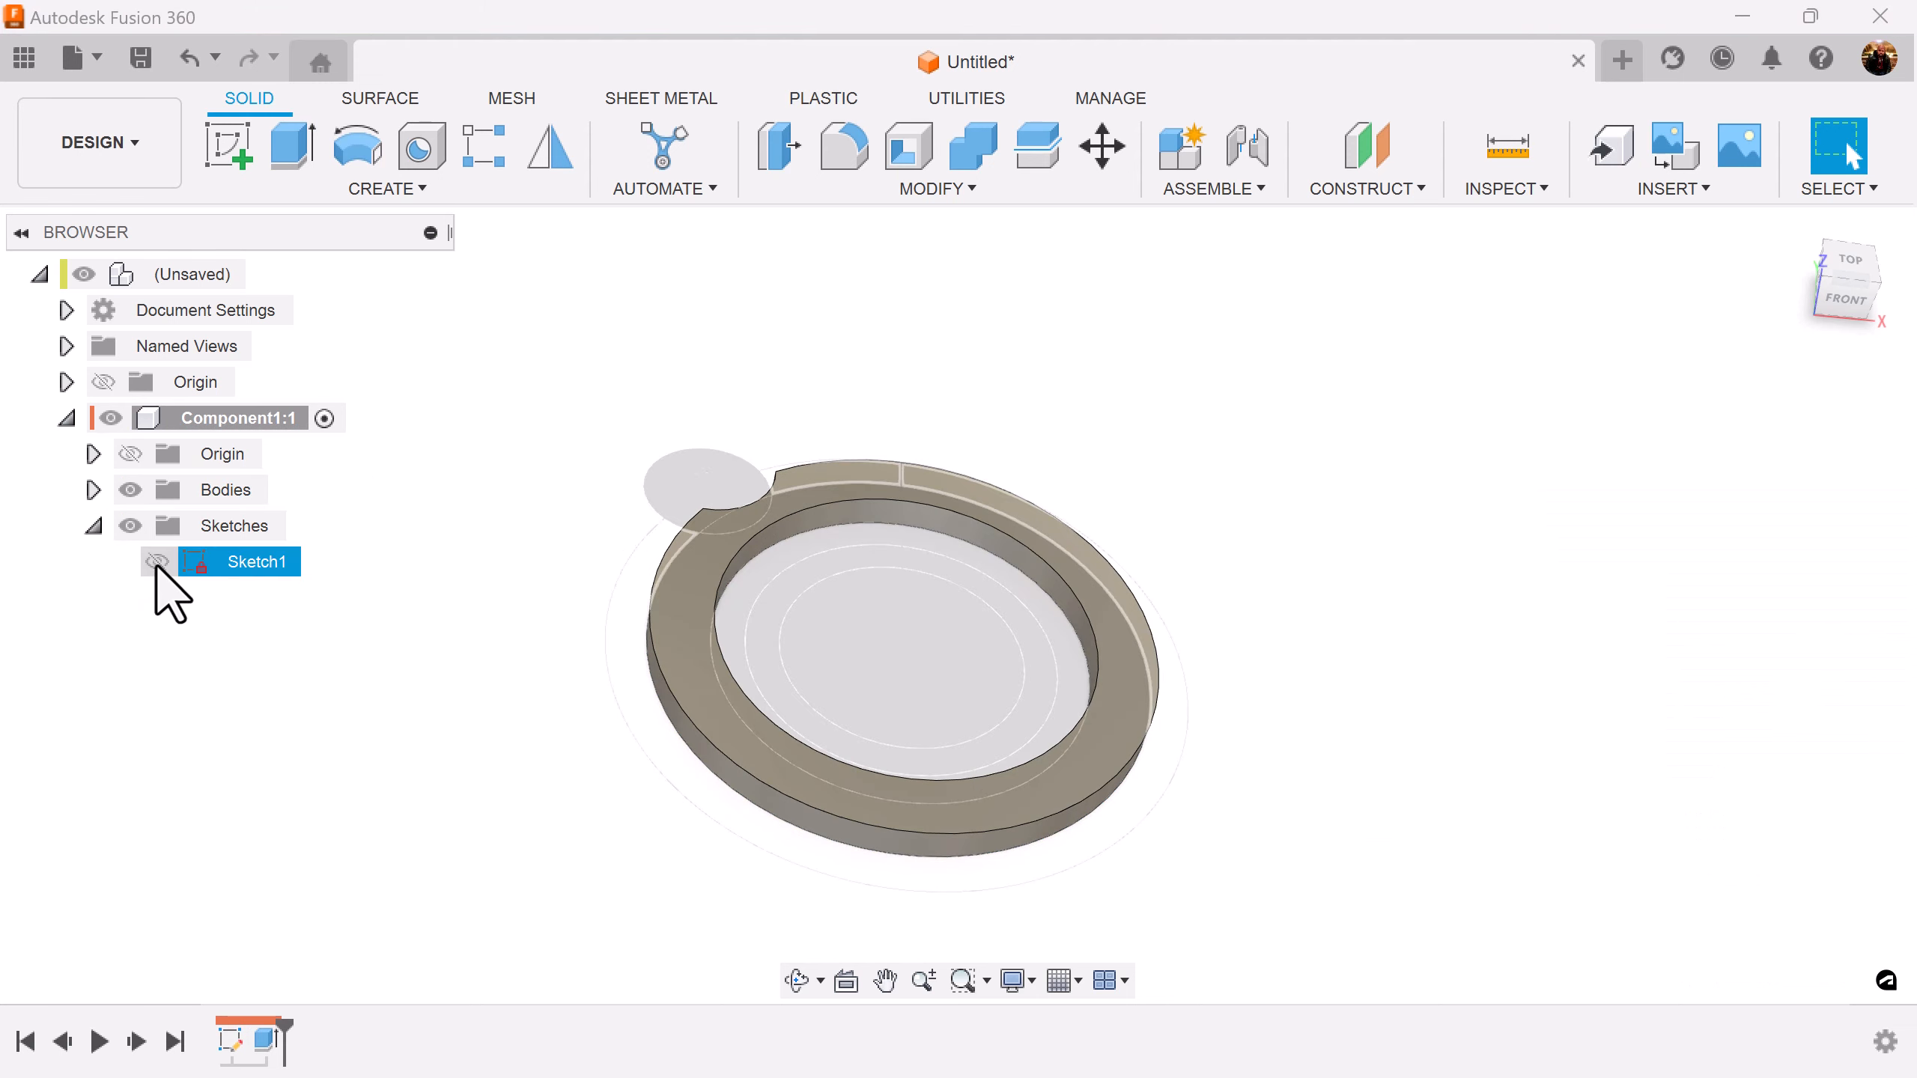
{"action": "left_click", "coordinate": [292, 147]}
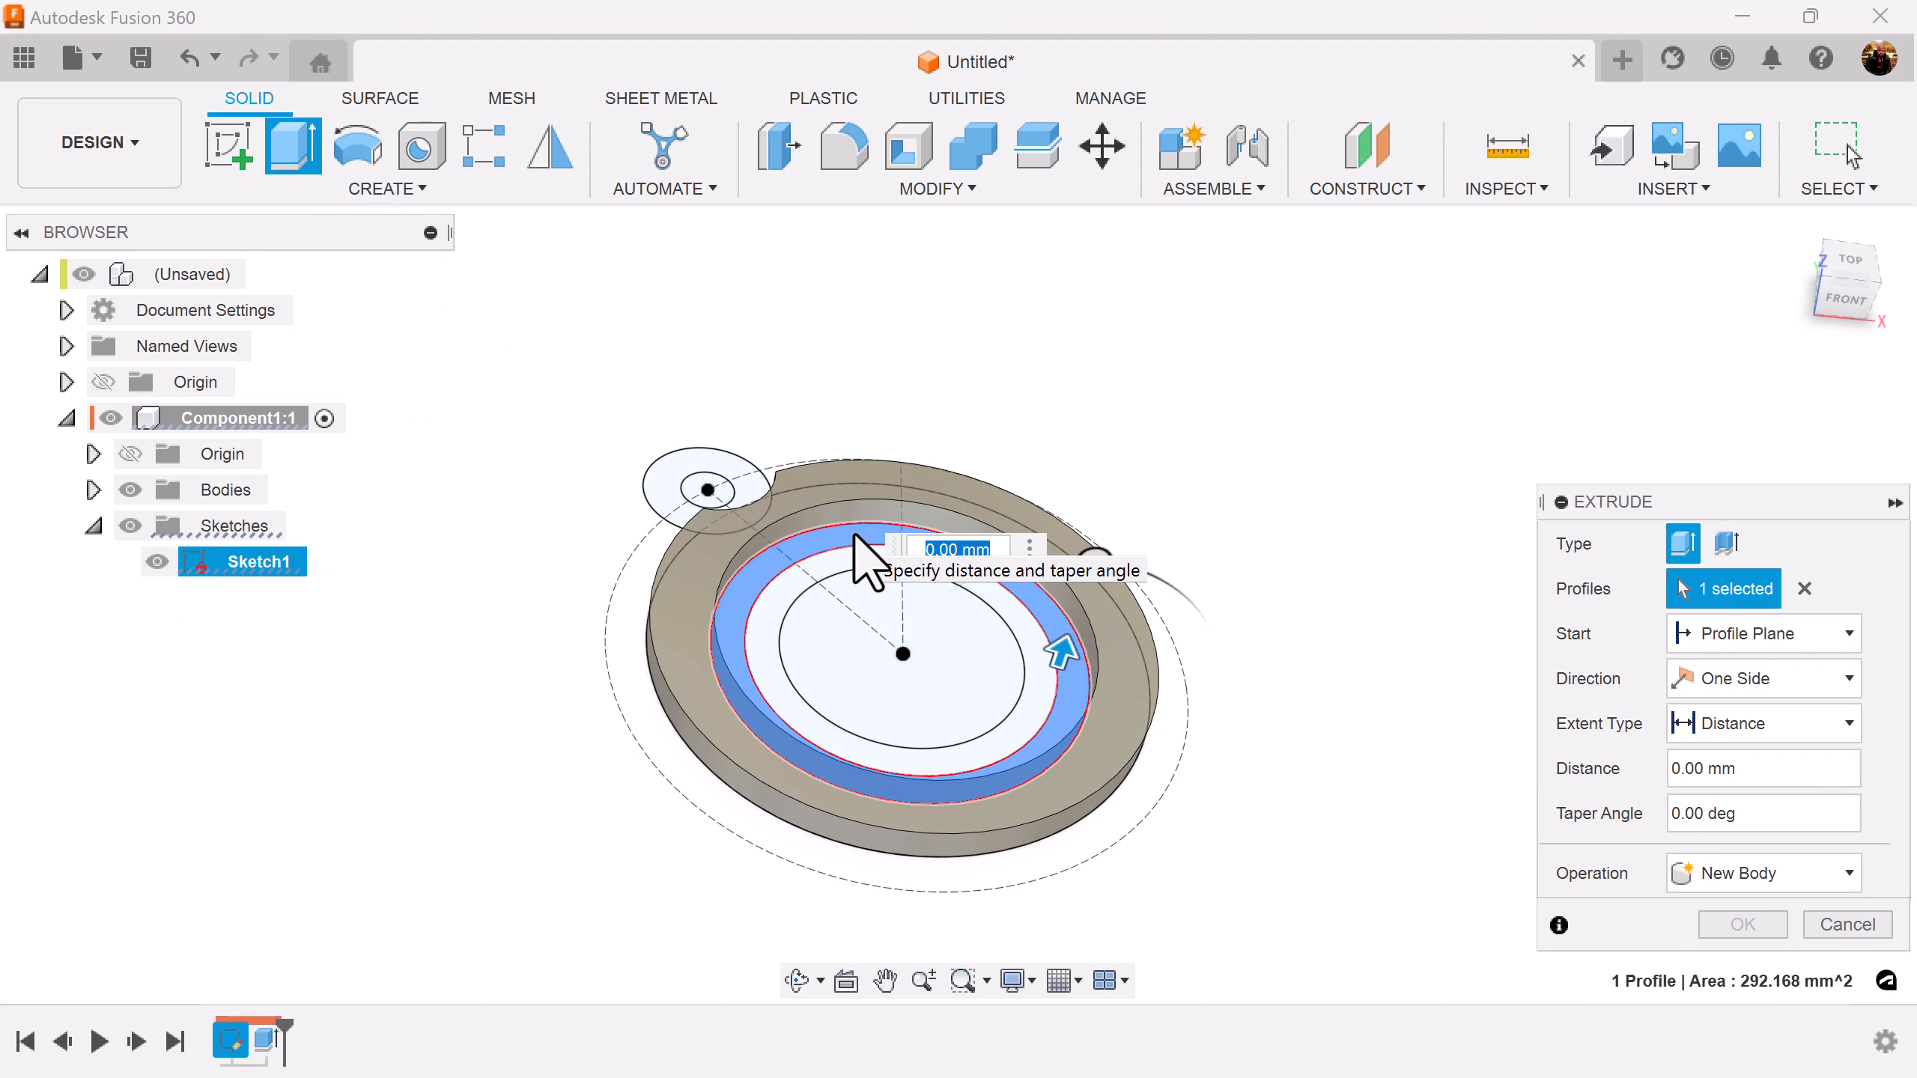
{"action": "type", "text": "8.5"}
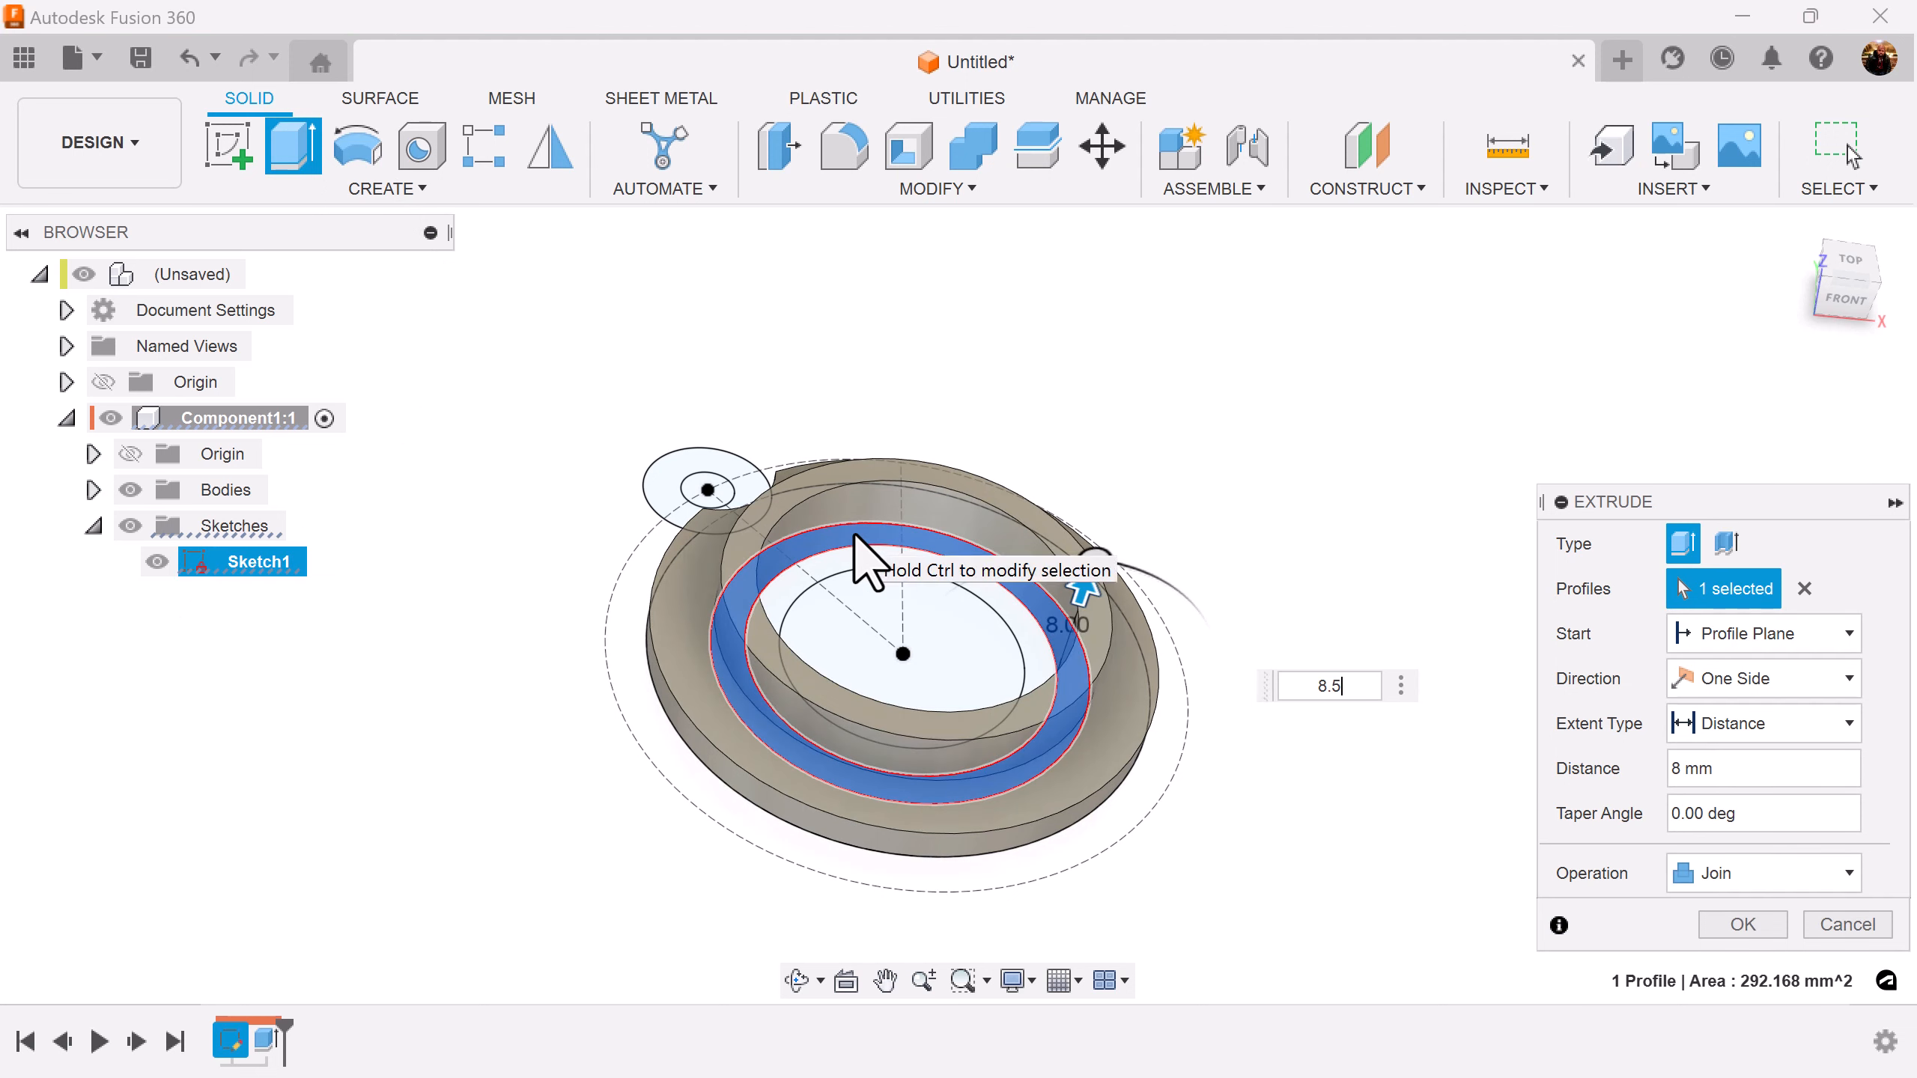
{"action": "left_click", "coordinate": [1741, 923]}
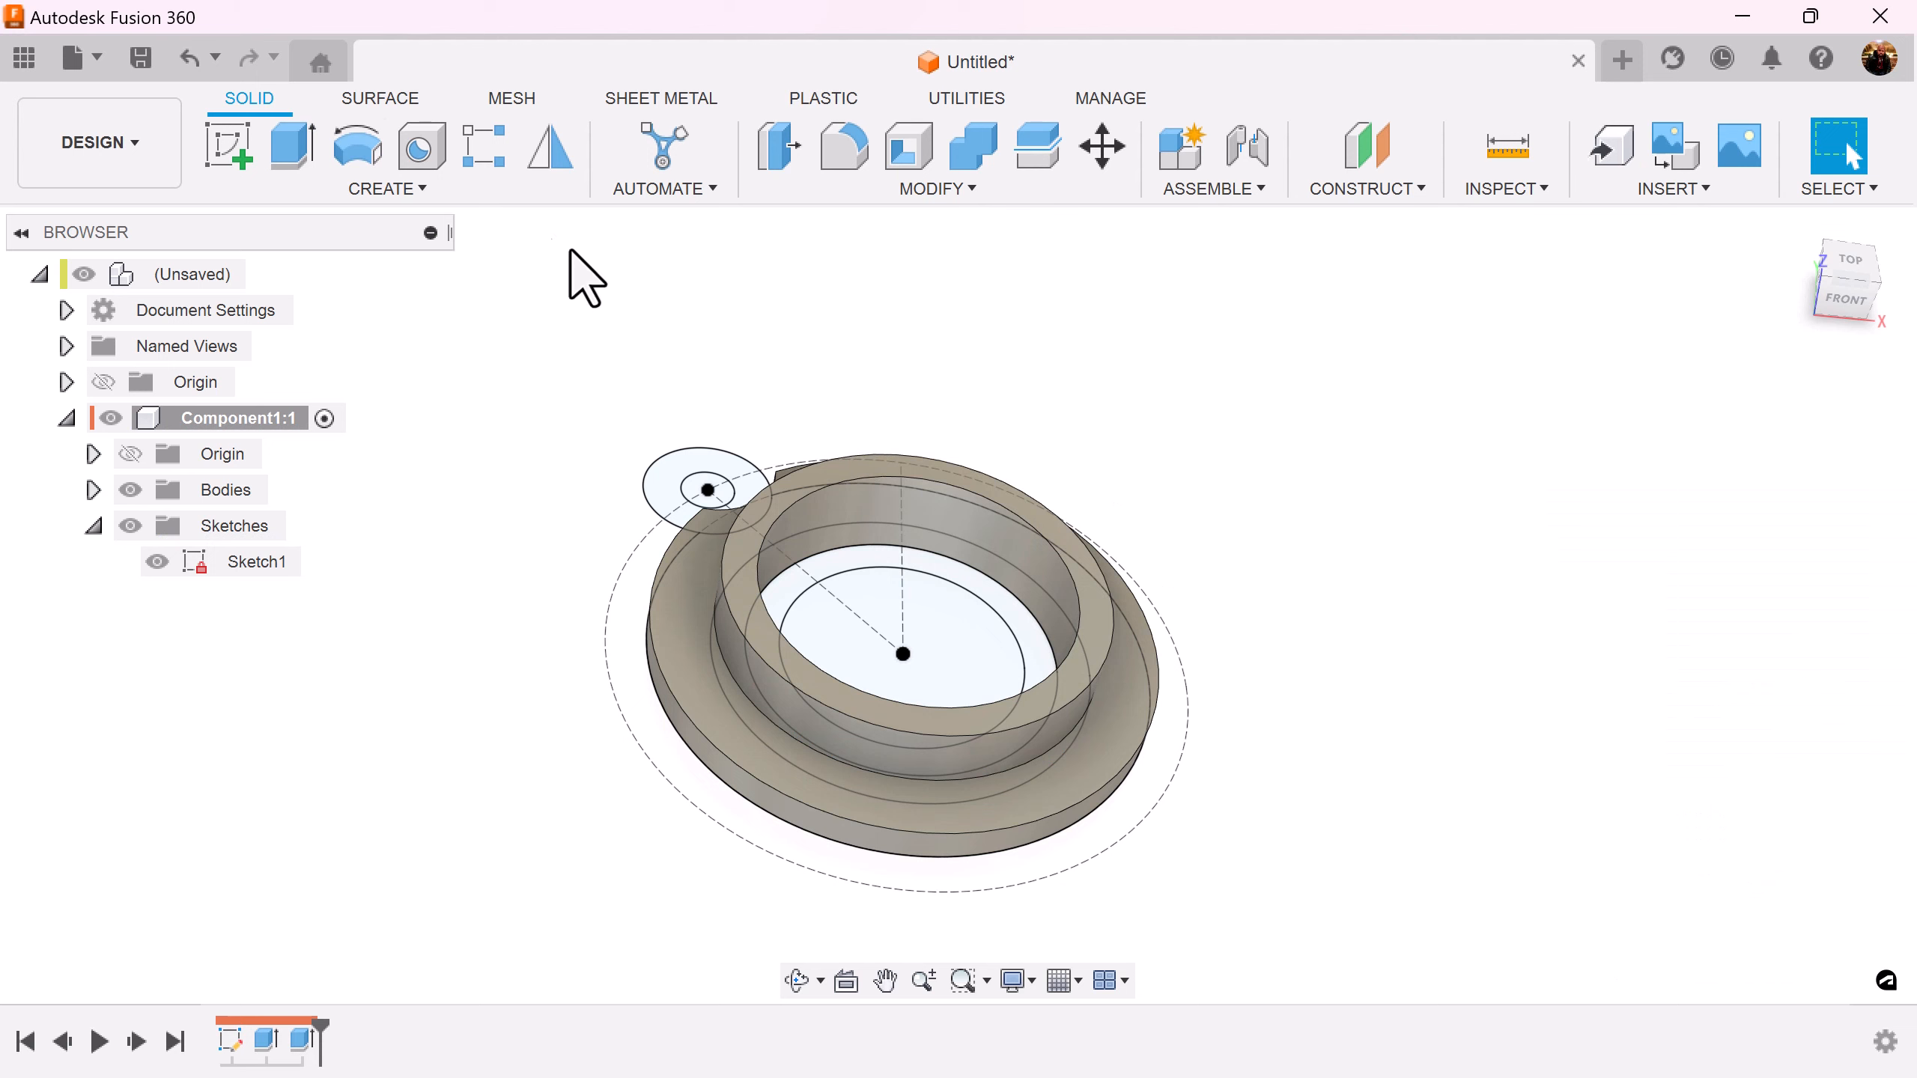
{"action": "left_click", "coordinate": [291, 147]}
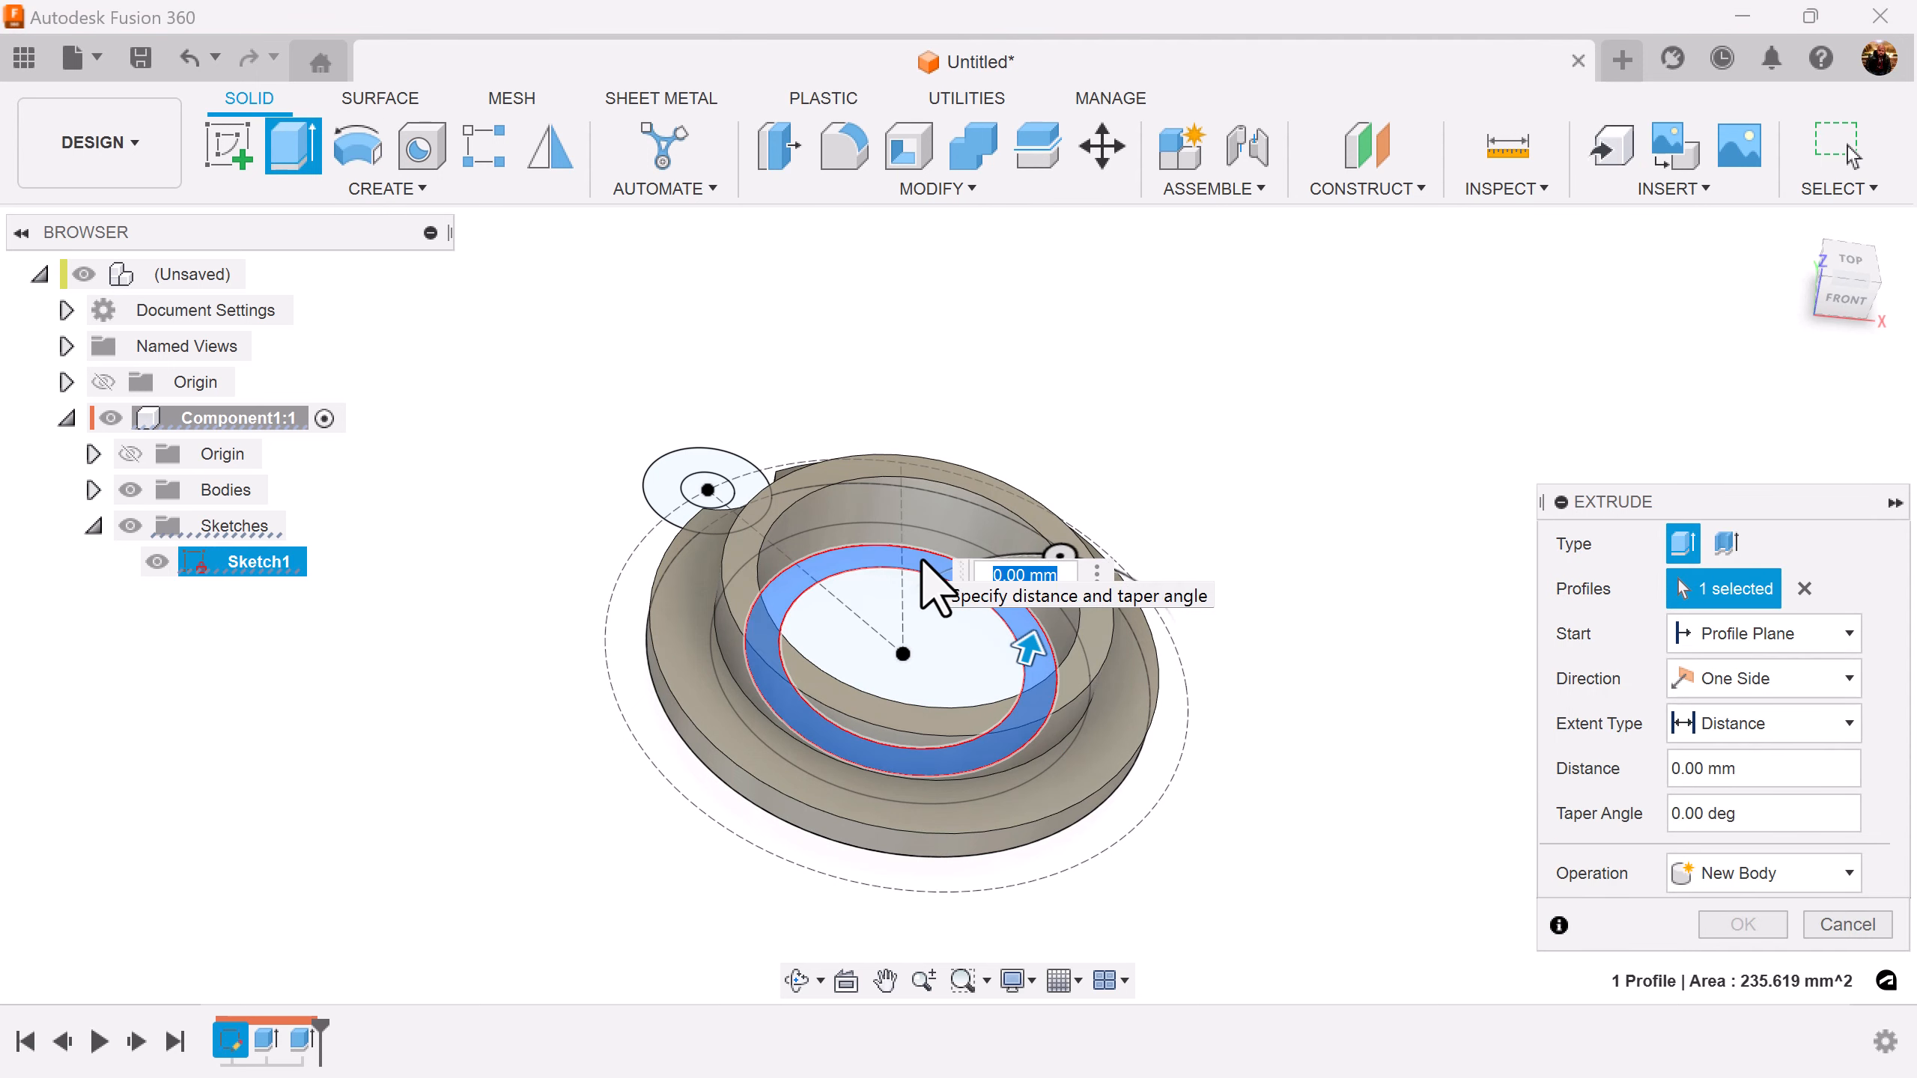
{"action": "type", "text": "11.5"}
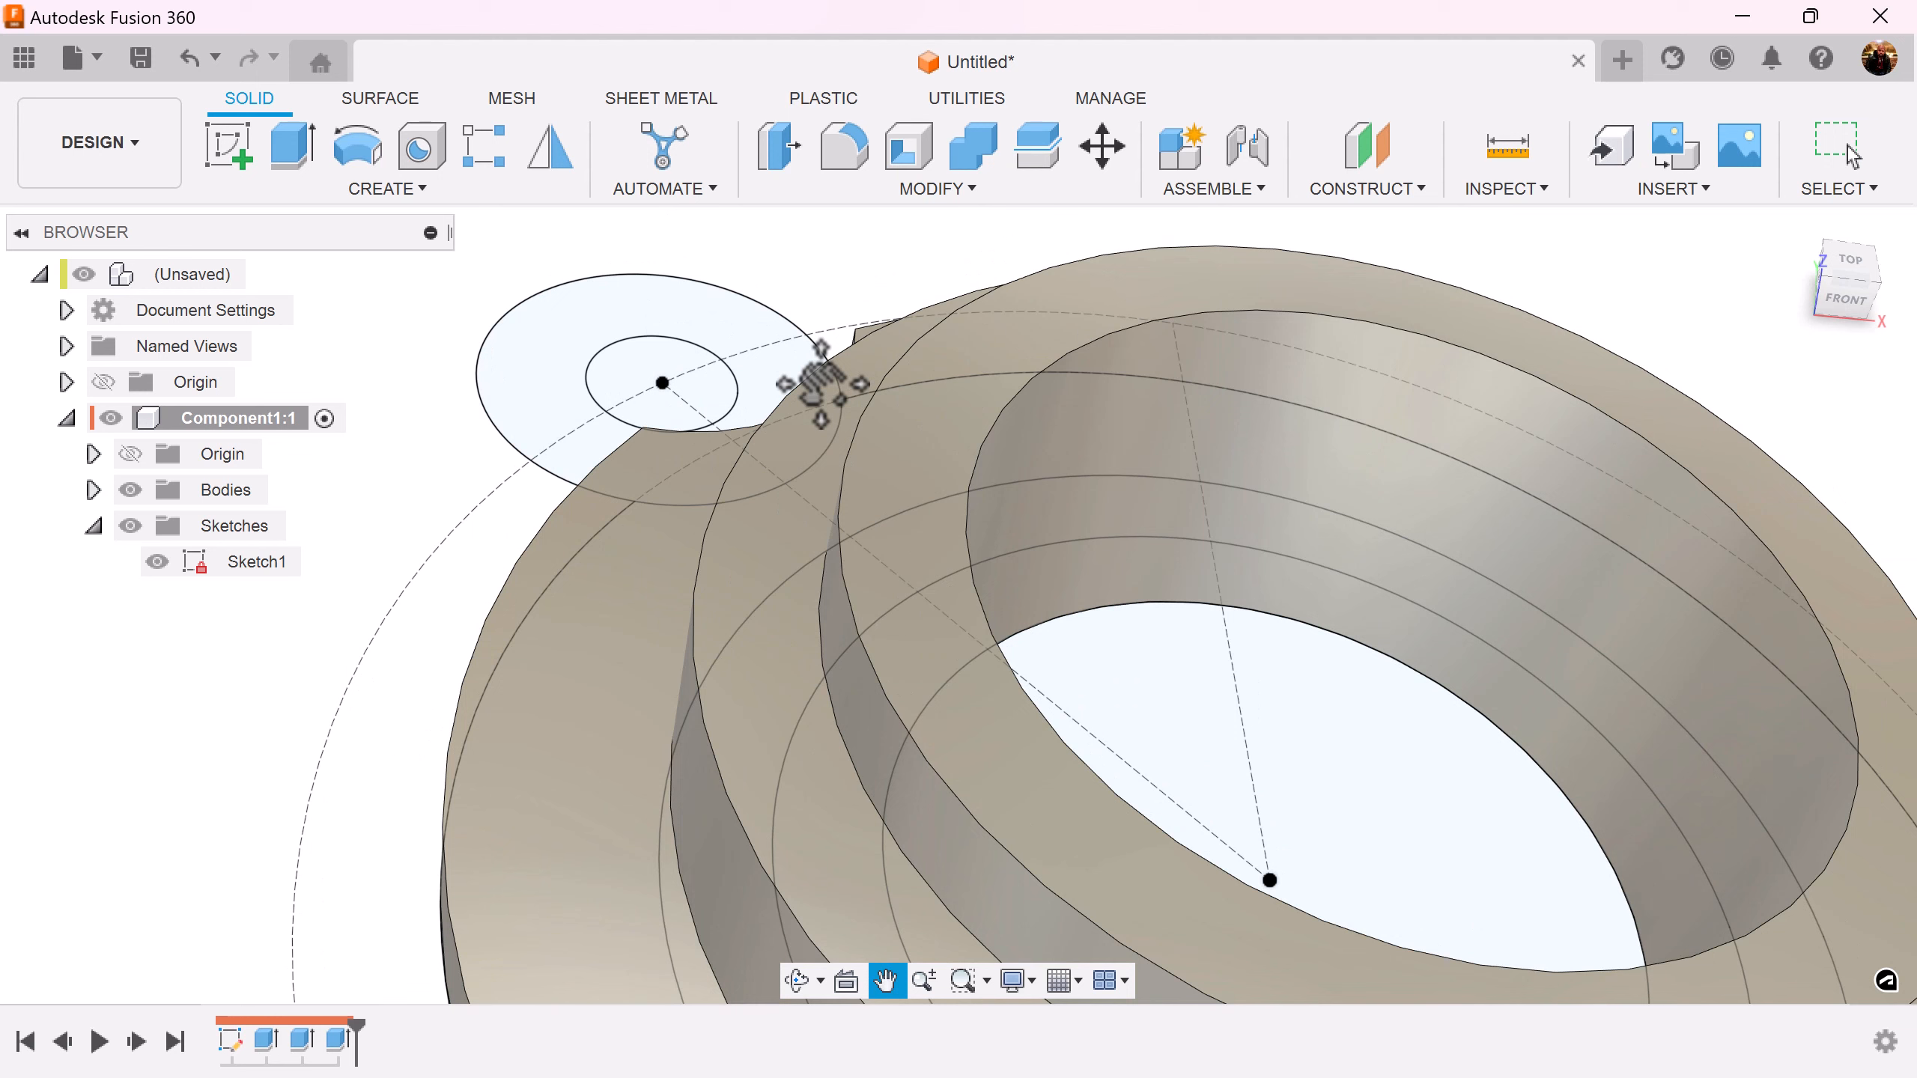
Extrude the lug profile with its hole 3 mm, joined to the base ring
{"action": "left_click", "coordinate": [292, 147]}
{"action": "type", "text": "3"}
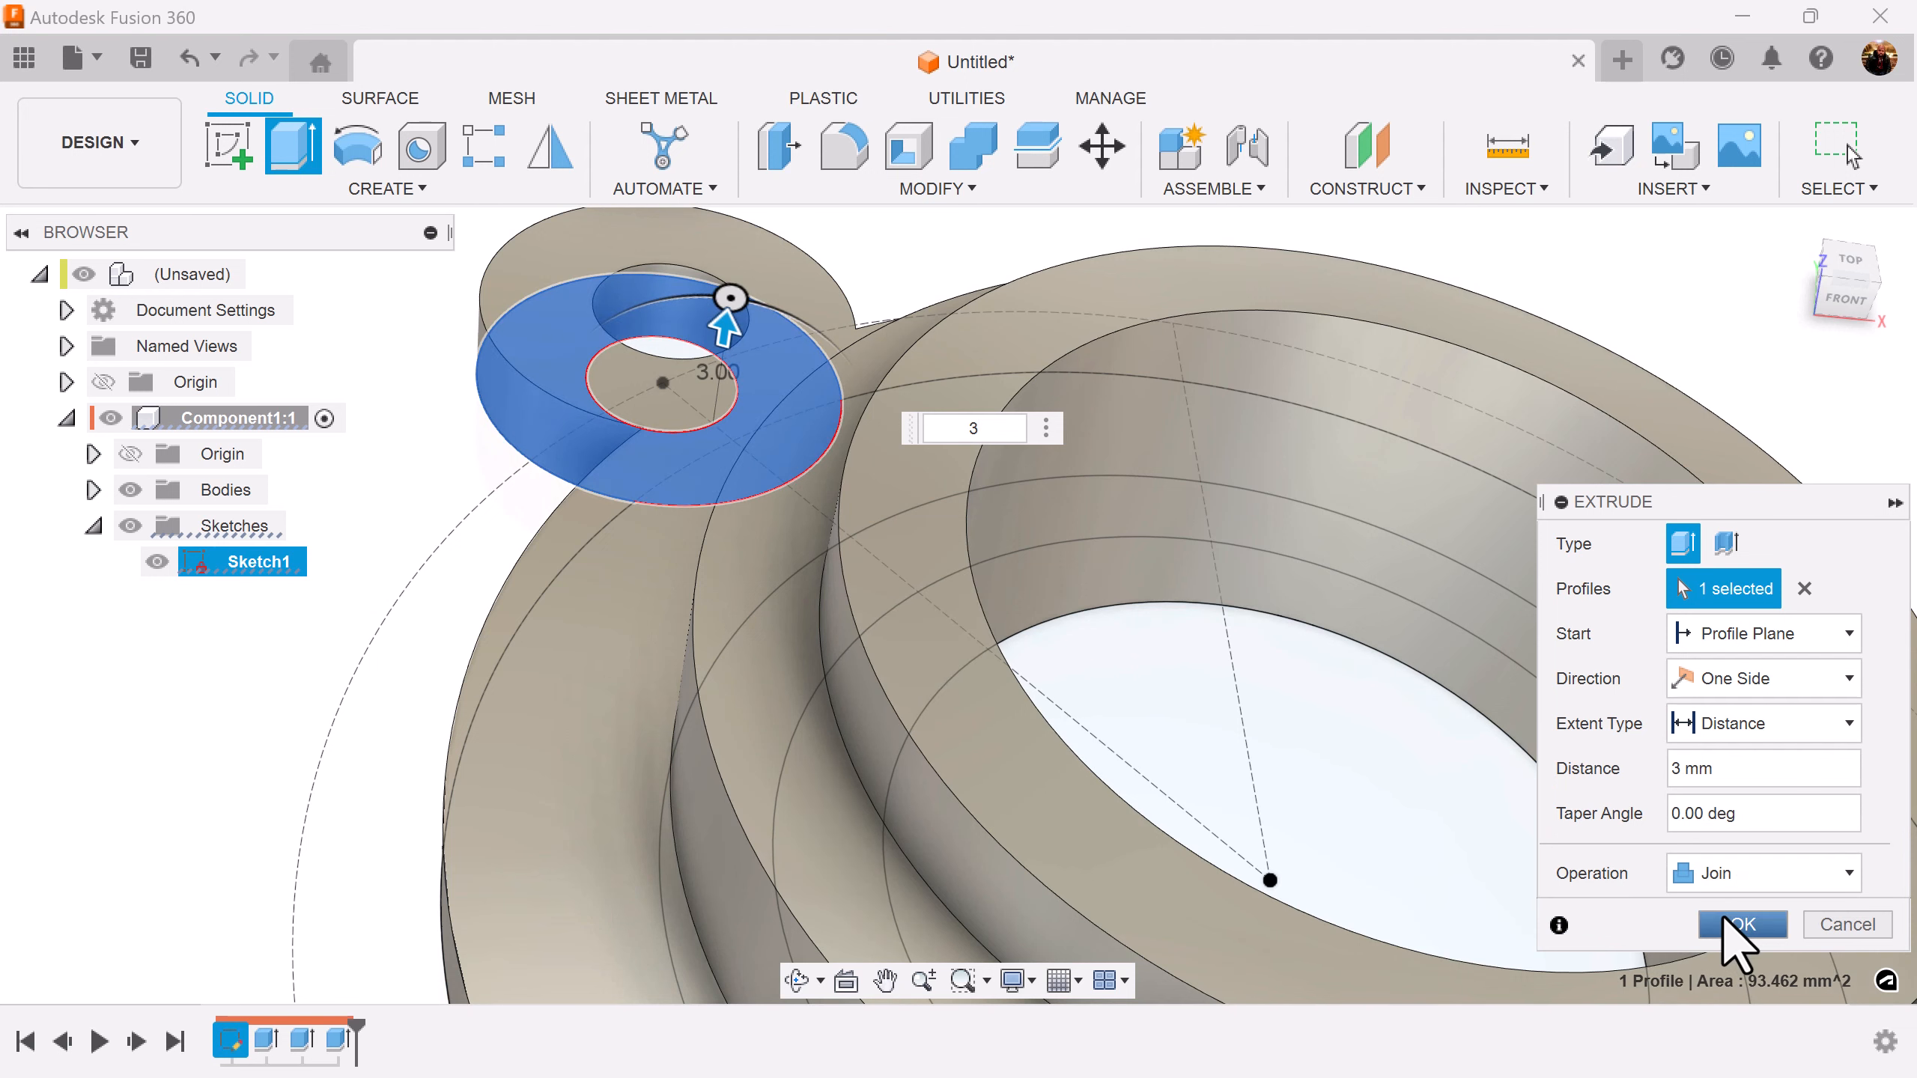
{"action": "left_click", "coordinate": [1741, 924]}
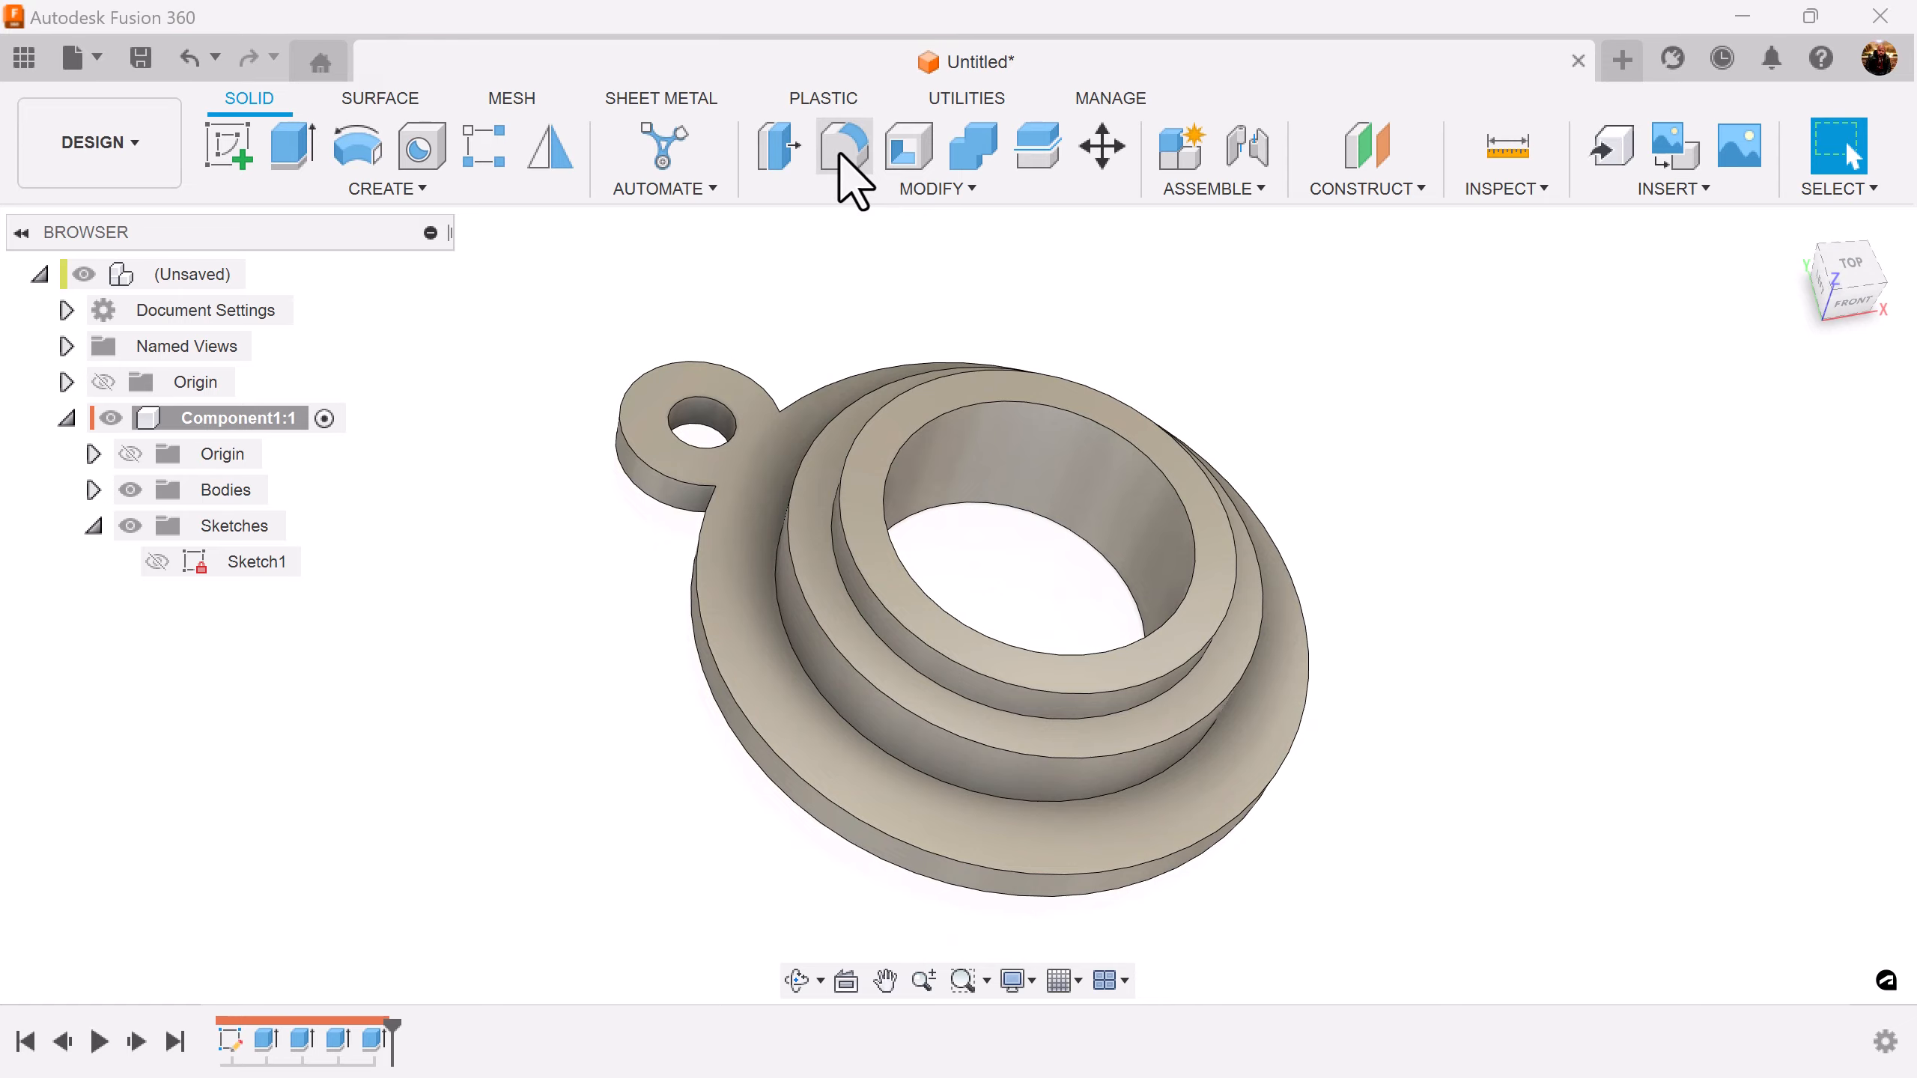
Fillet the two lug-to-ring junction edges with a 7 mm radius
{"action": "left_click", "coordinate": [843, 146]}
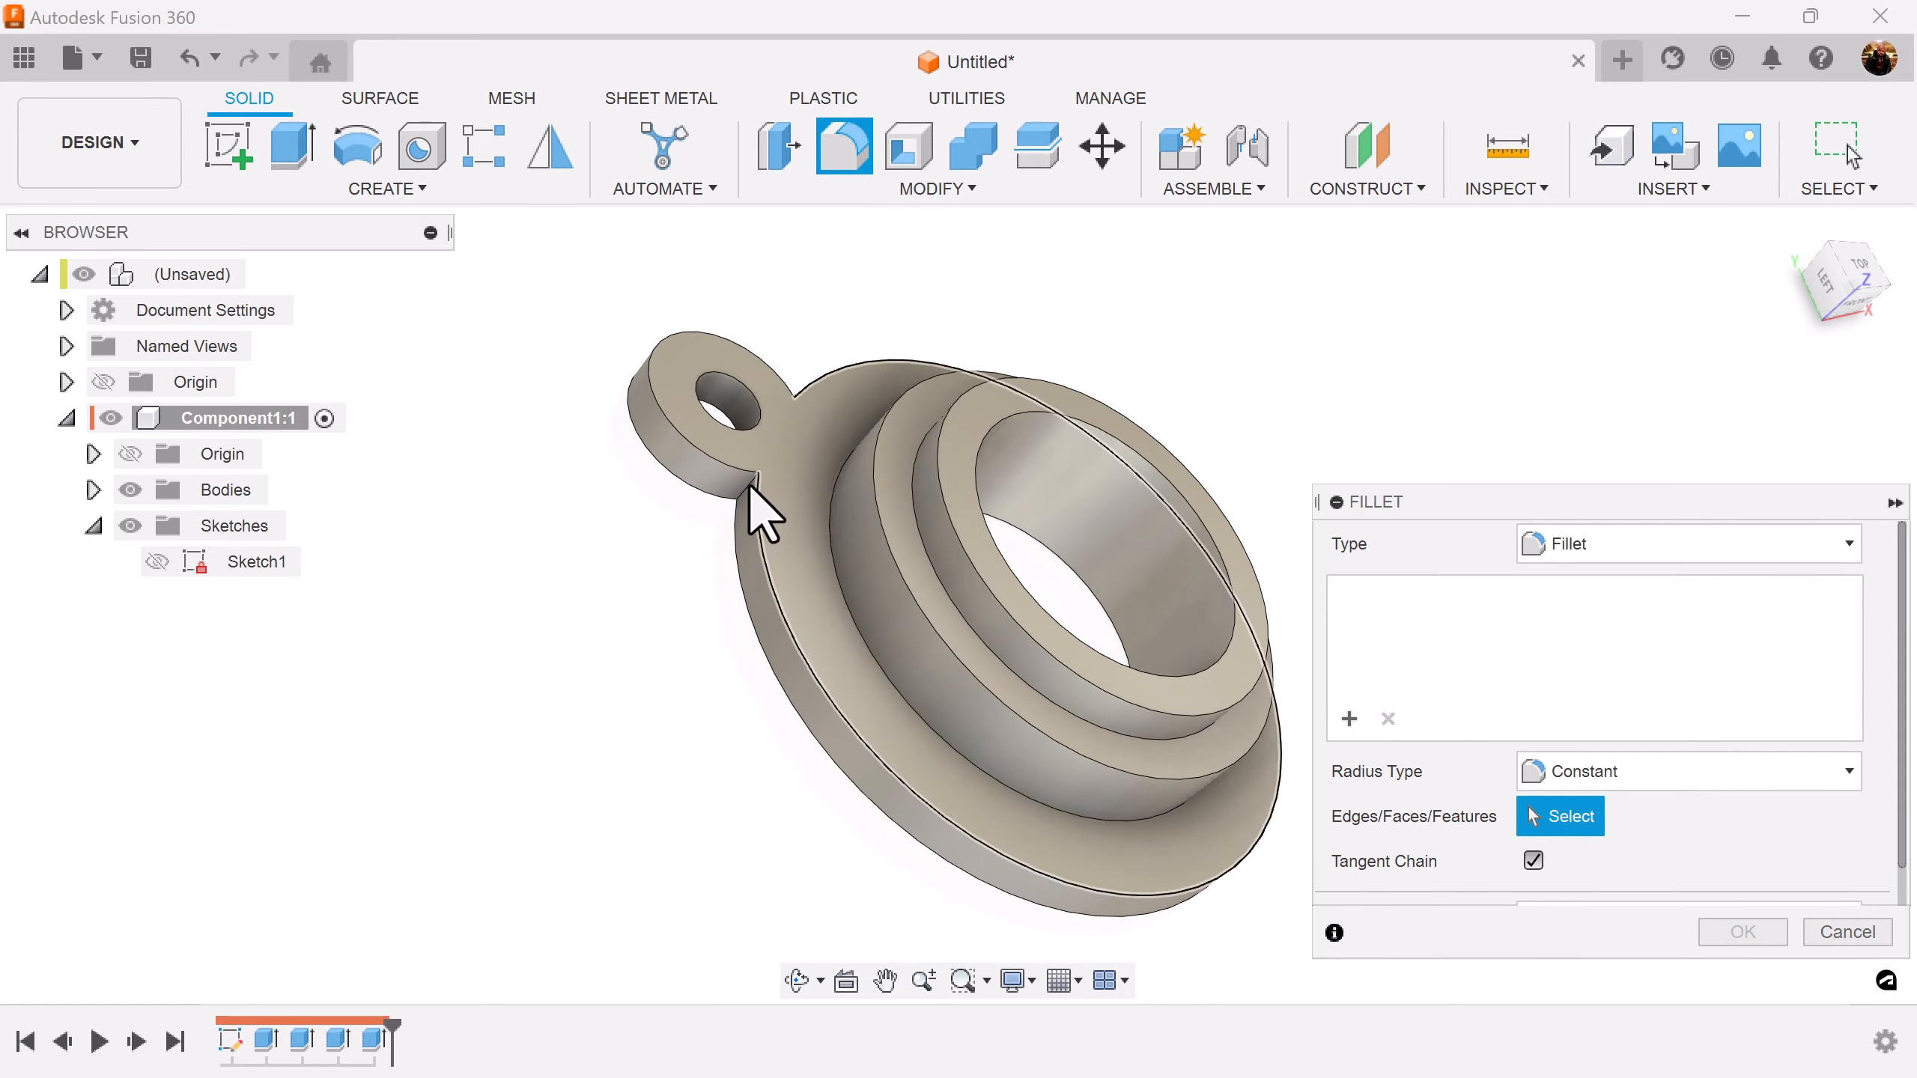
{"action": "left_click", "coordinate": [764, 489]}
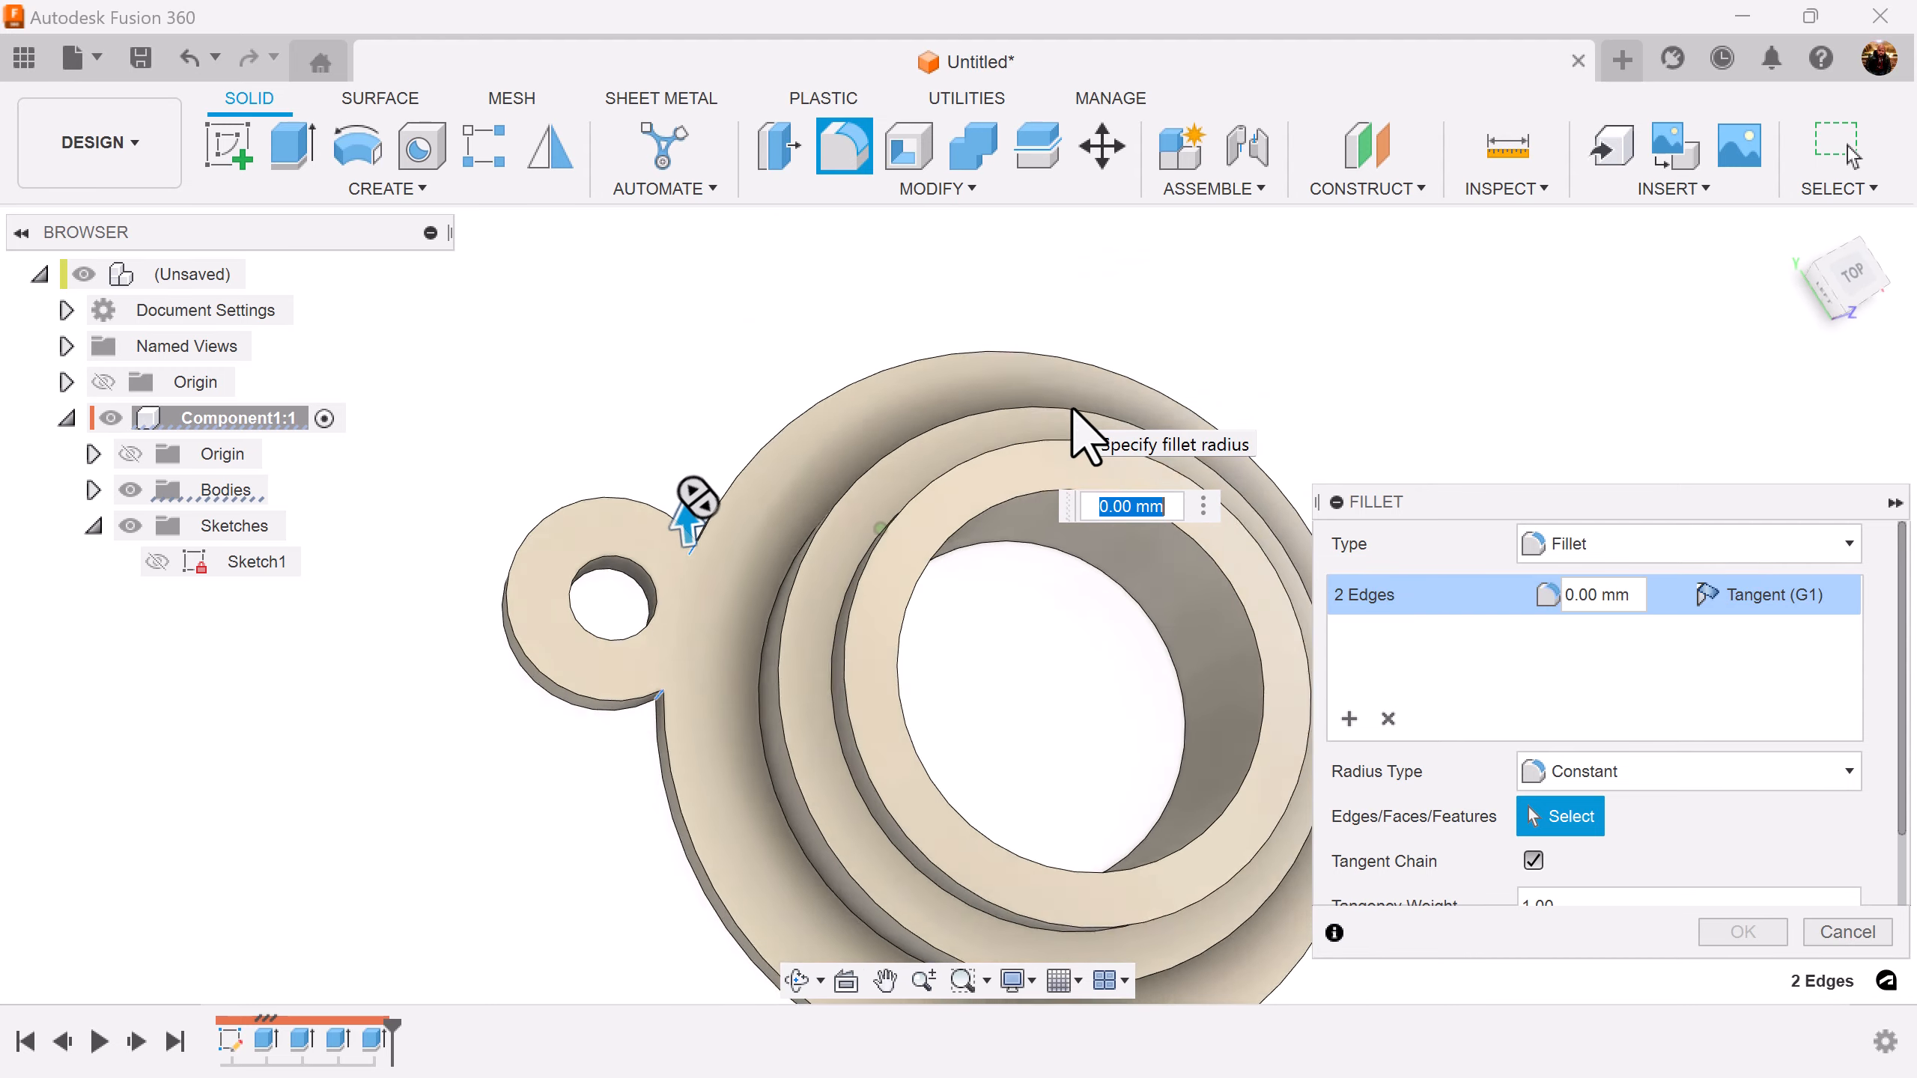
{"action": "type", "text": "7"}
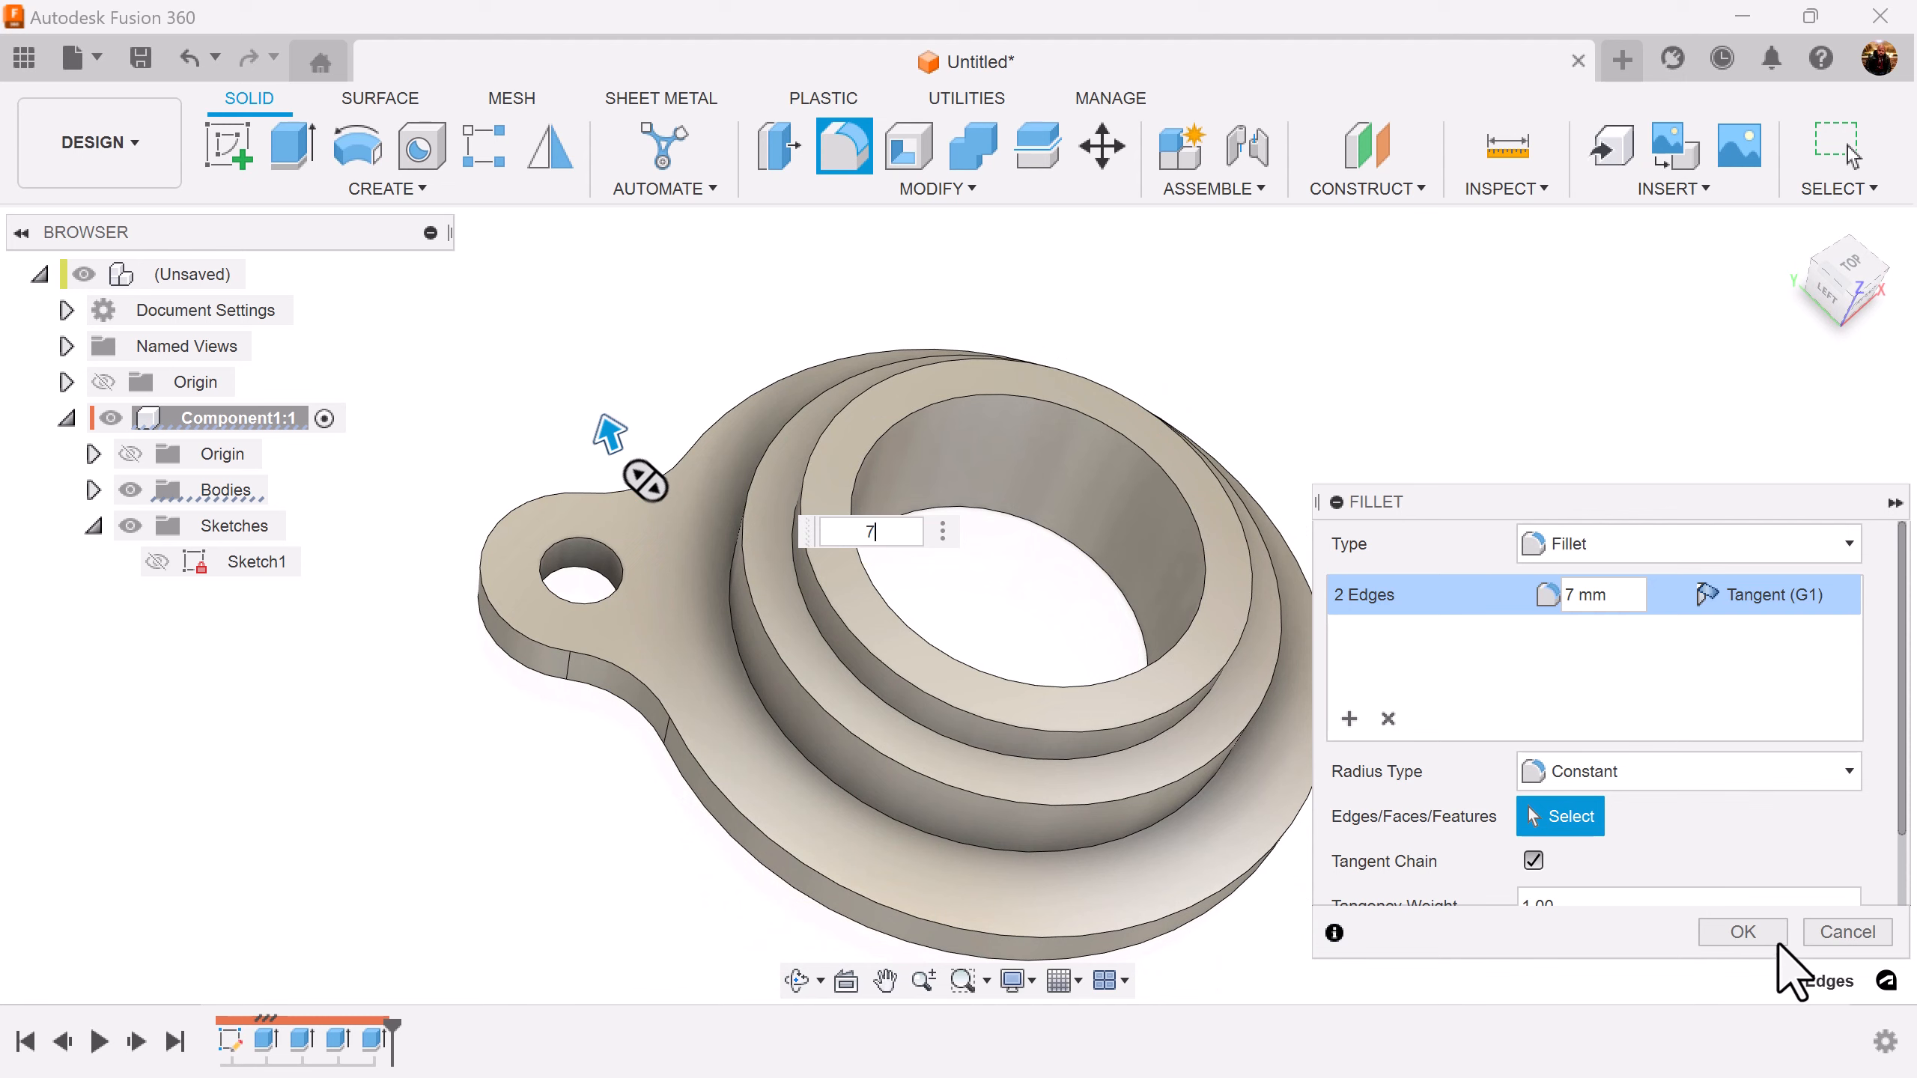
{"action": "left_click", "coordinate": [1741, 932]}
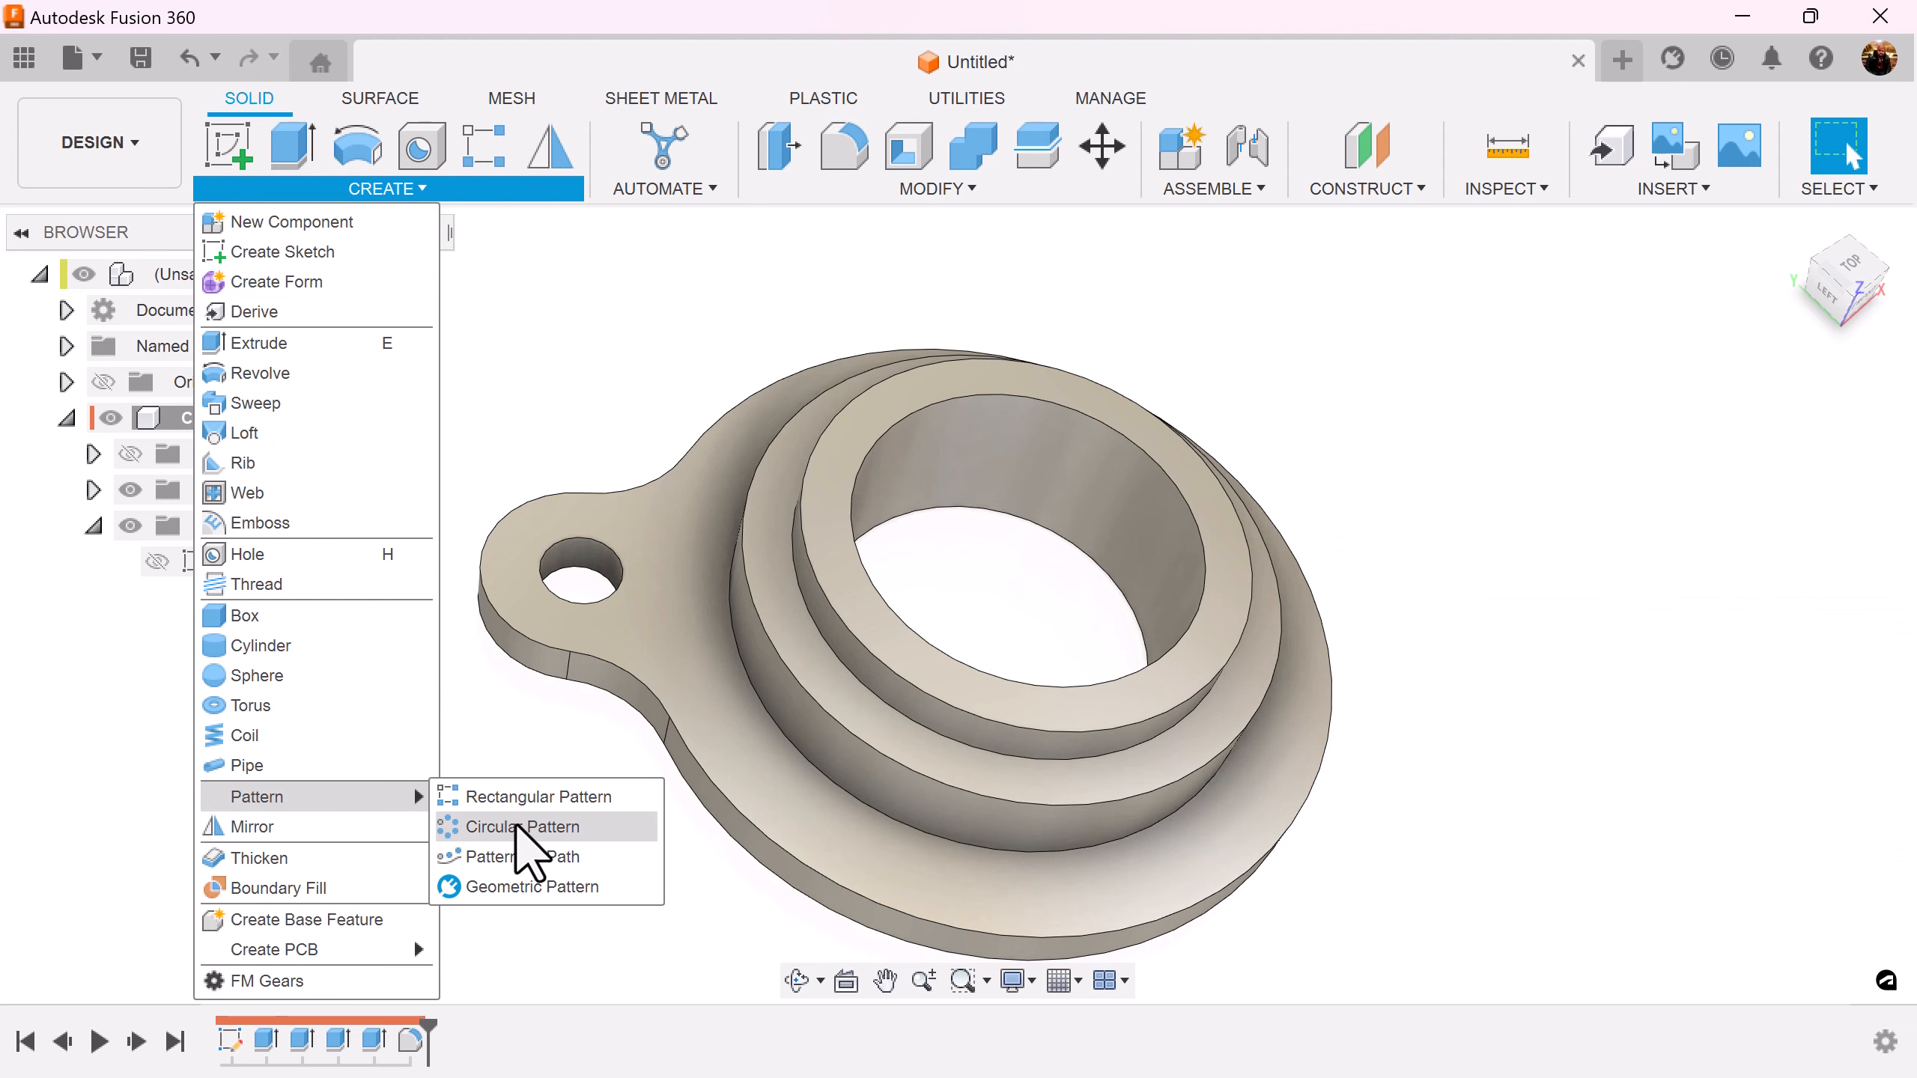
Circular-pattern the filleted lug features around the central axis, quantity 4
{"action": "left_click", "coordinate": [527, 826]}
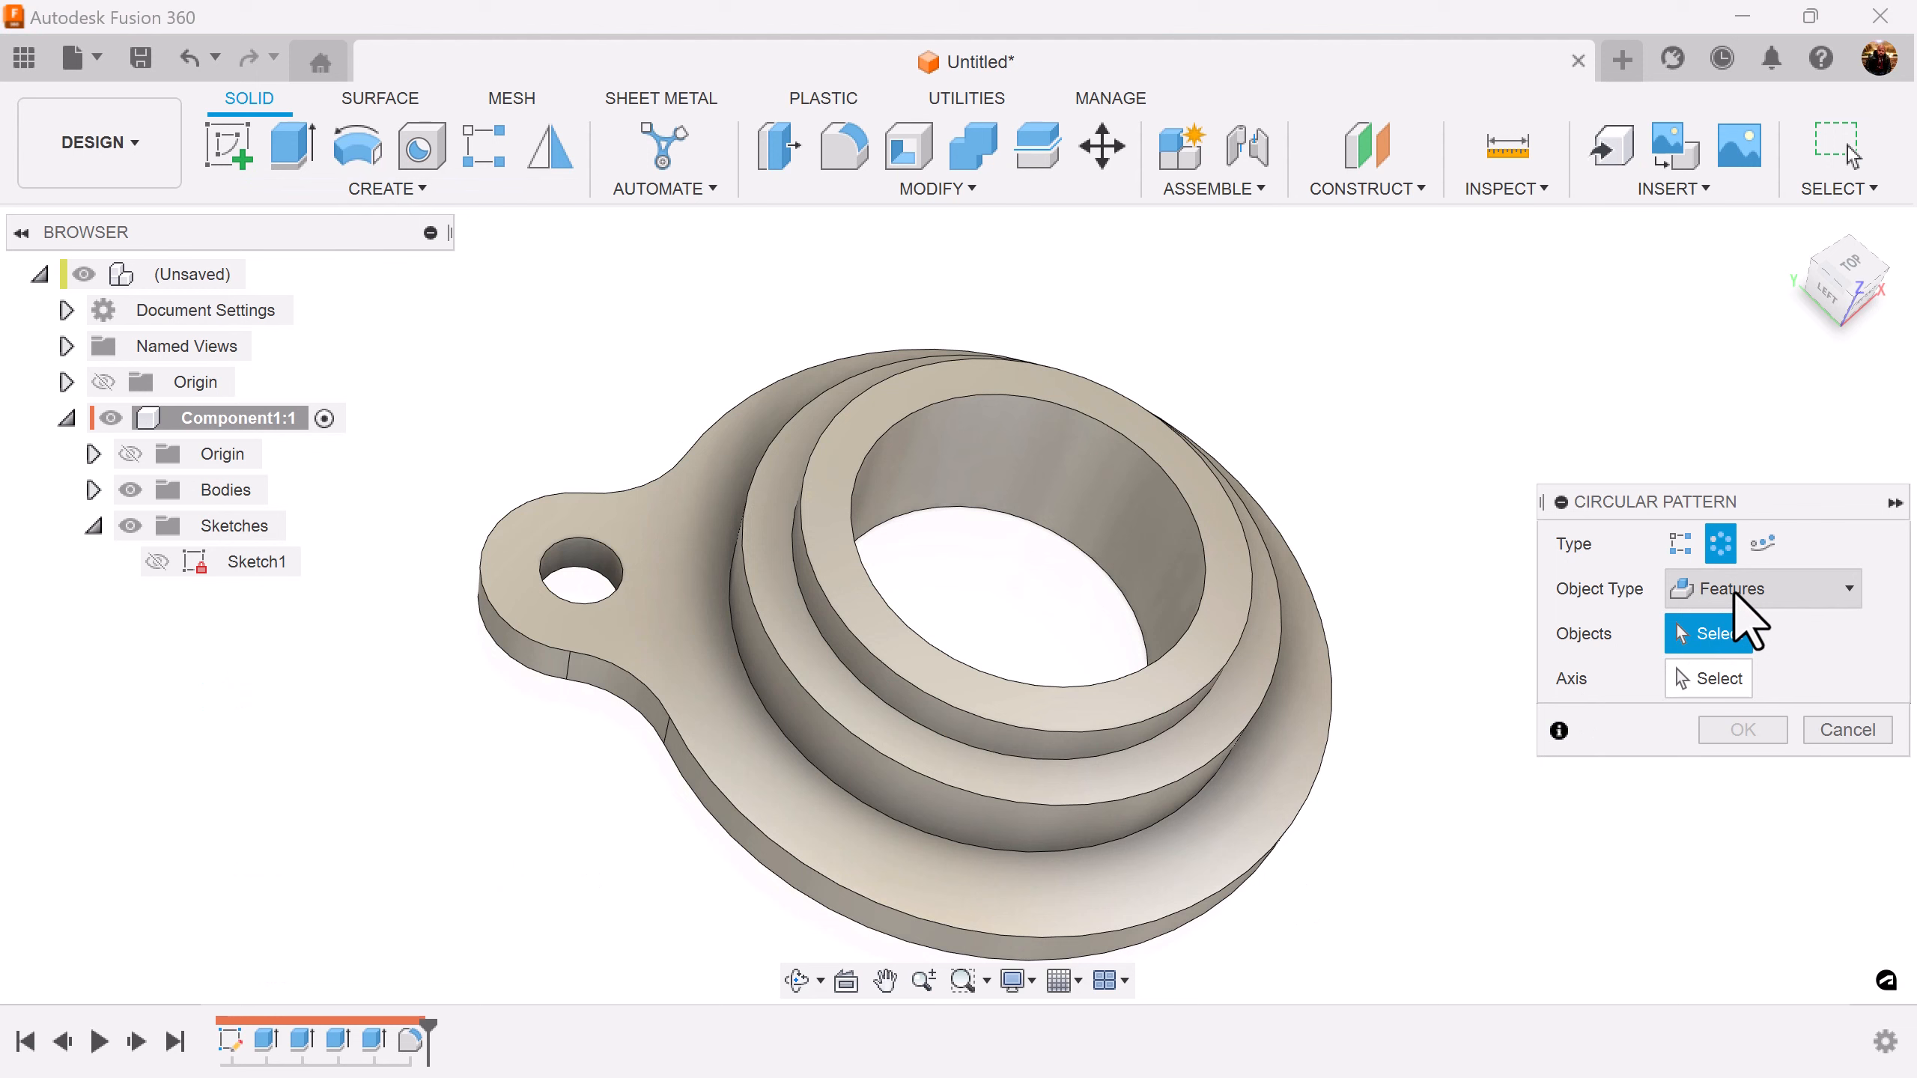
{"action": "left_click", "coordinate": [378, 1040]}
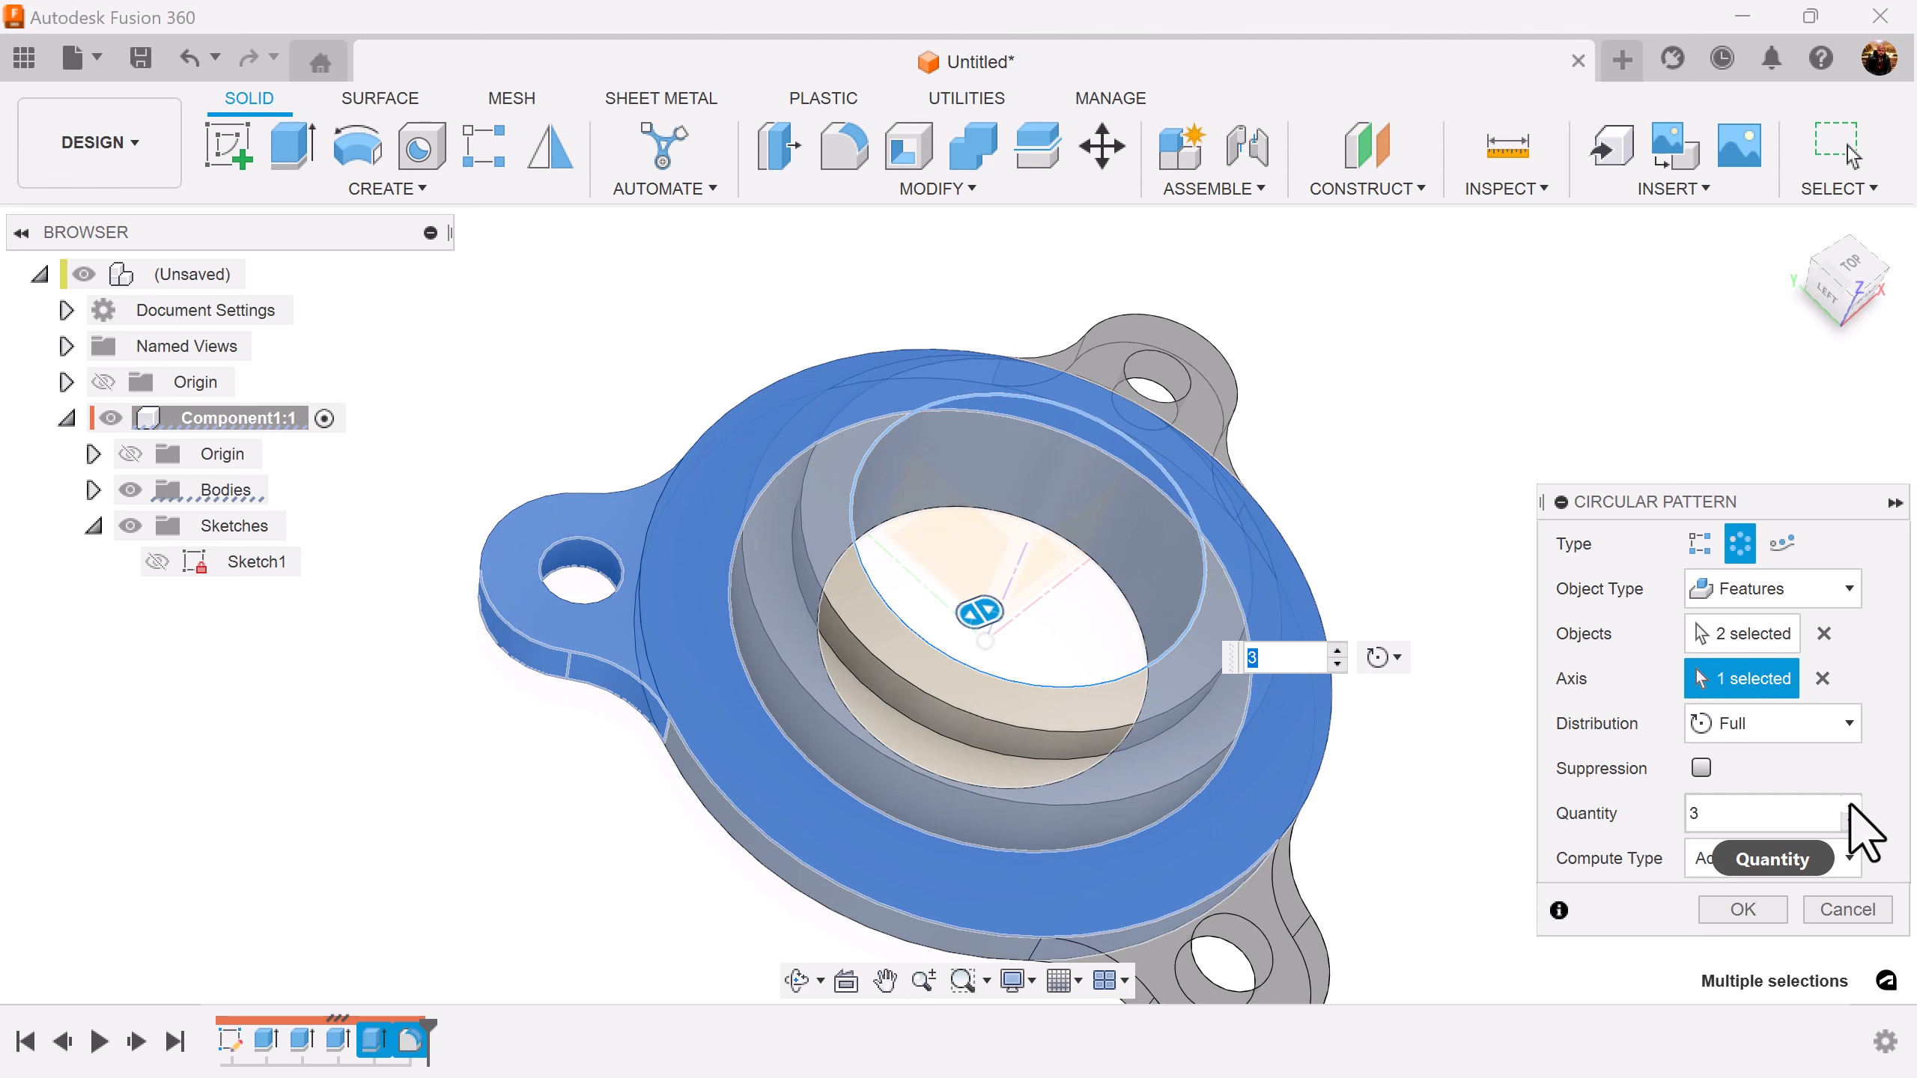
{"action": "left_click", "coordinate": [1741, 909]}
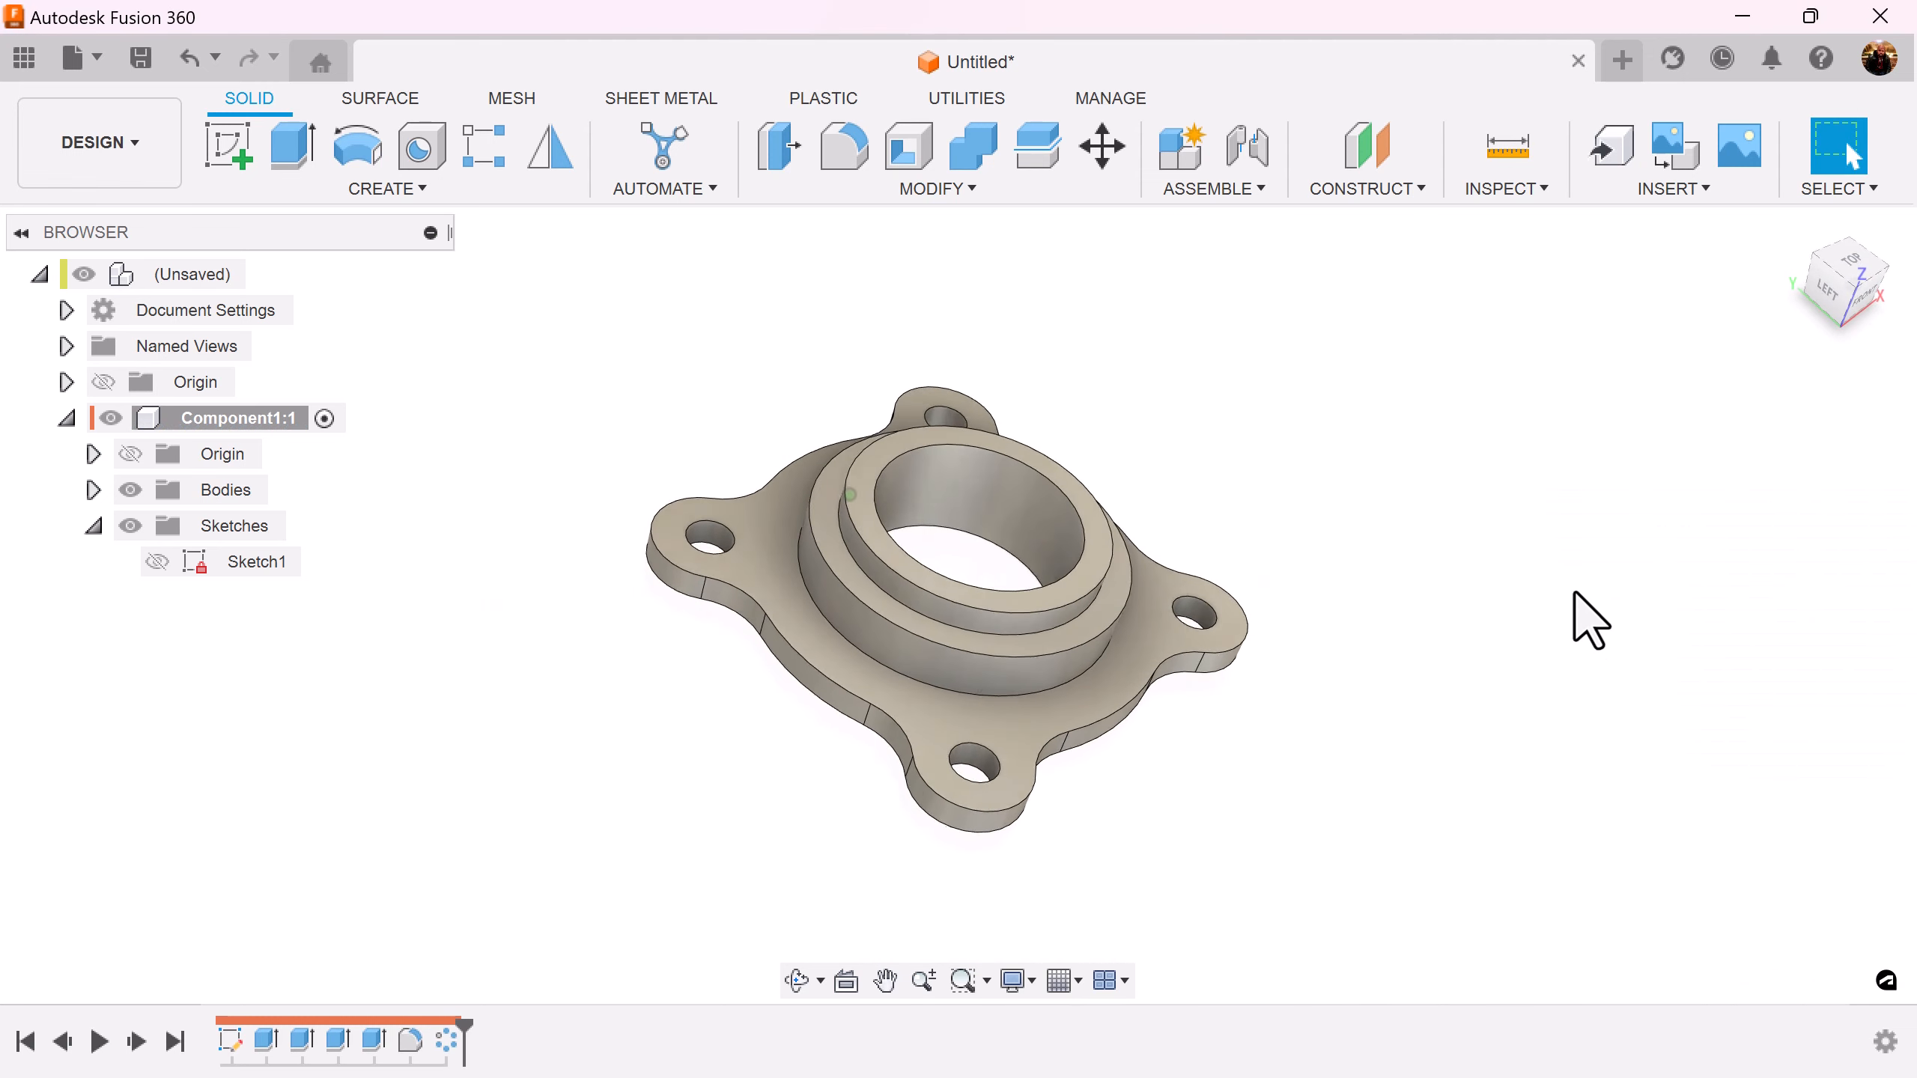
{"action": "mouse_move", "coordinate": [842, 147]}
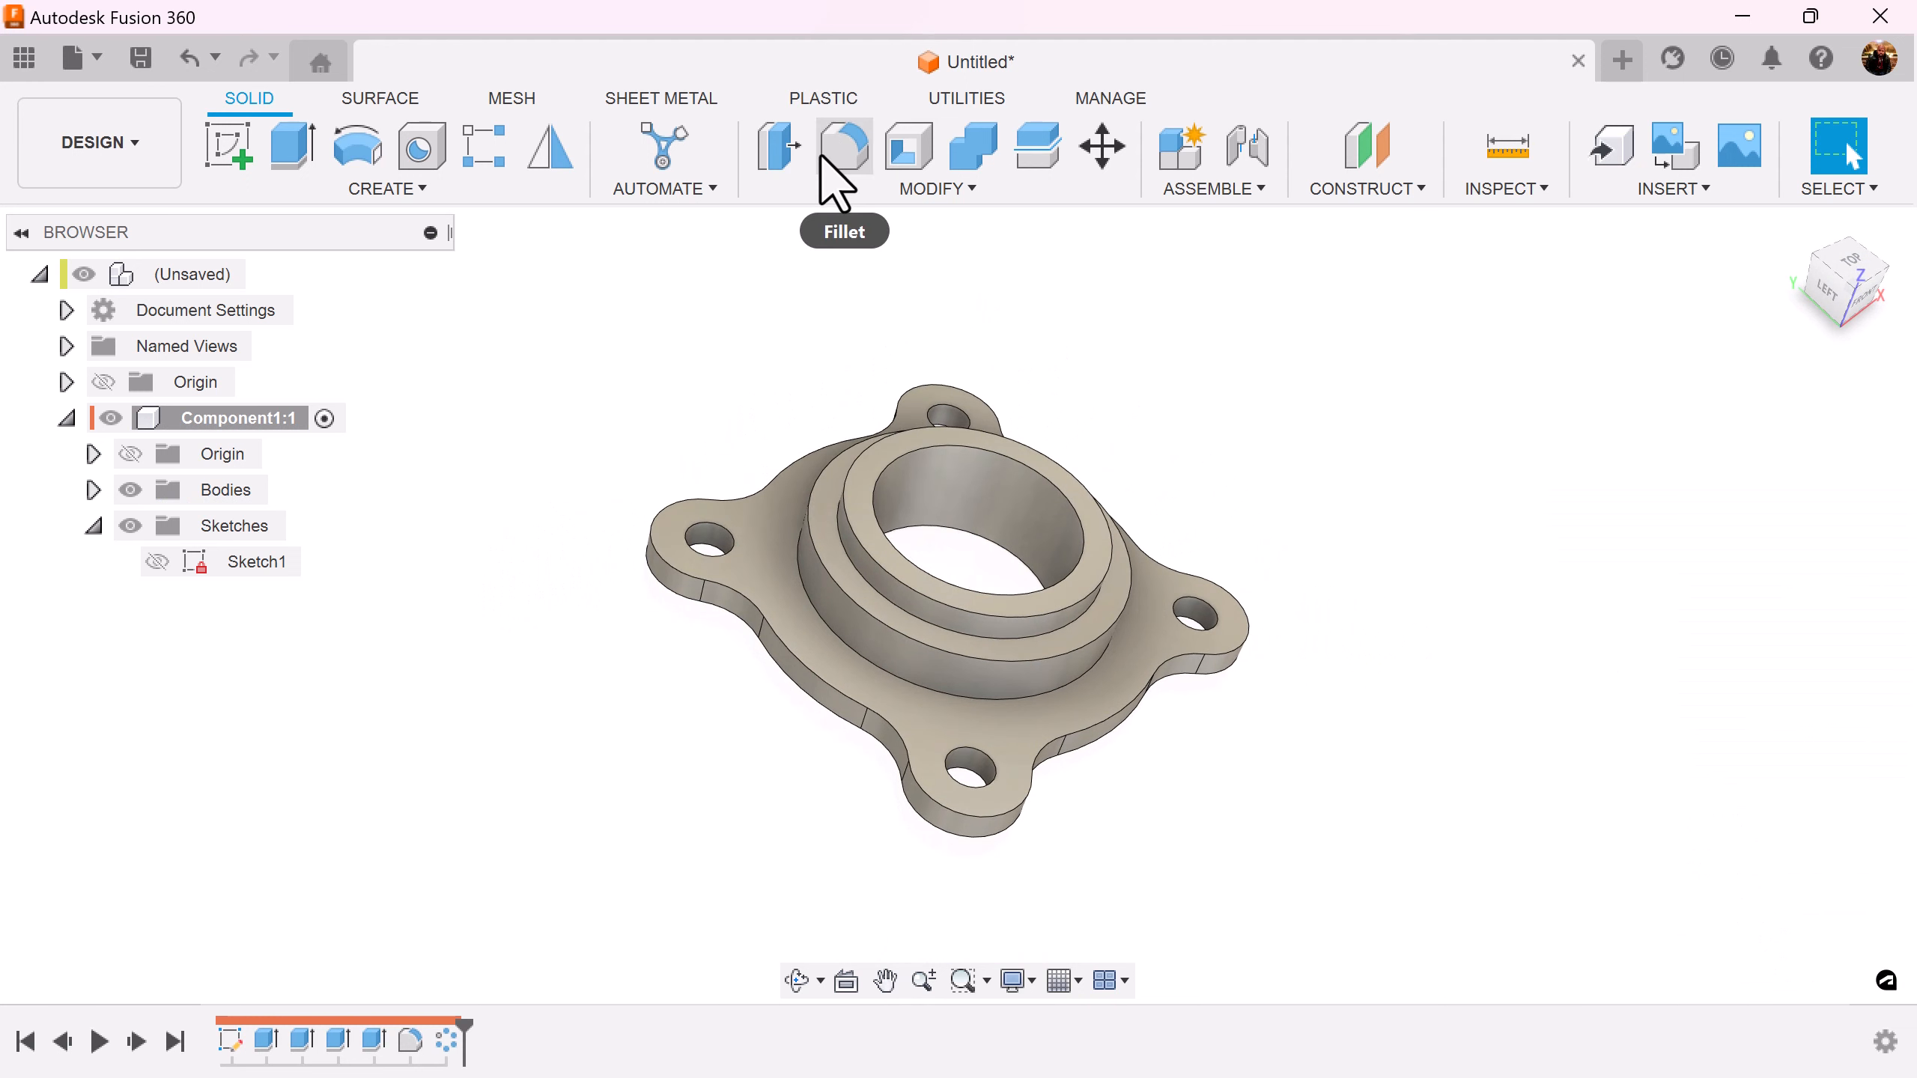
Start a fillet and select the base plate's top face for rounding
{"action": "left_click", "coordinate": [843, 145]}
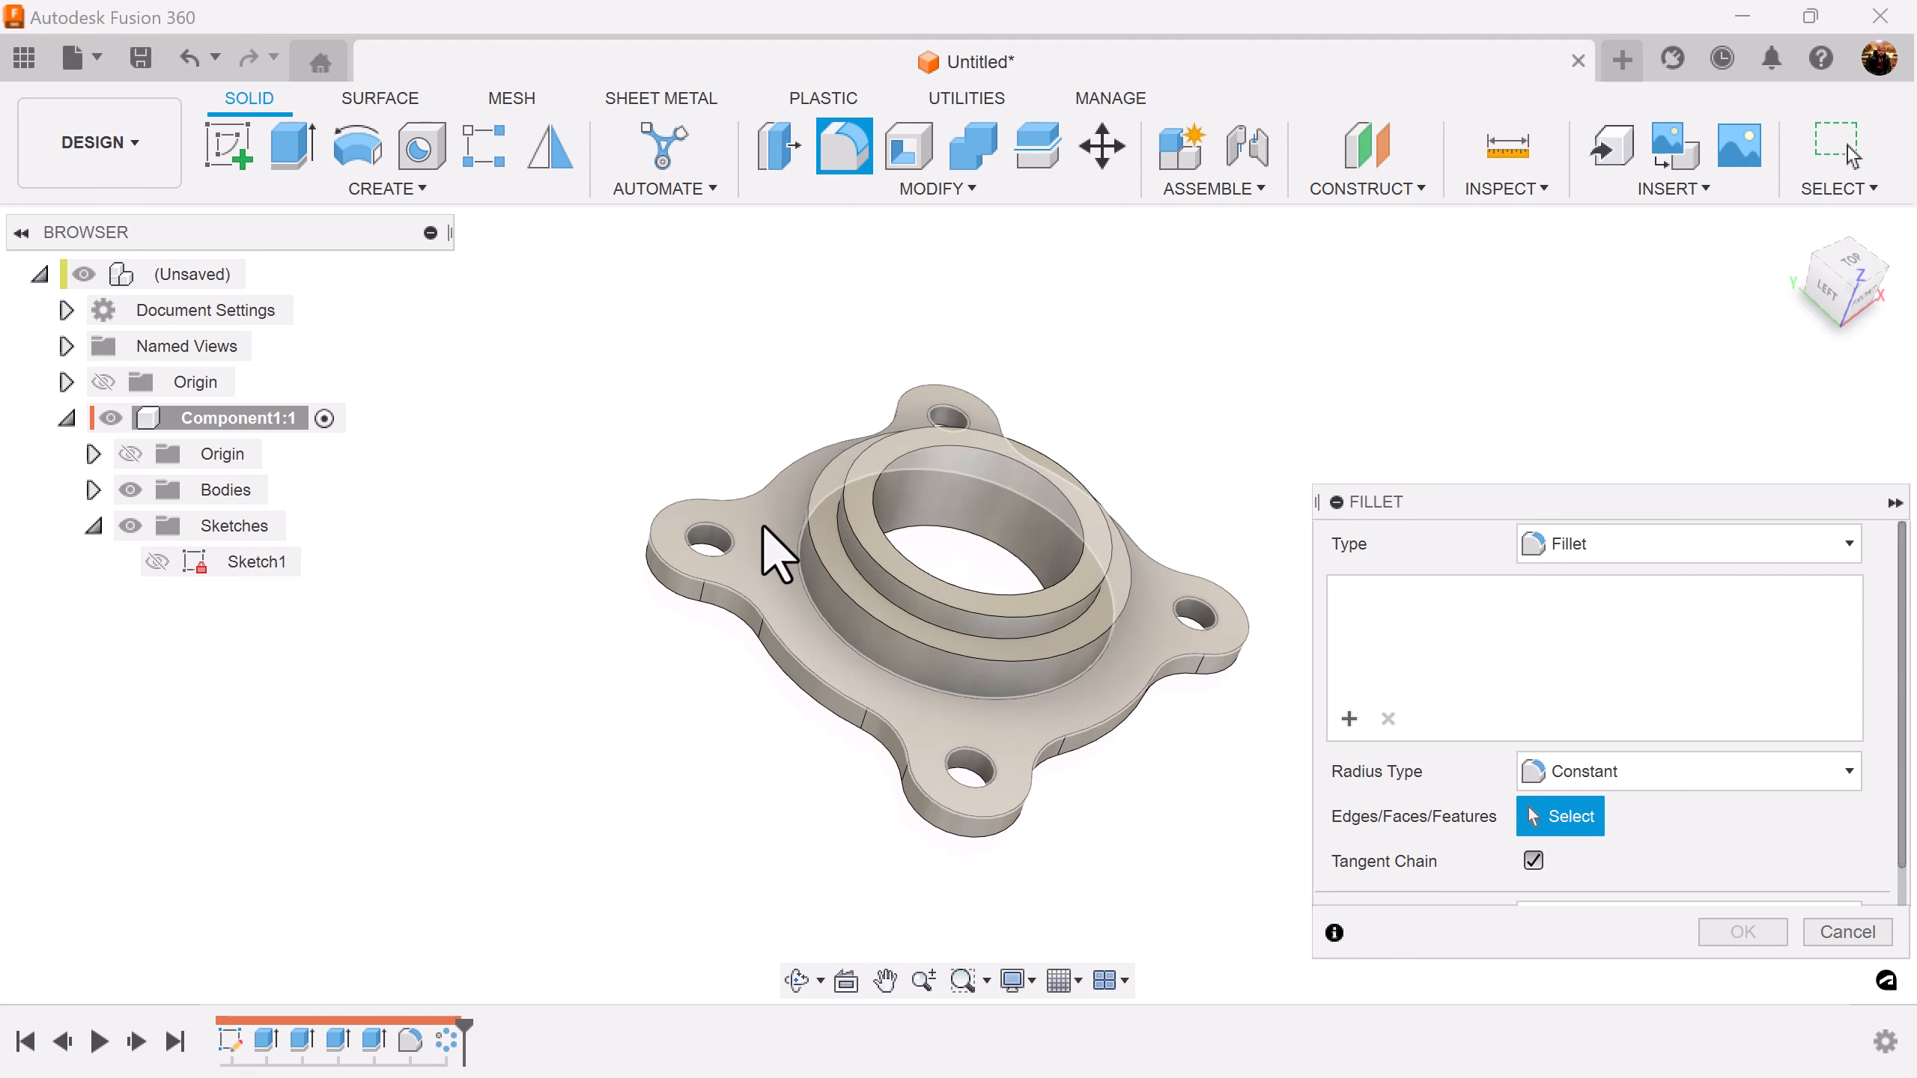
{"action": "left_click", "coordinate": [831, 526]}
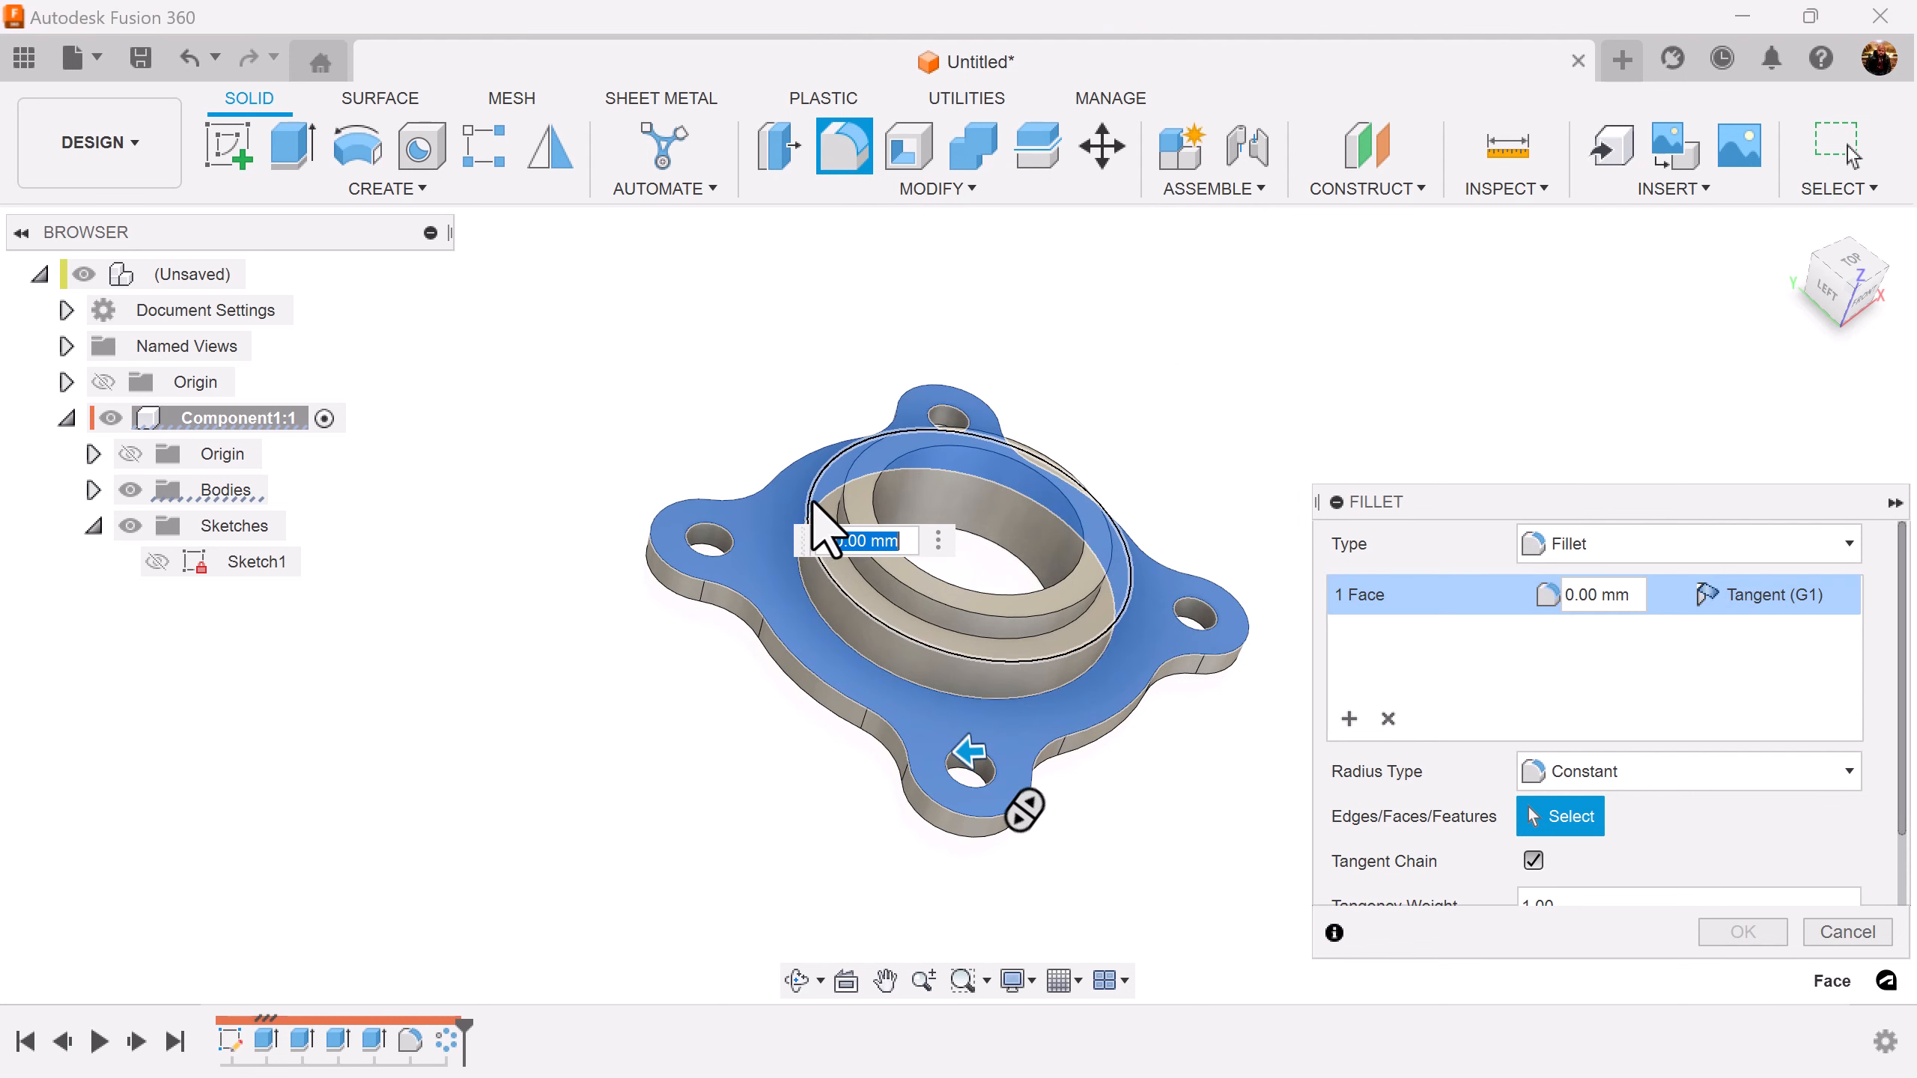